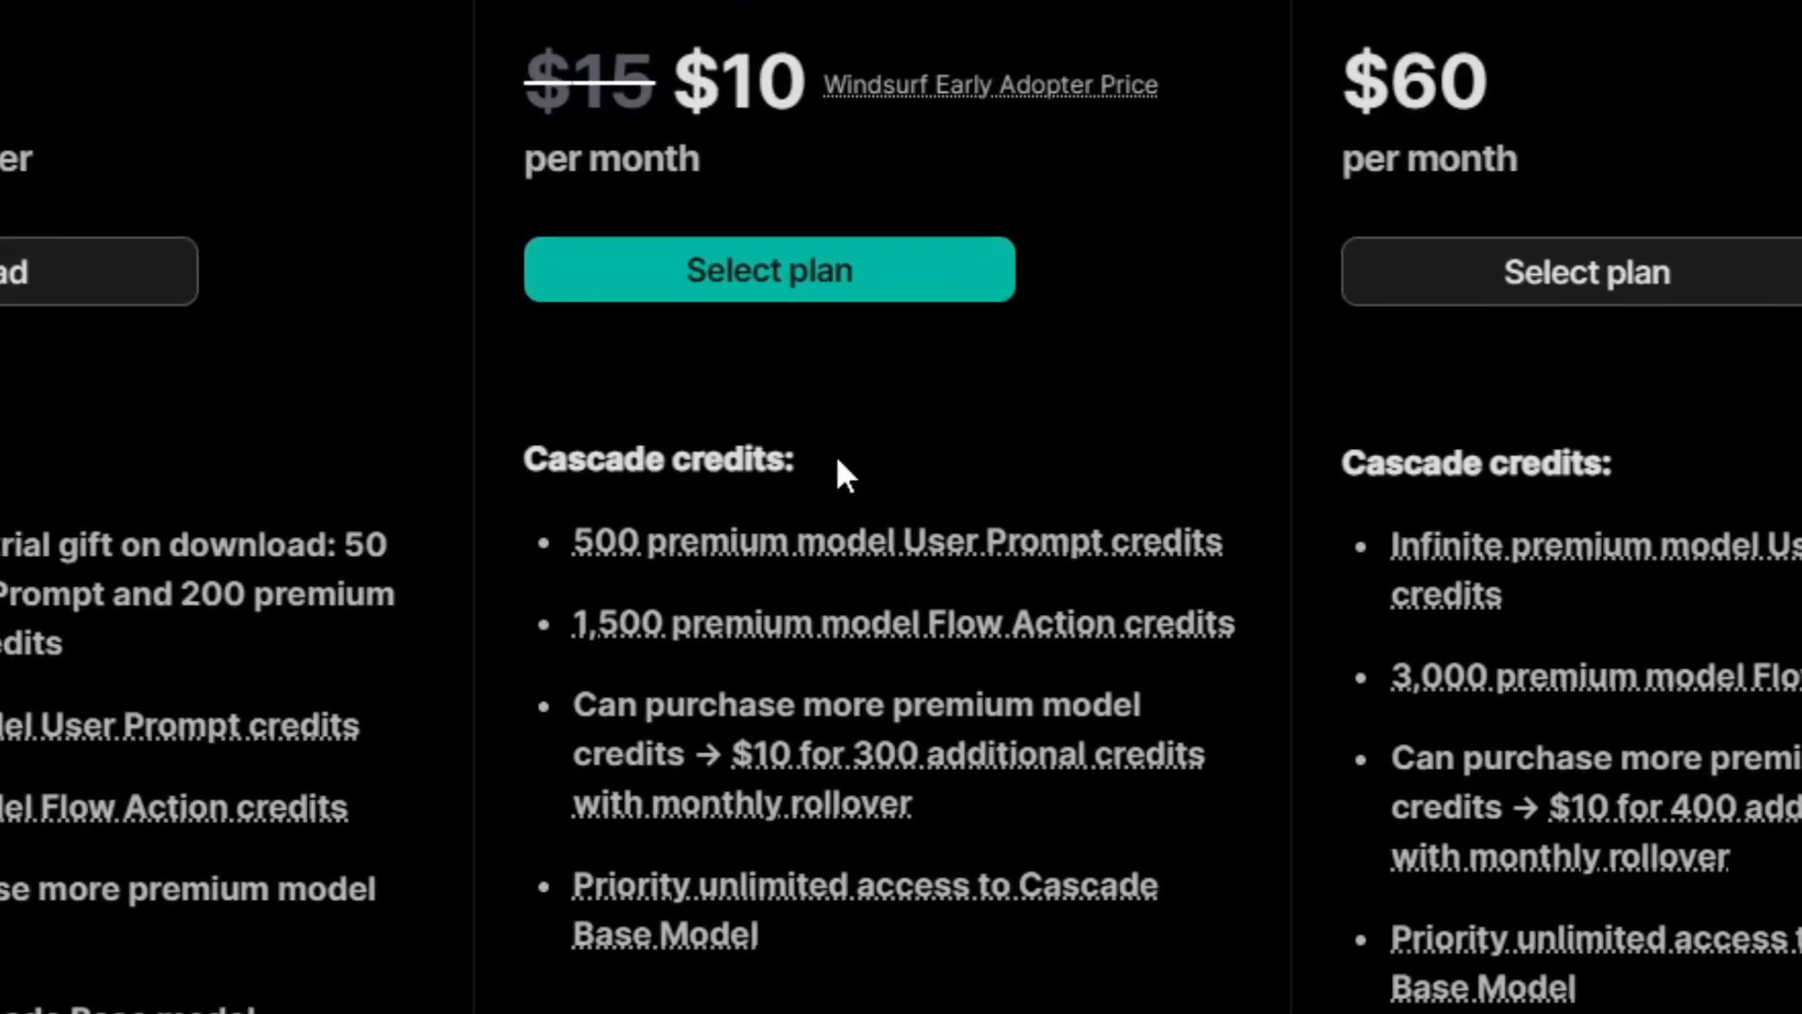
pyautogui.moveTo(924, 436)
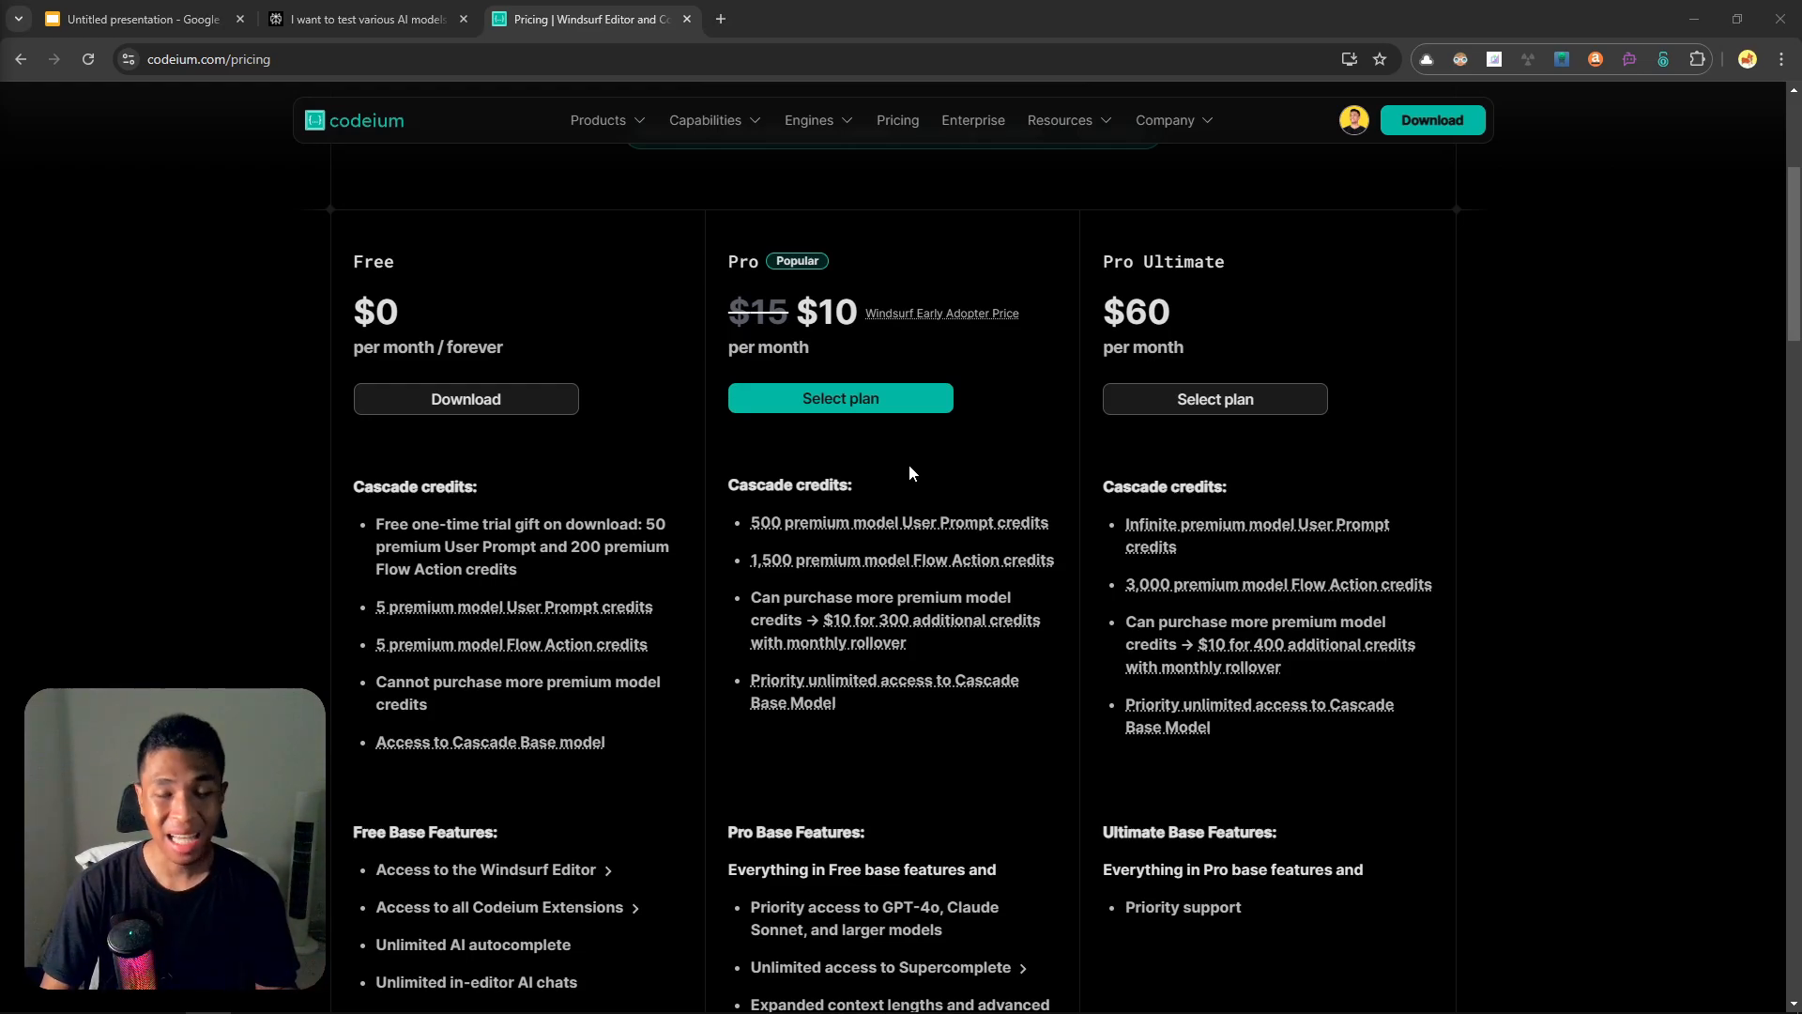
pyautogui.moveTo(774, 477)
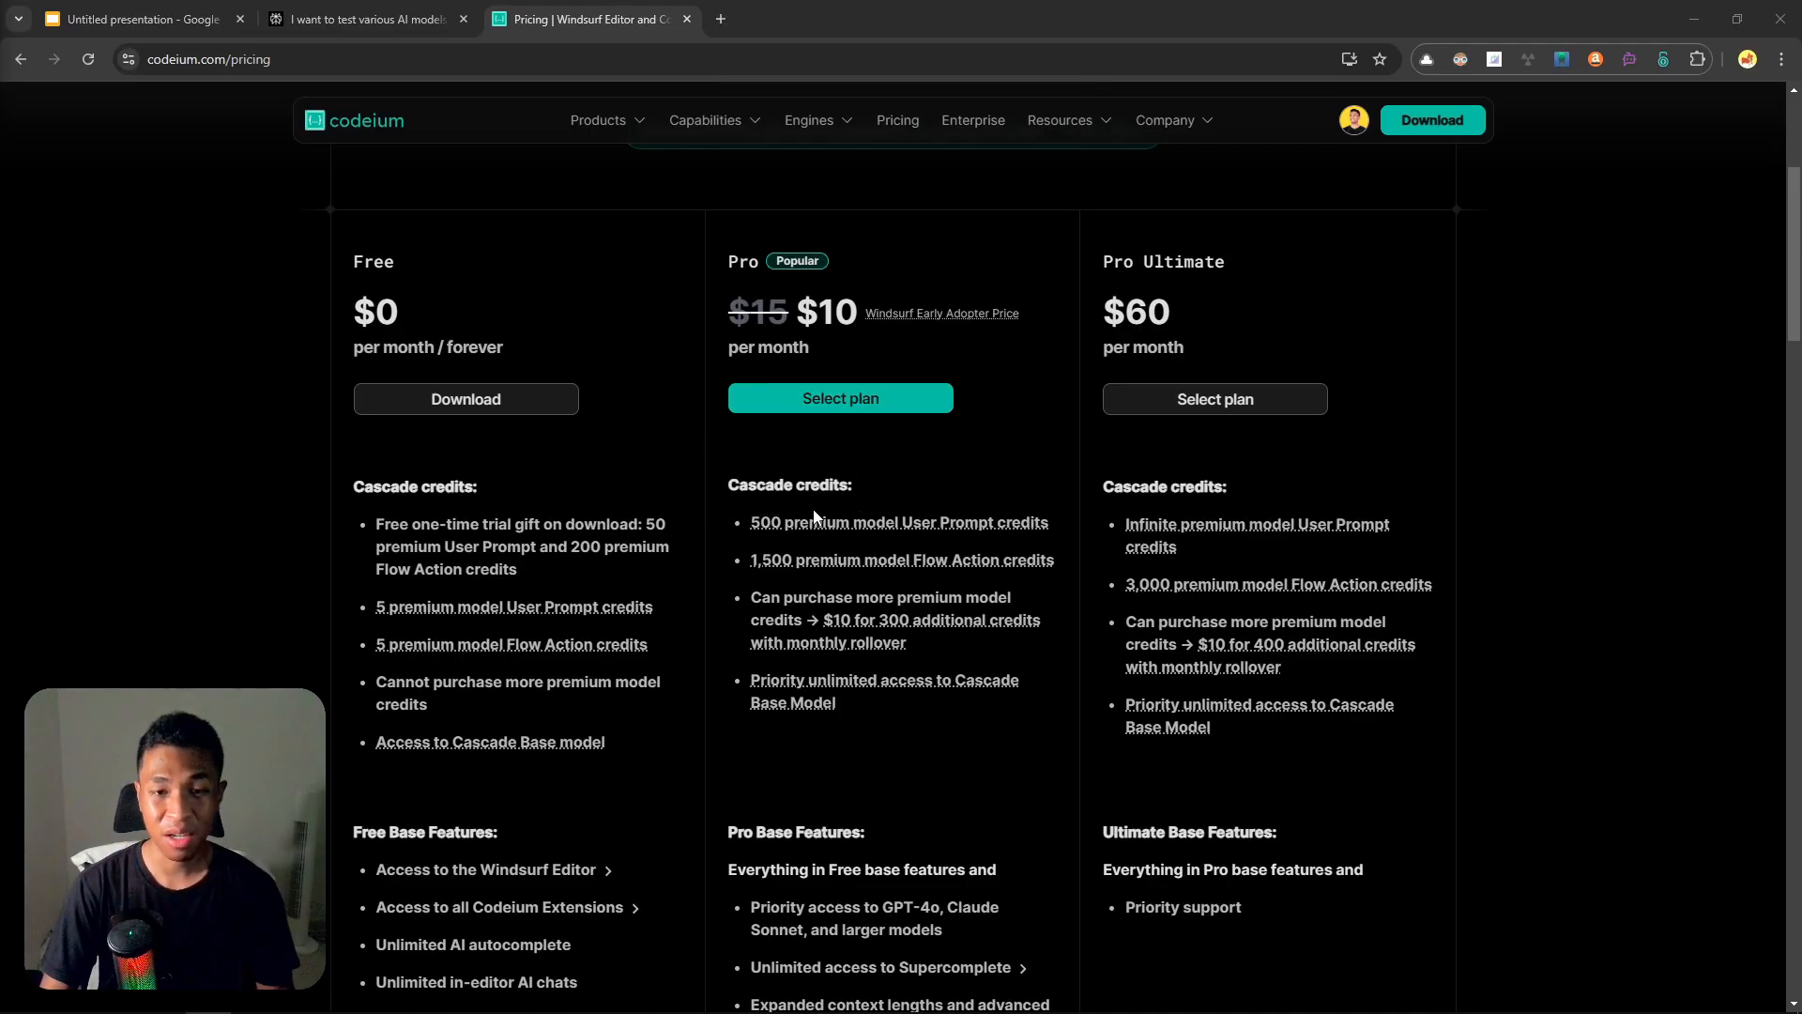
pyautogui.moveTo(933, 472)
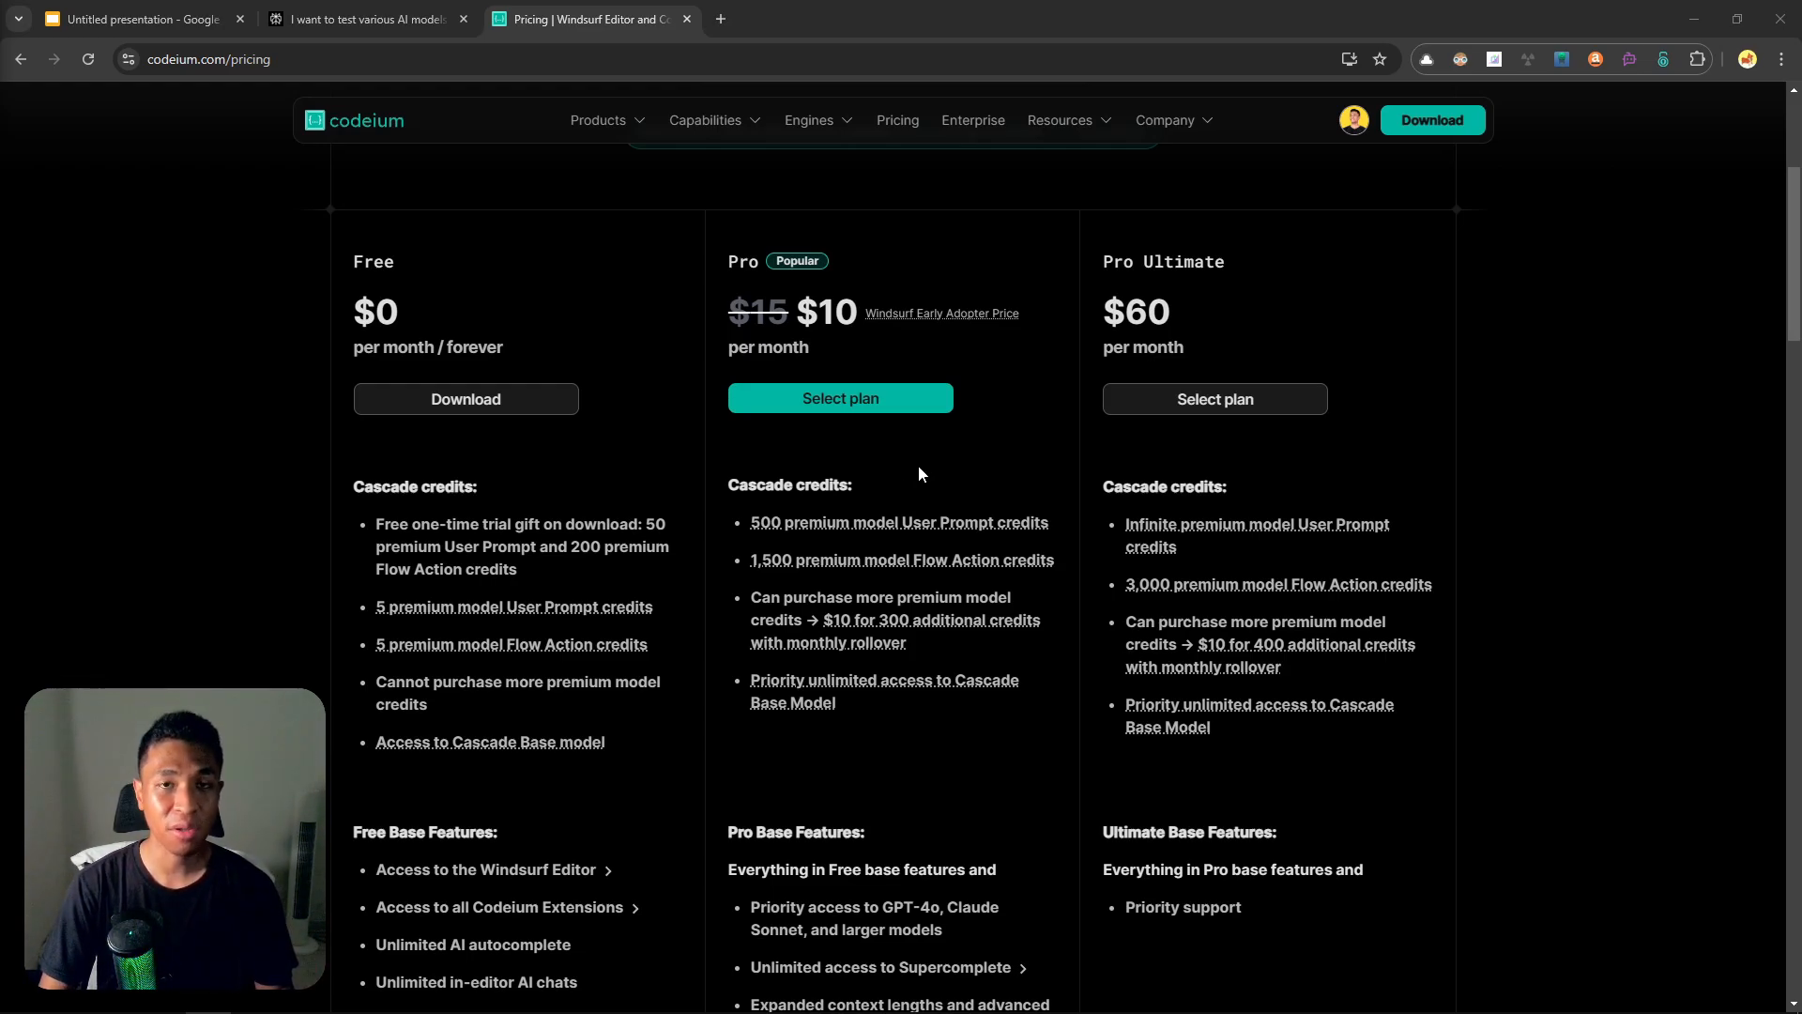
pyautogui.moveTo(959, 446)
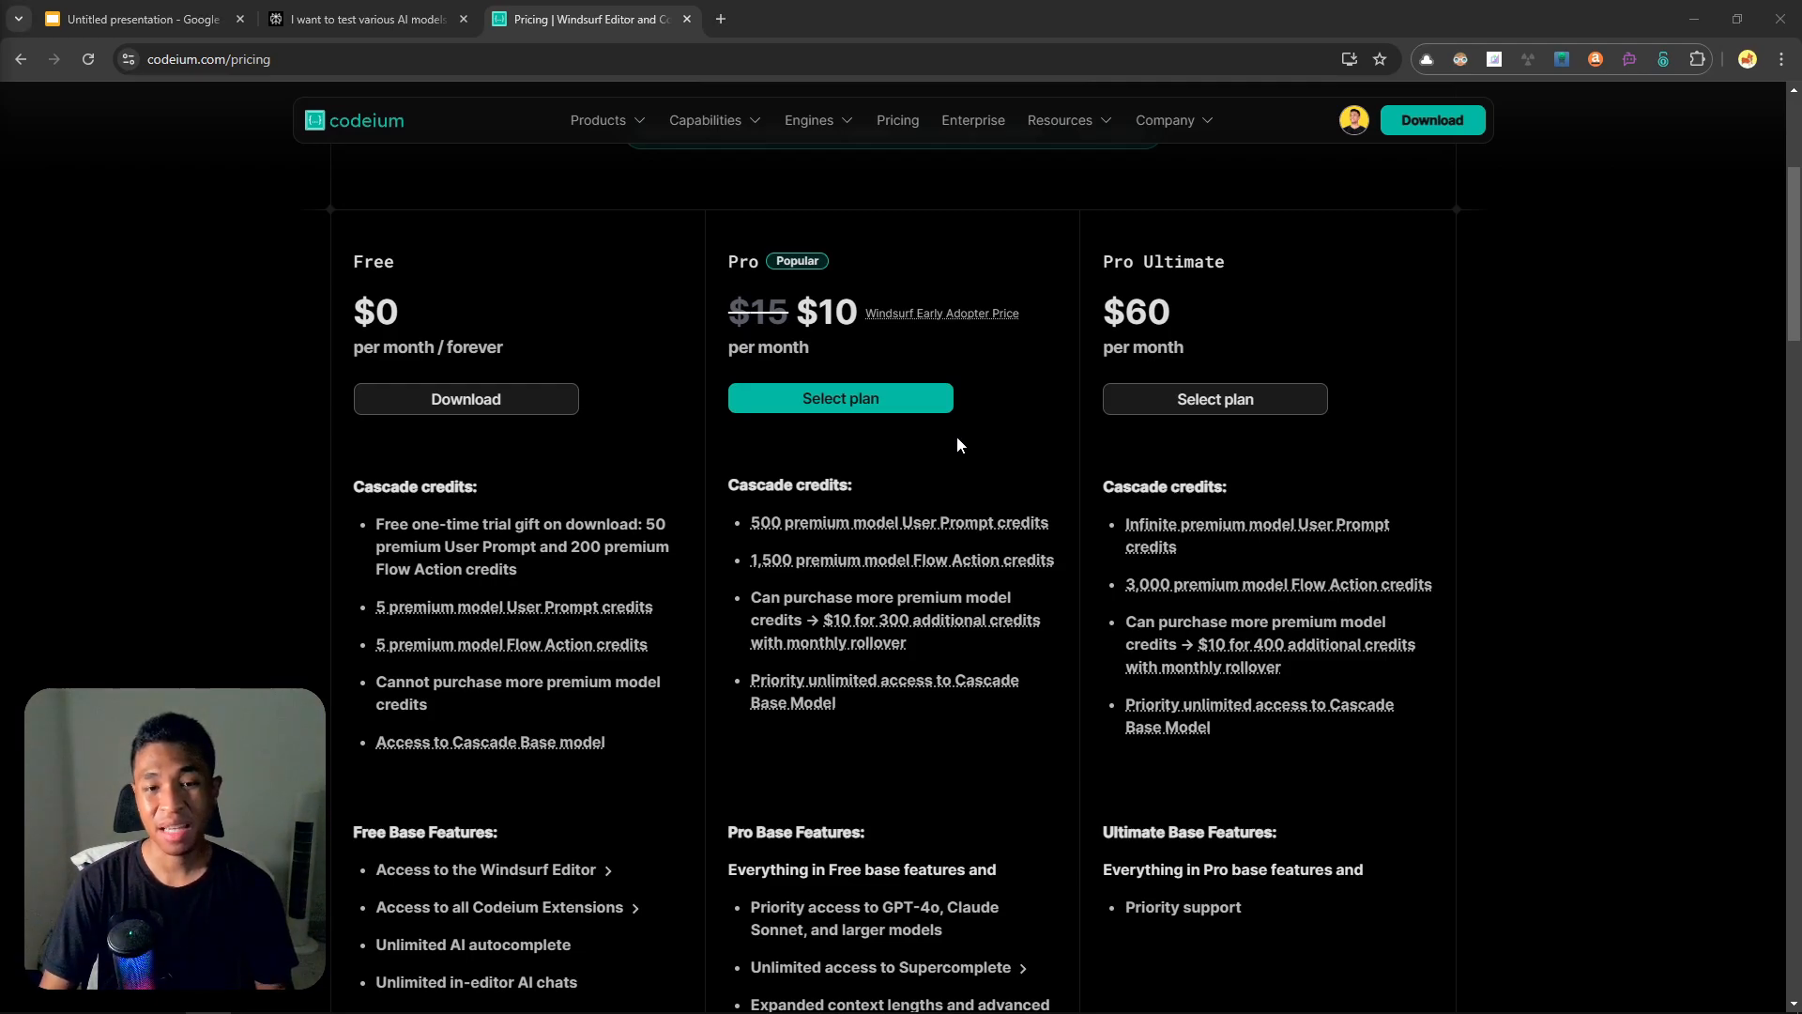
pyautogui.moveTo(955, 533)
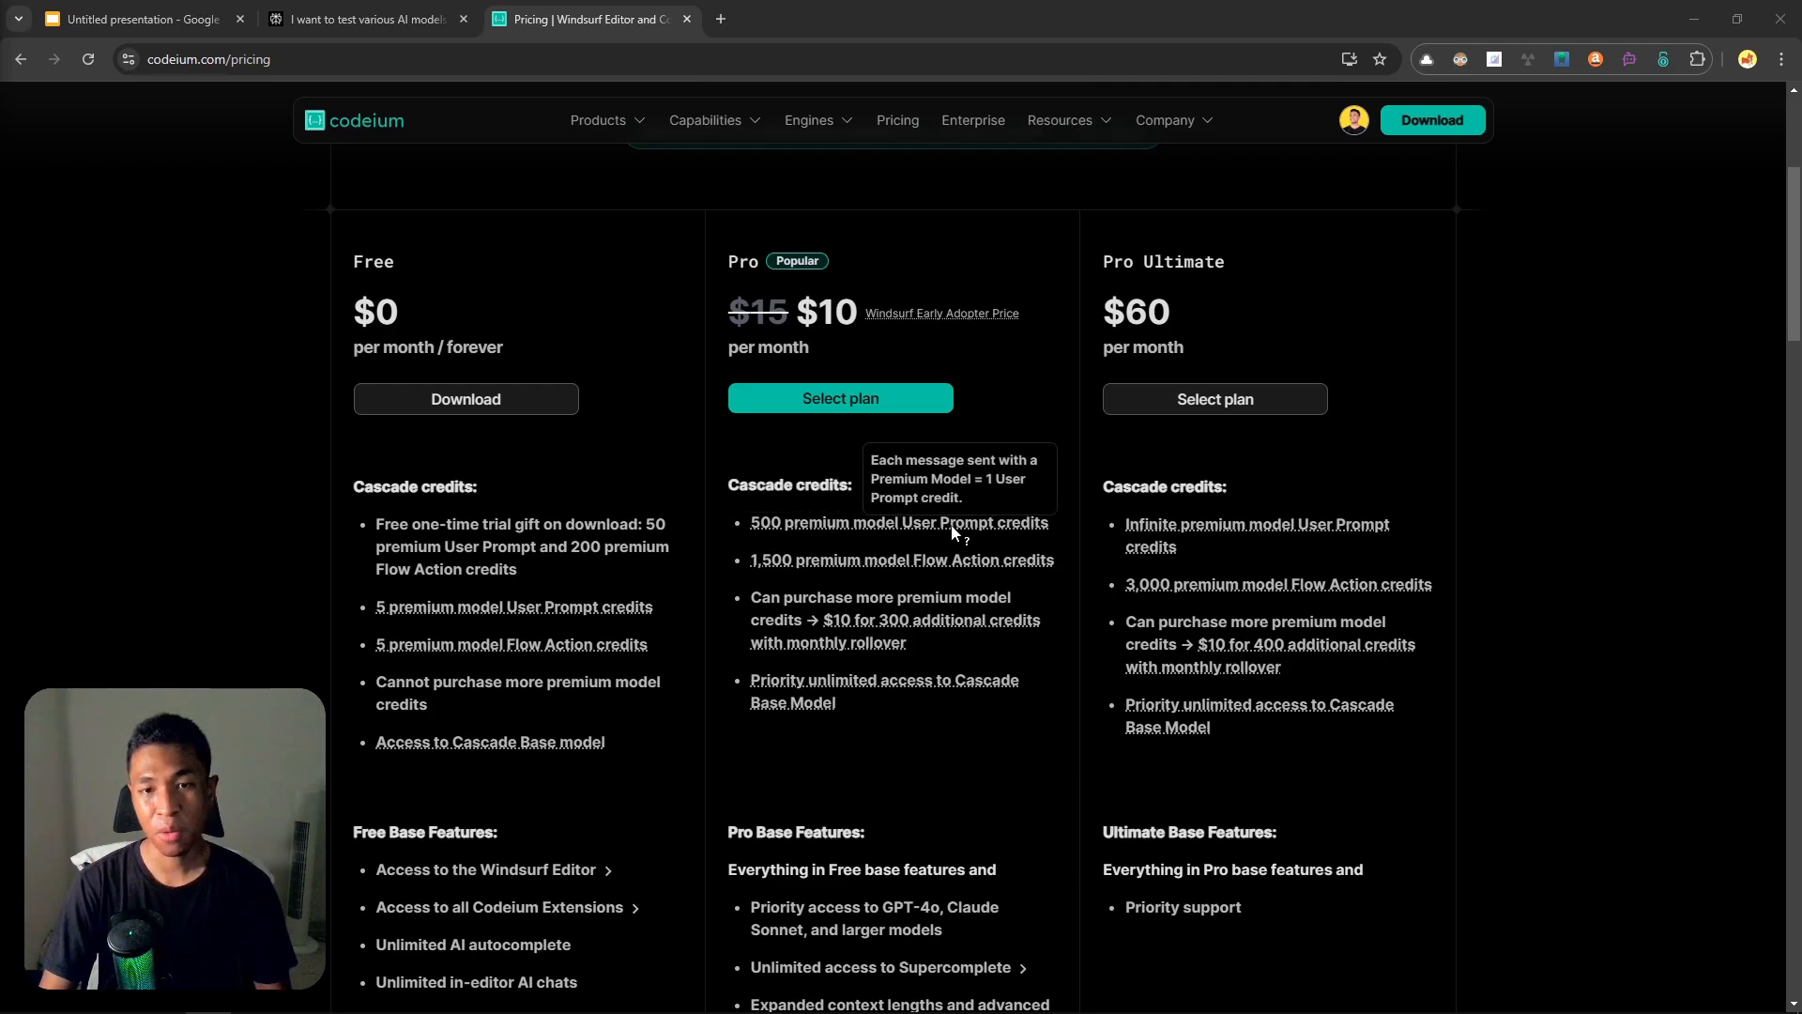
pyautogui.moveTo(885, 493)
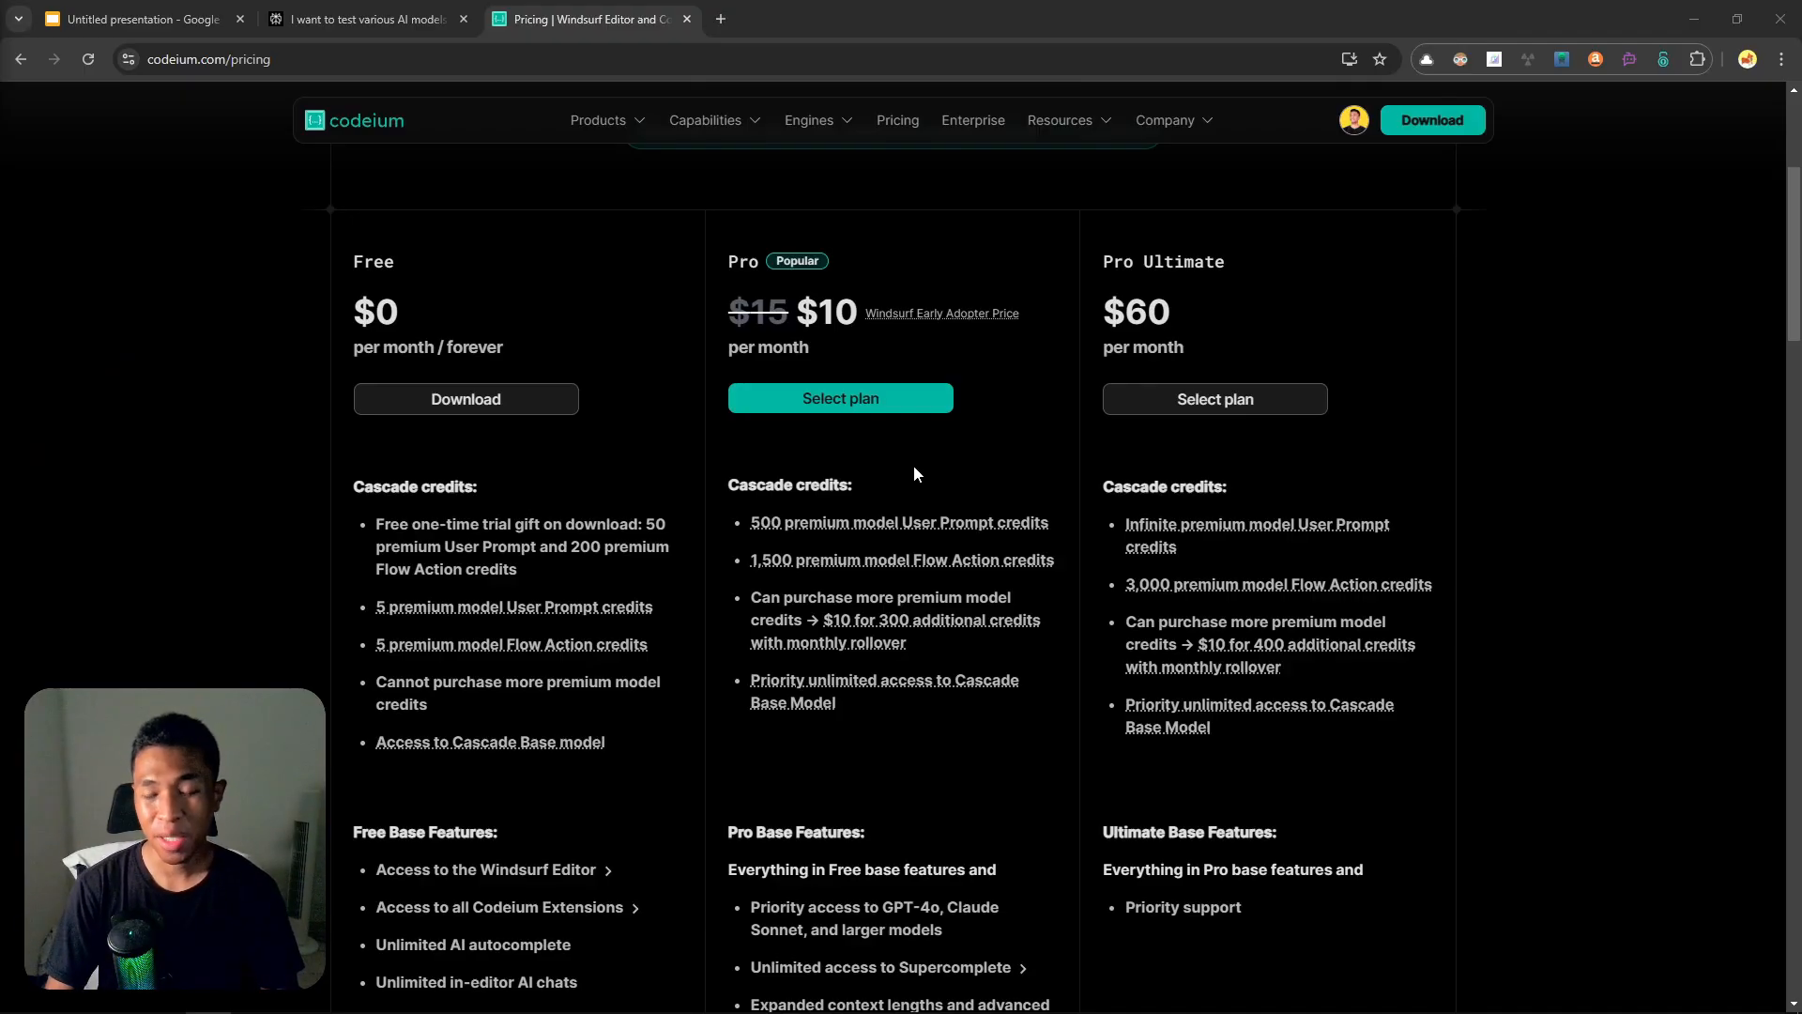
pyautogui.moveTo(721, 550)
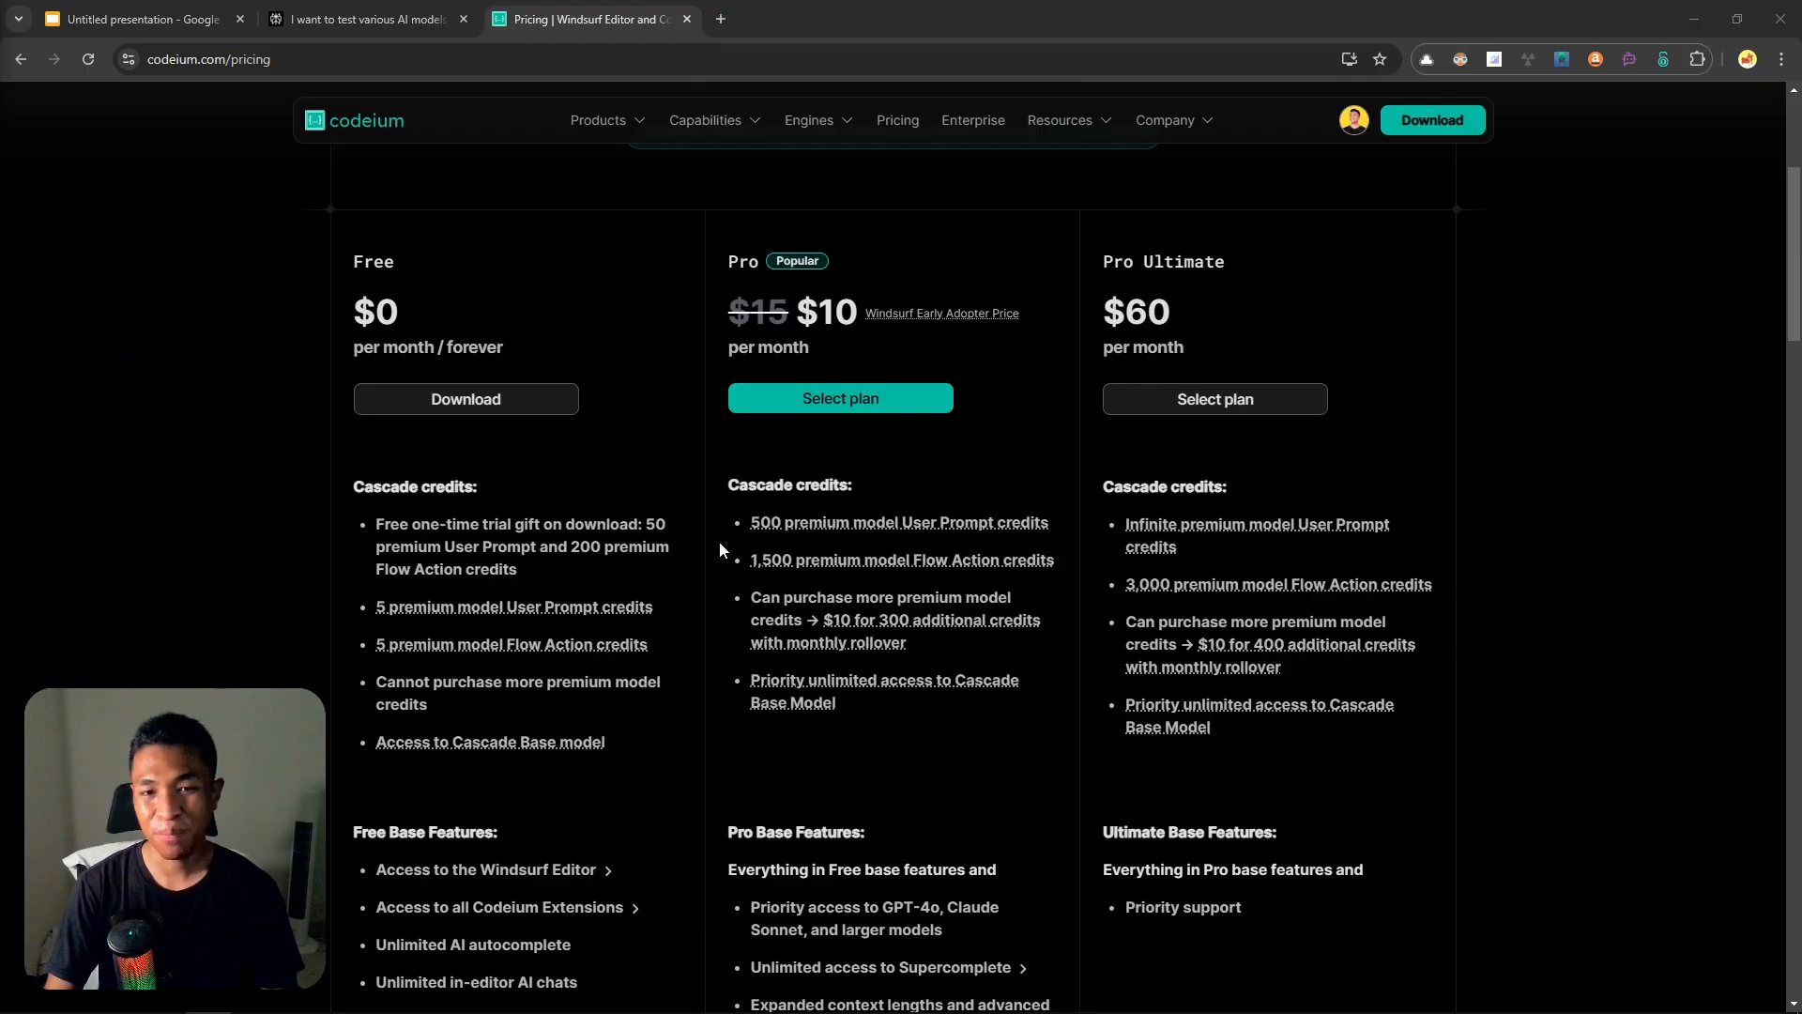
pyautogui.moveTo(919, 486)
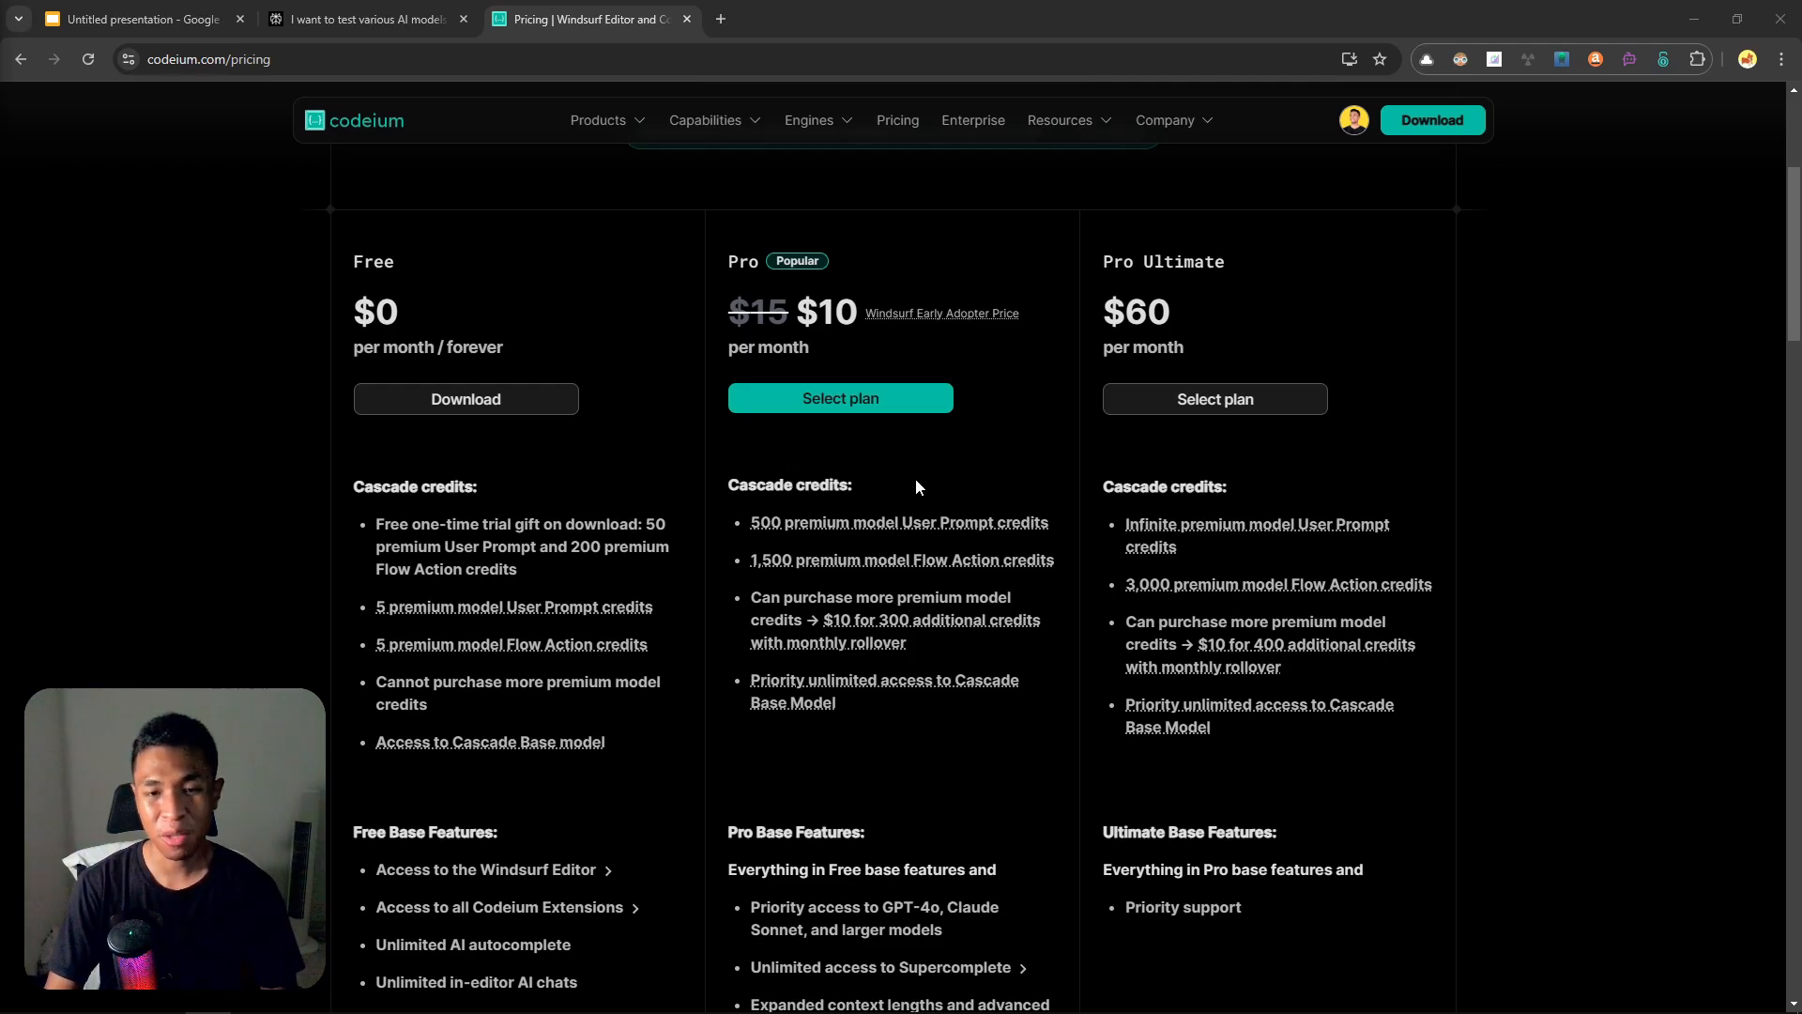
pyautogui.moveTo(866, 706)
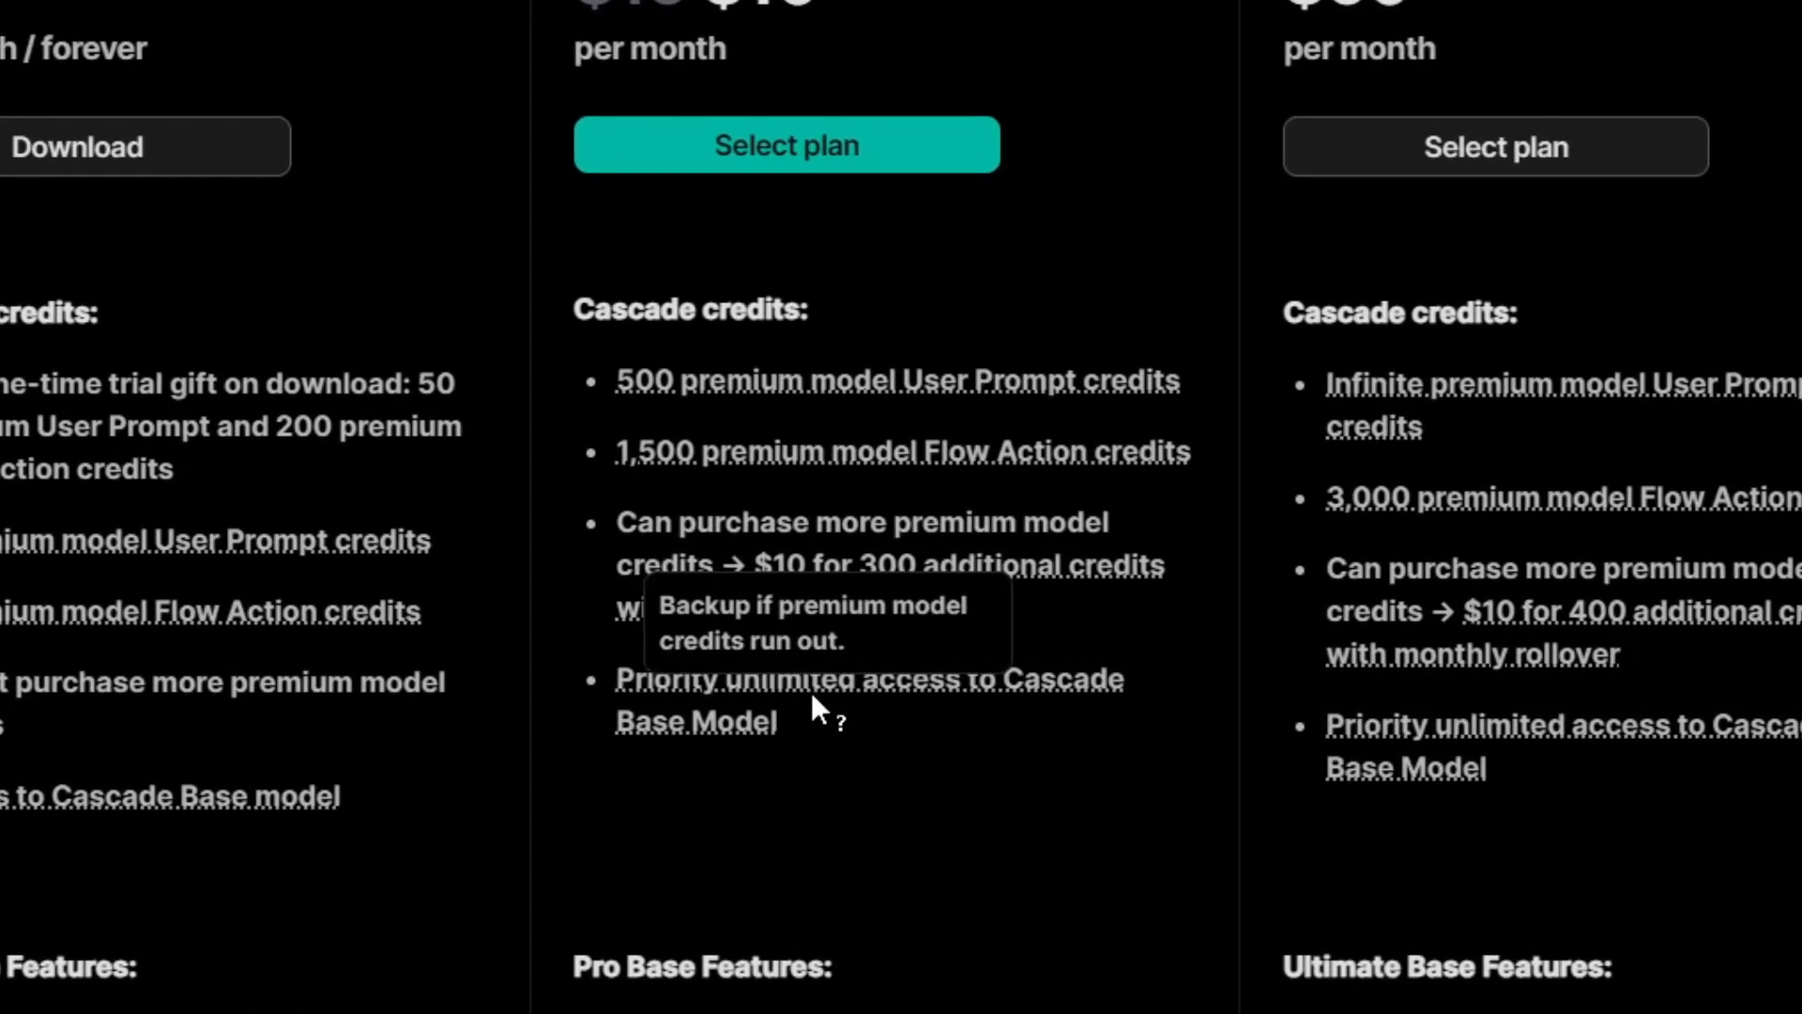
pyautogui.moveTo(941, 803)
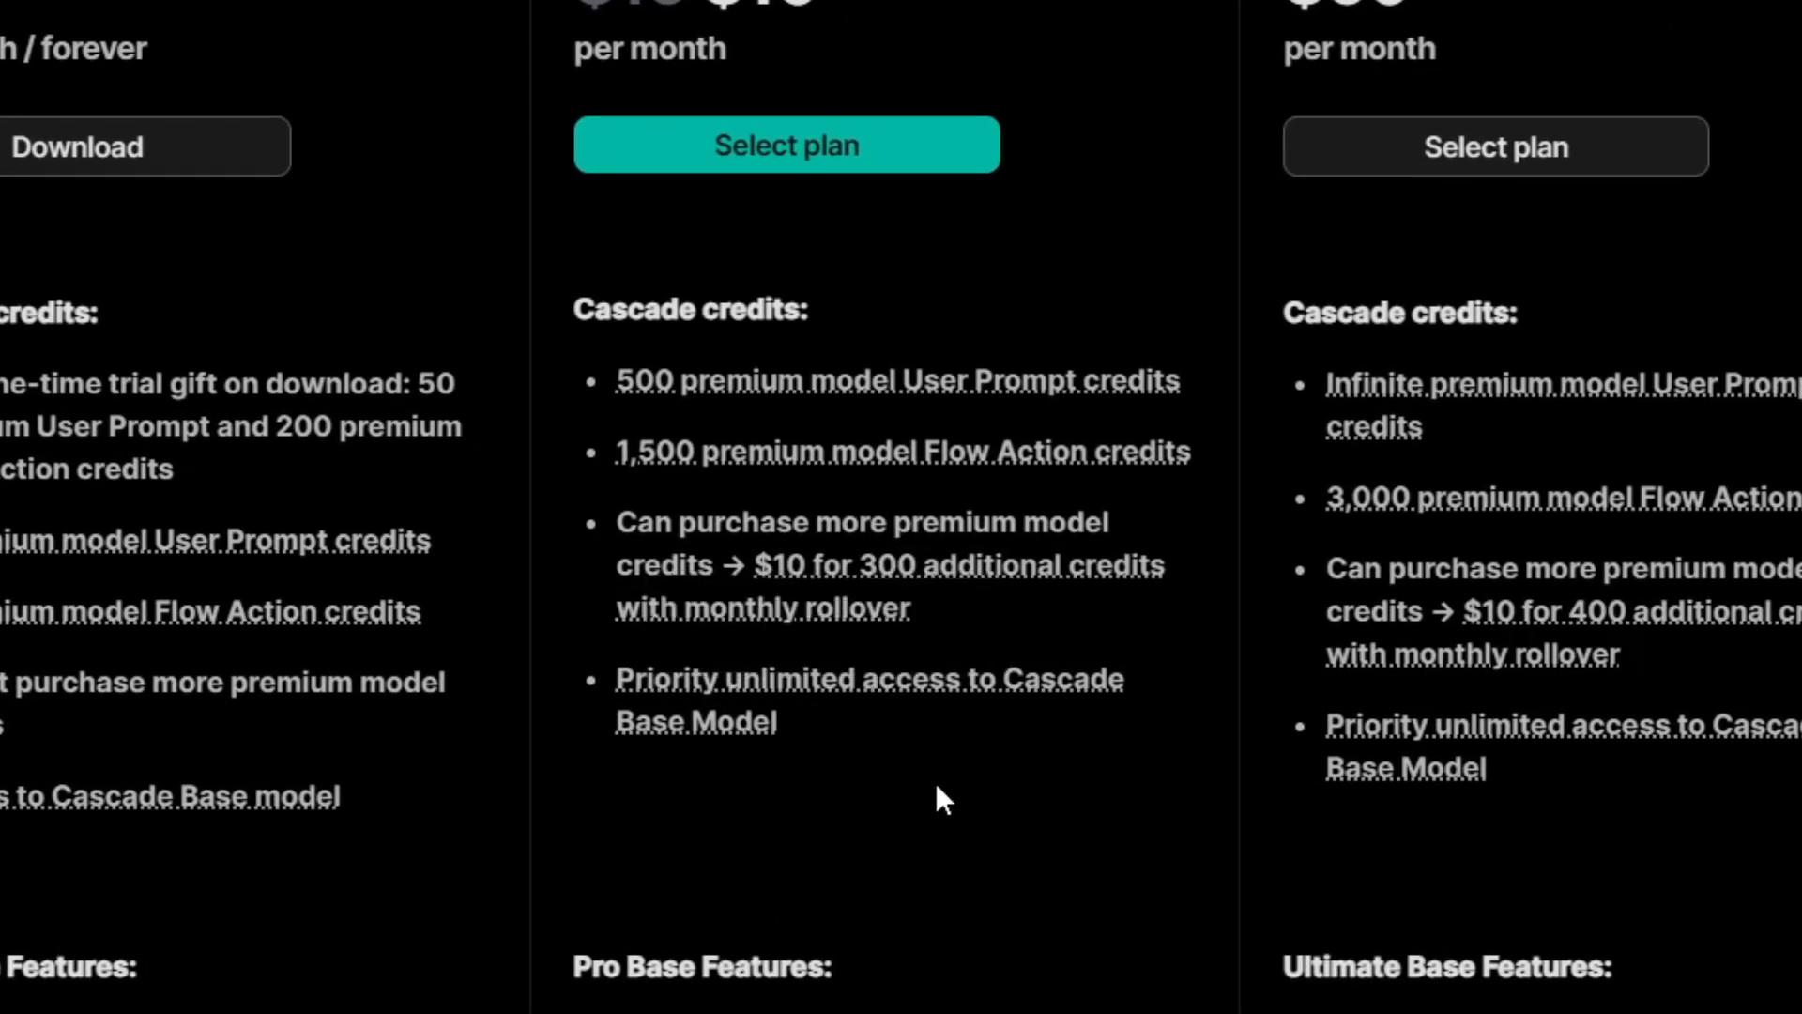
pyautogui.moveTo(1085, 494)
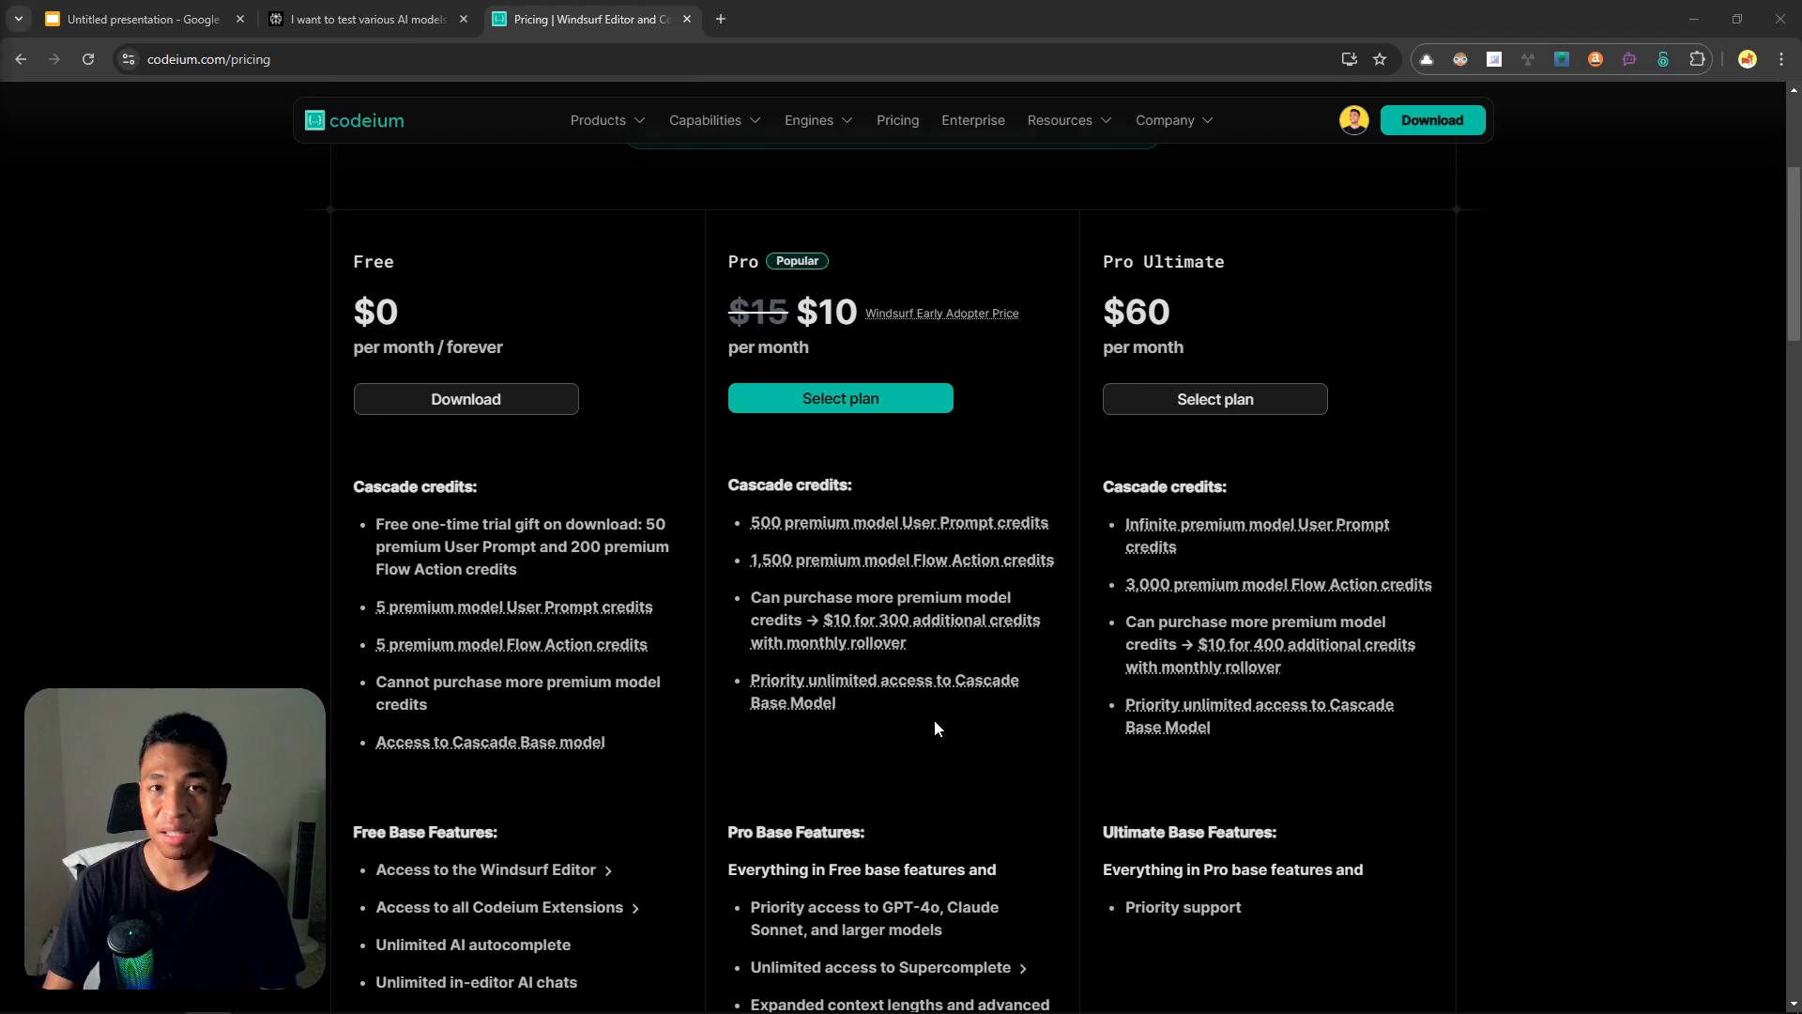
pyautogui.moveTo(932, 708)
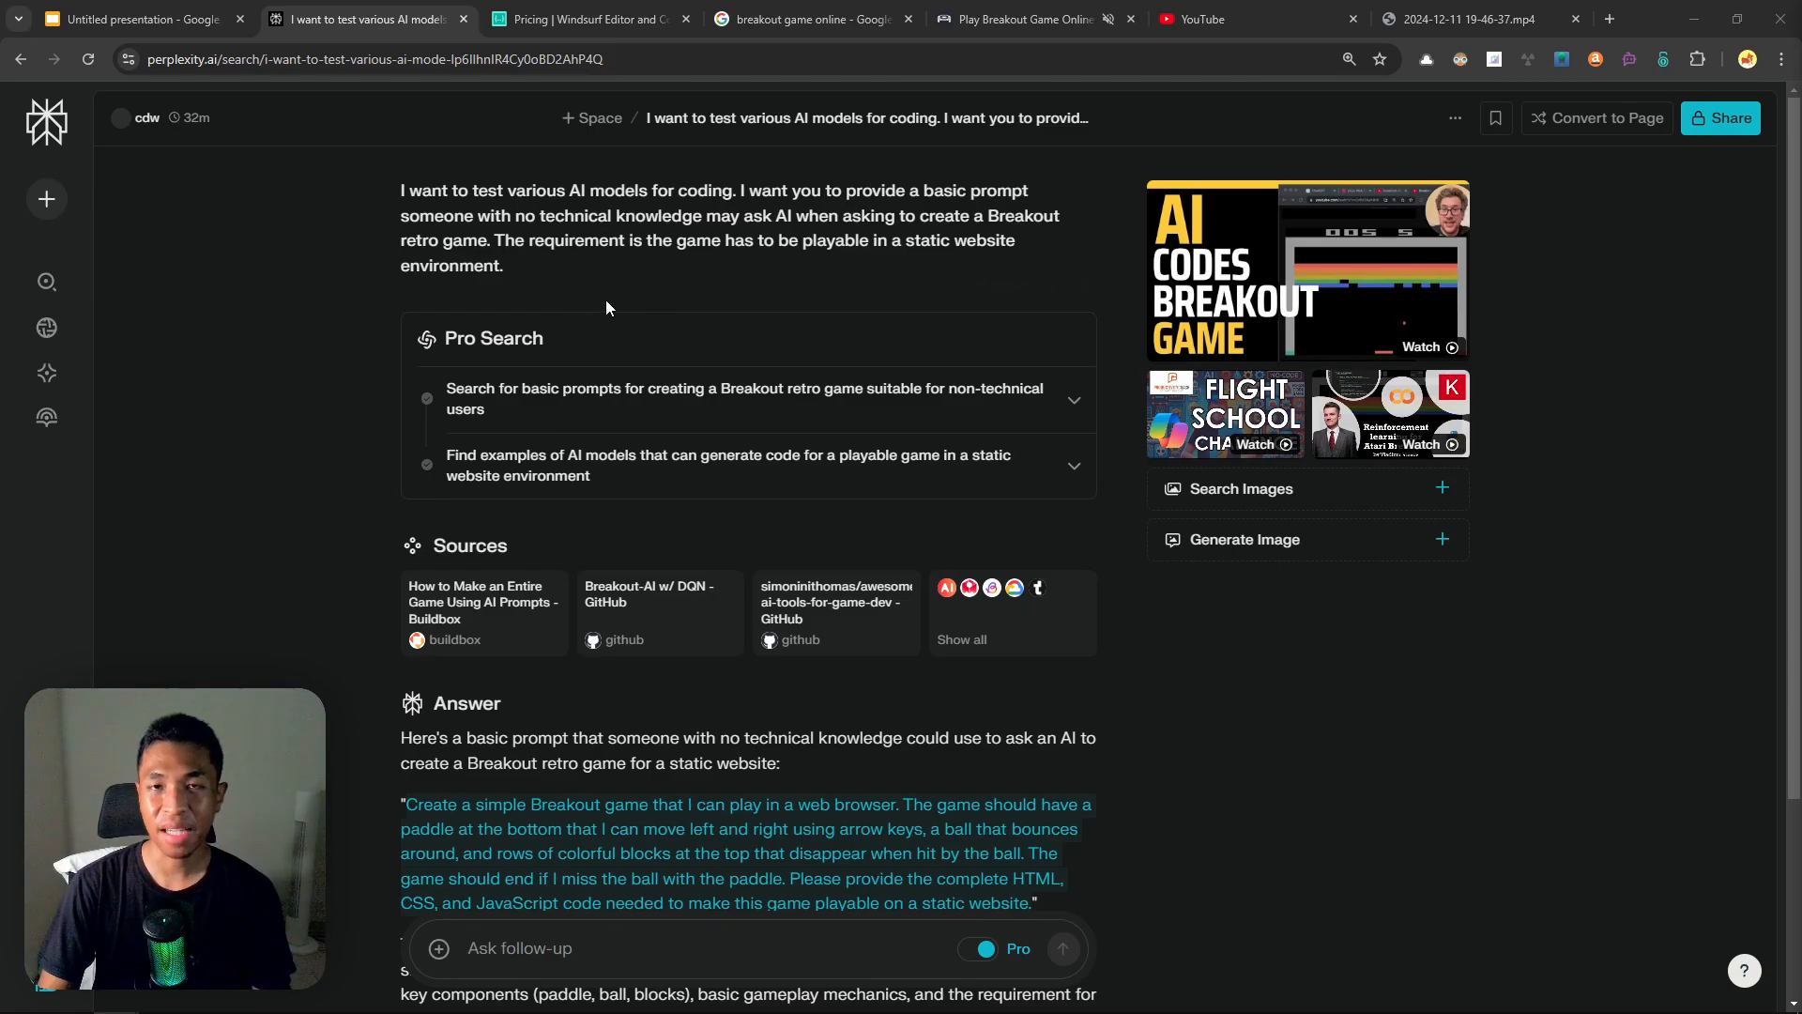
pyautogui.moveTo(617, 310)
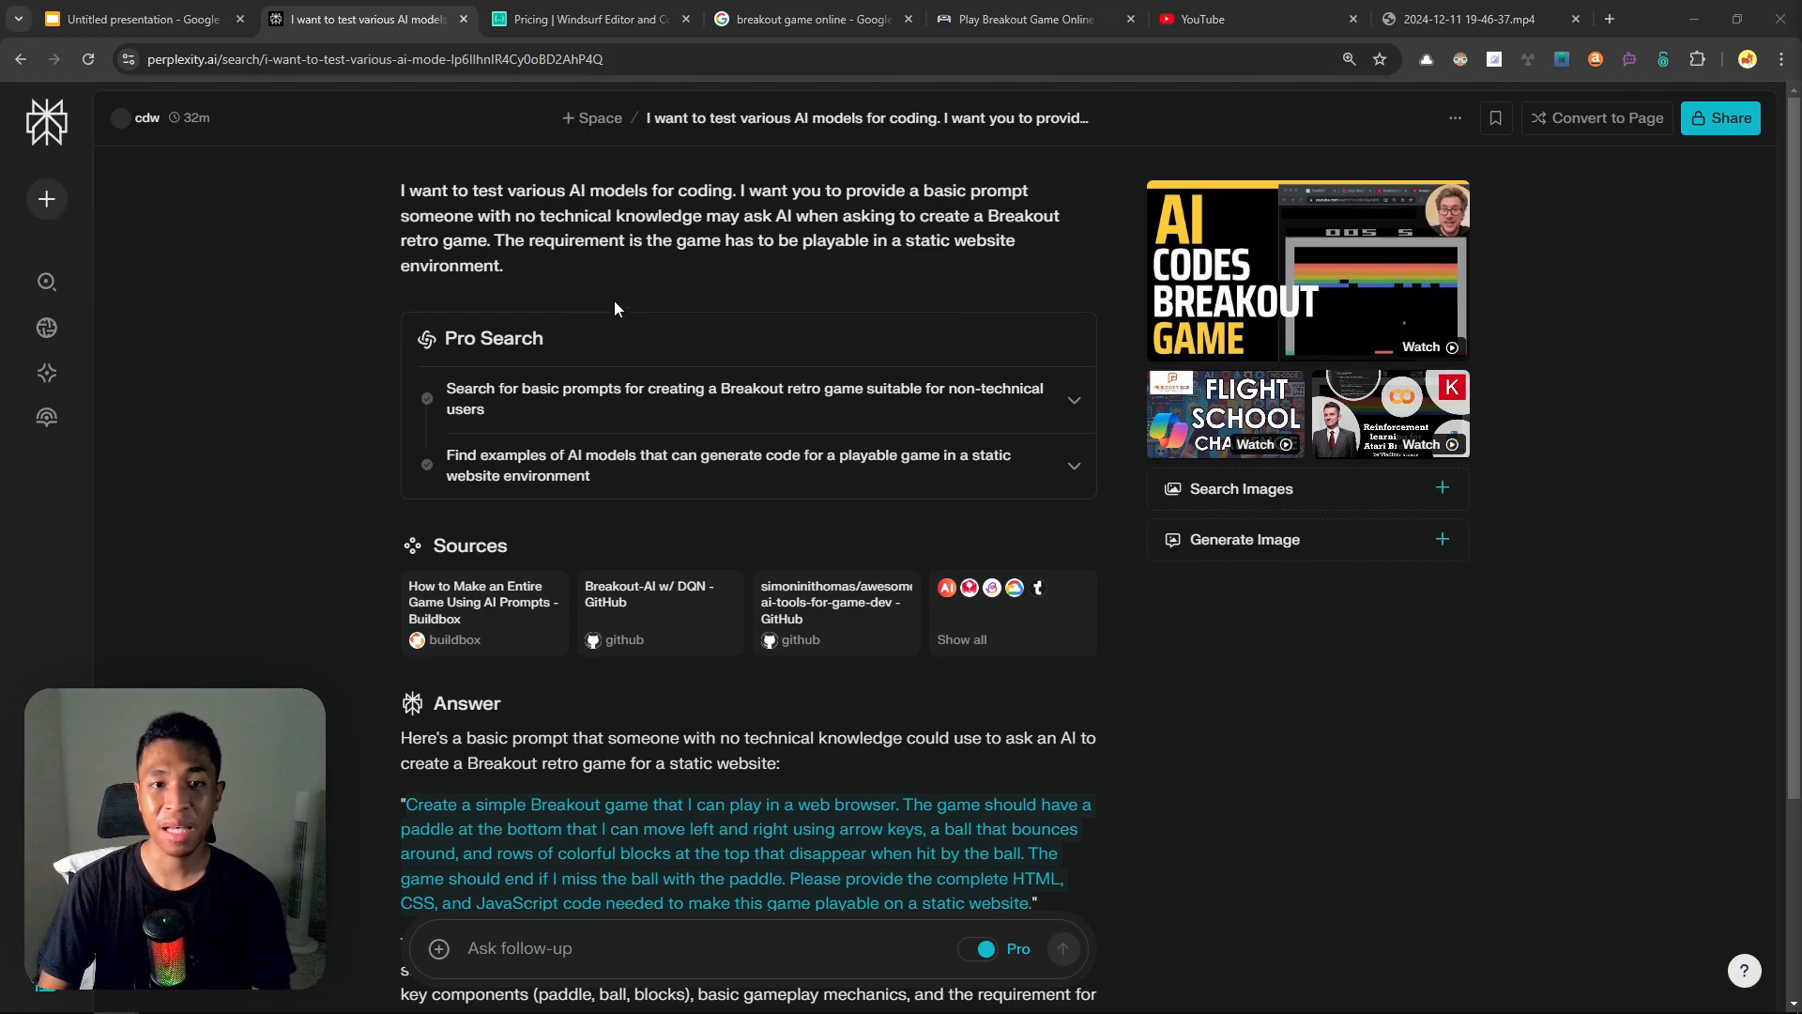
pyautogui.moveTo(595, 276)
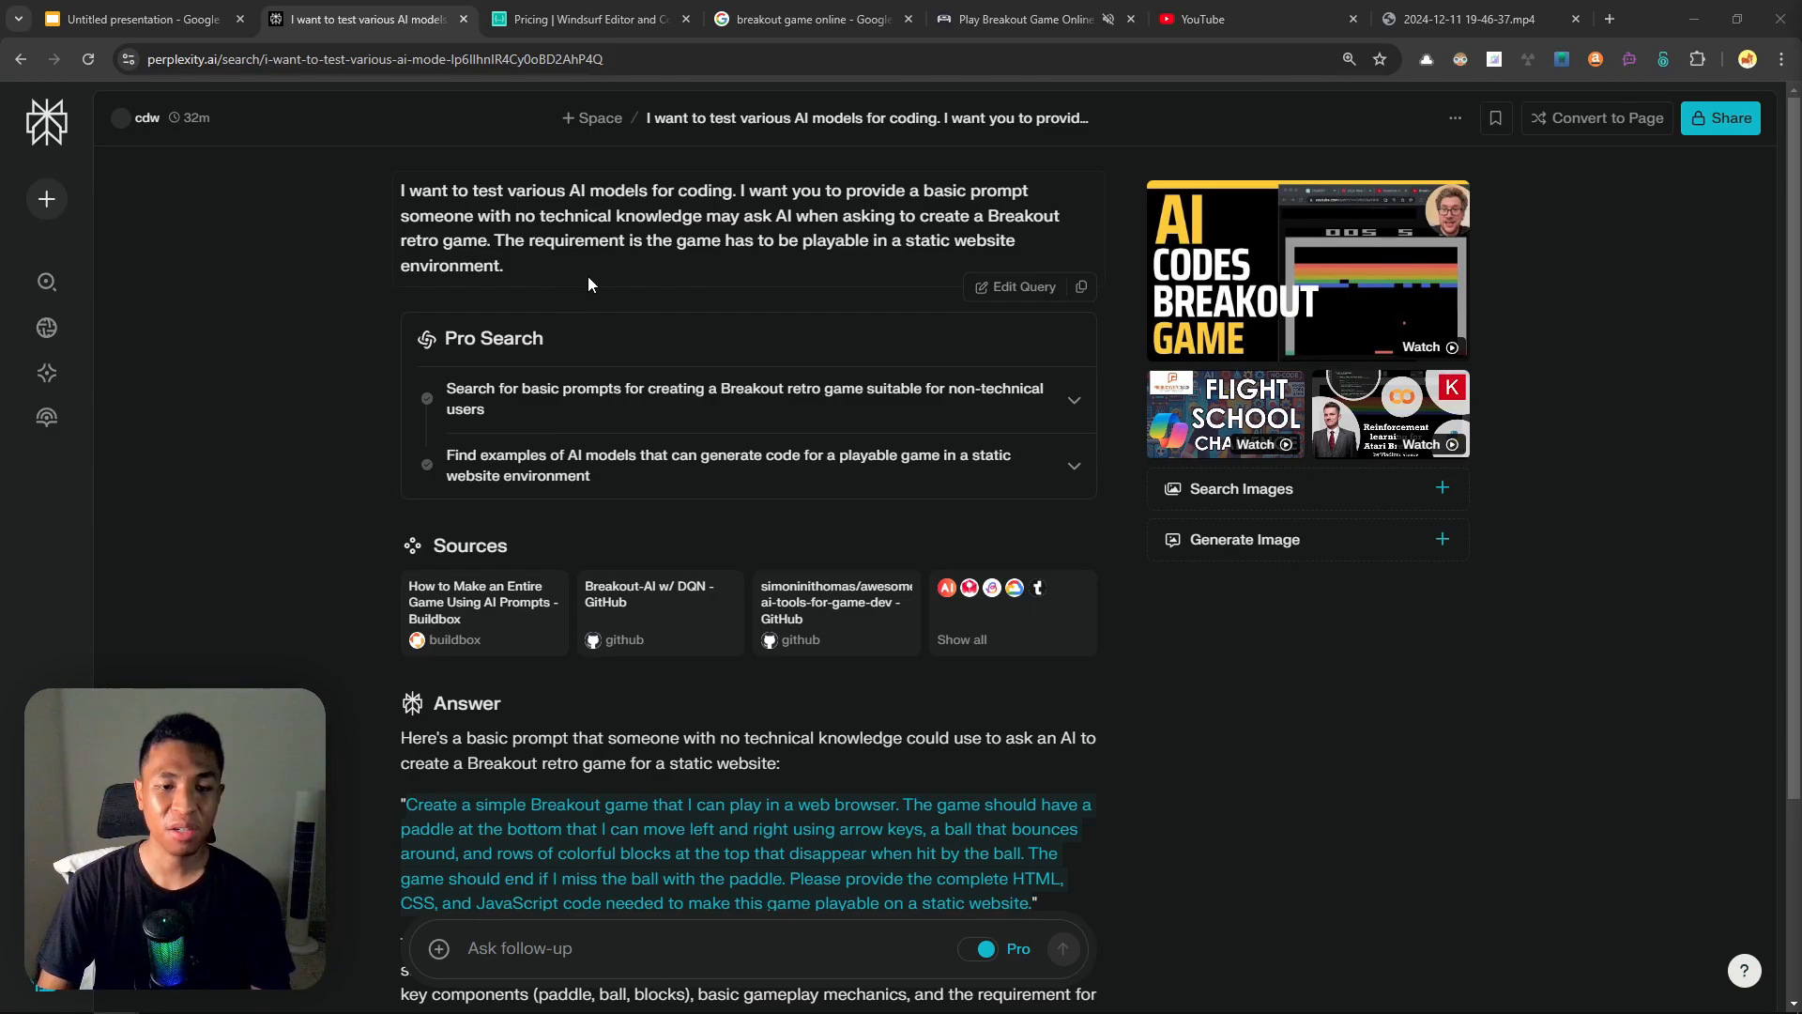
# Scroll Perplexity's answer down to the quoted Breakout game prompt.
pyautogui.scroll(-3)
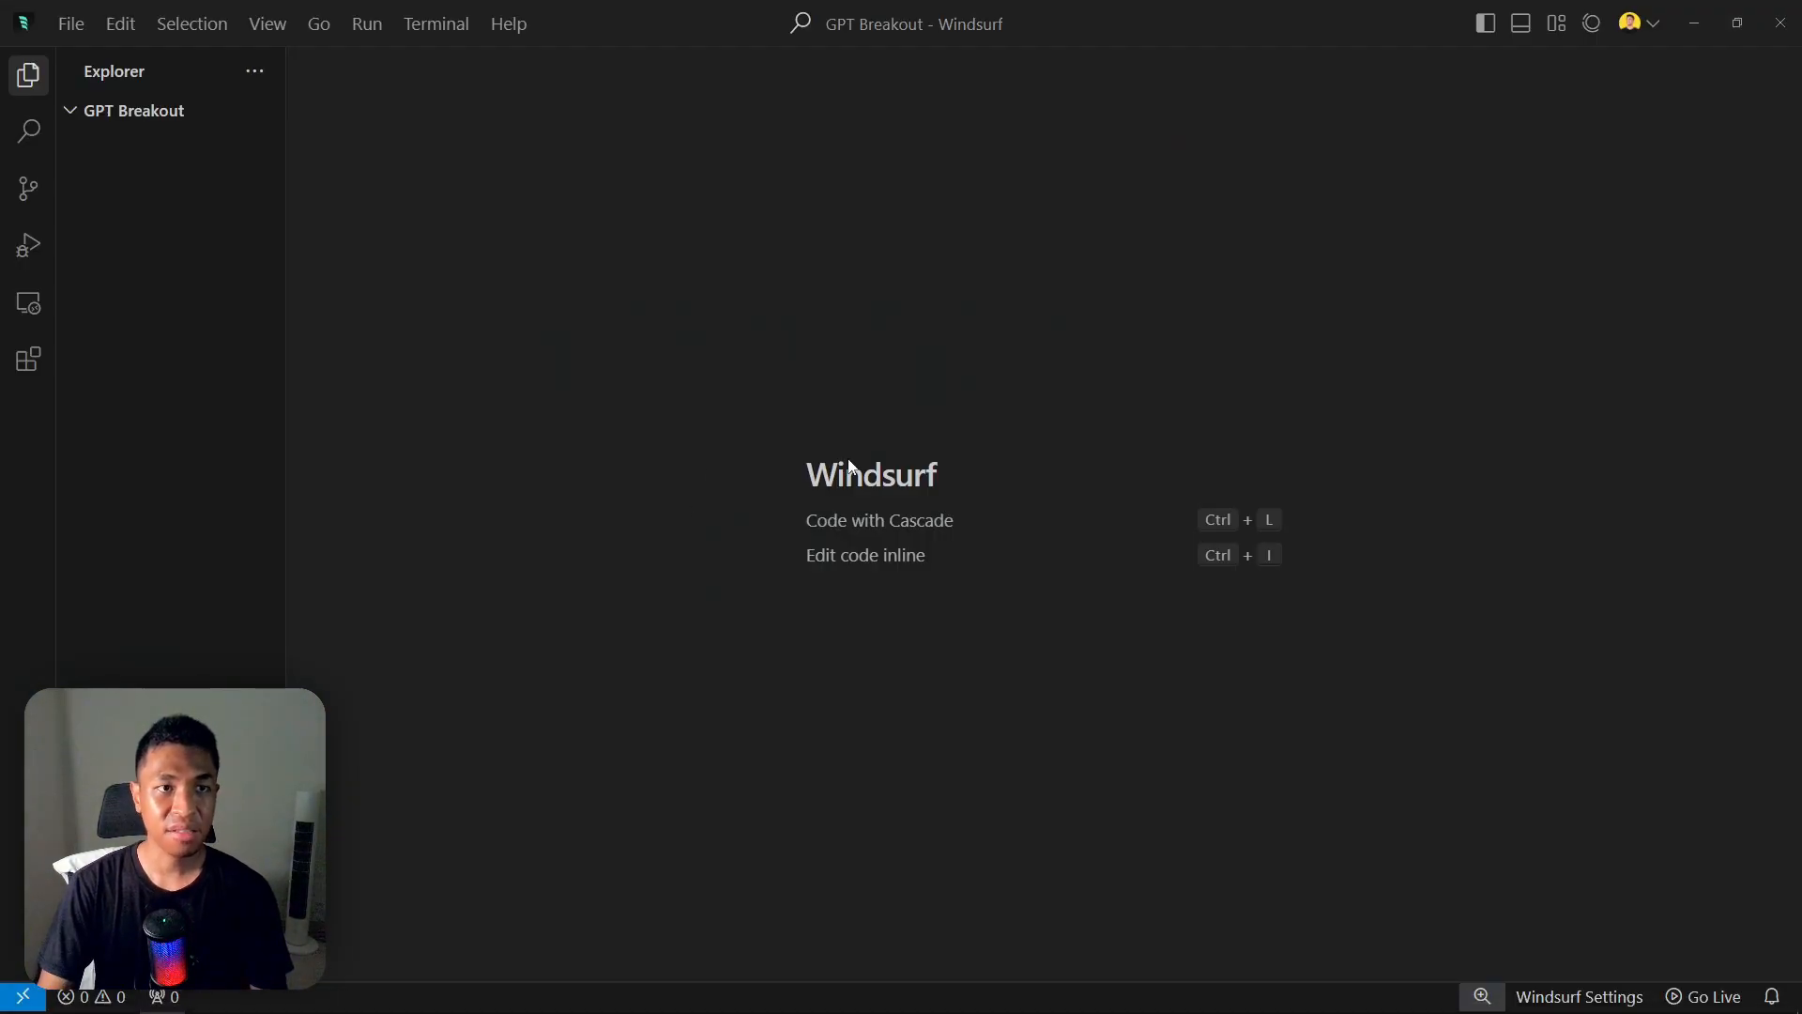
# Paste the Breakout game prompt into the Cascade chat input.
pyautogui.click(1591, 22)
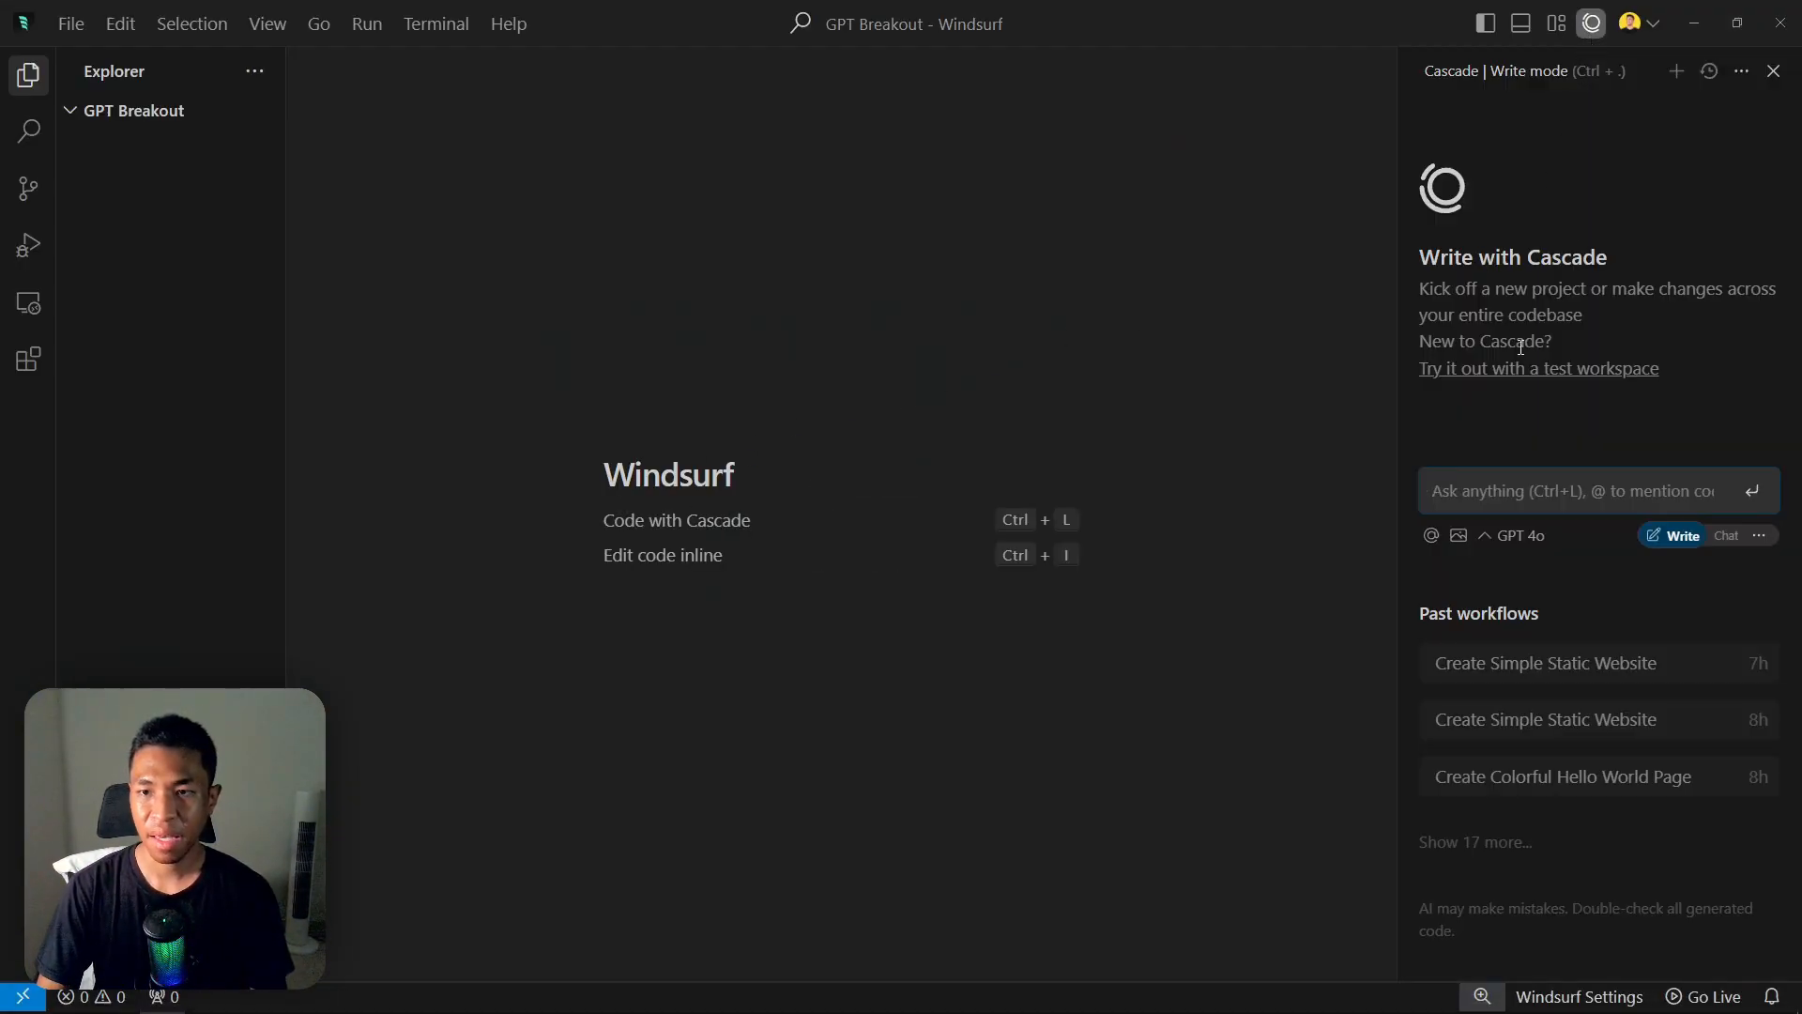
pyautogui.rightClick(1589, 490)
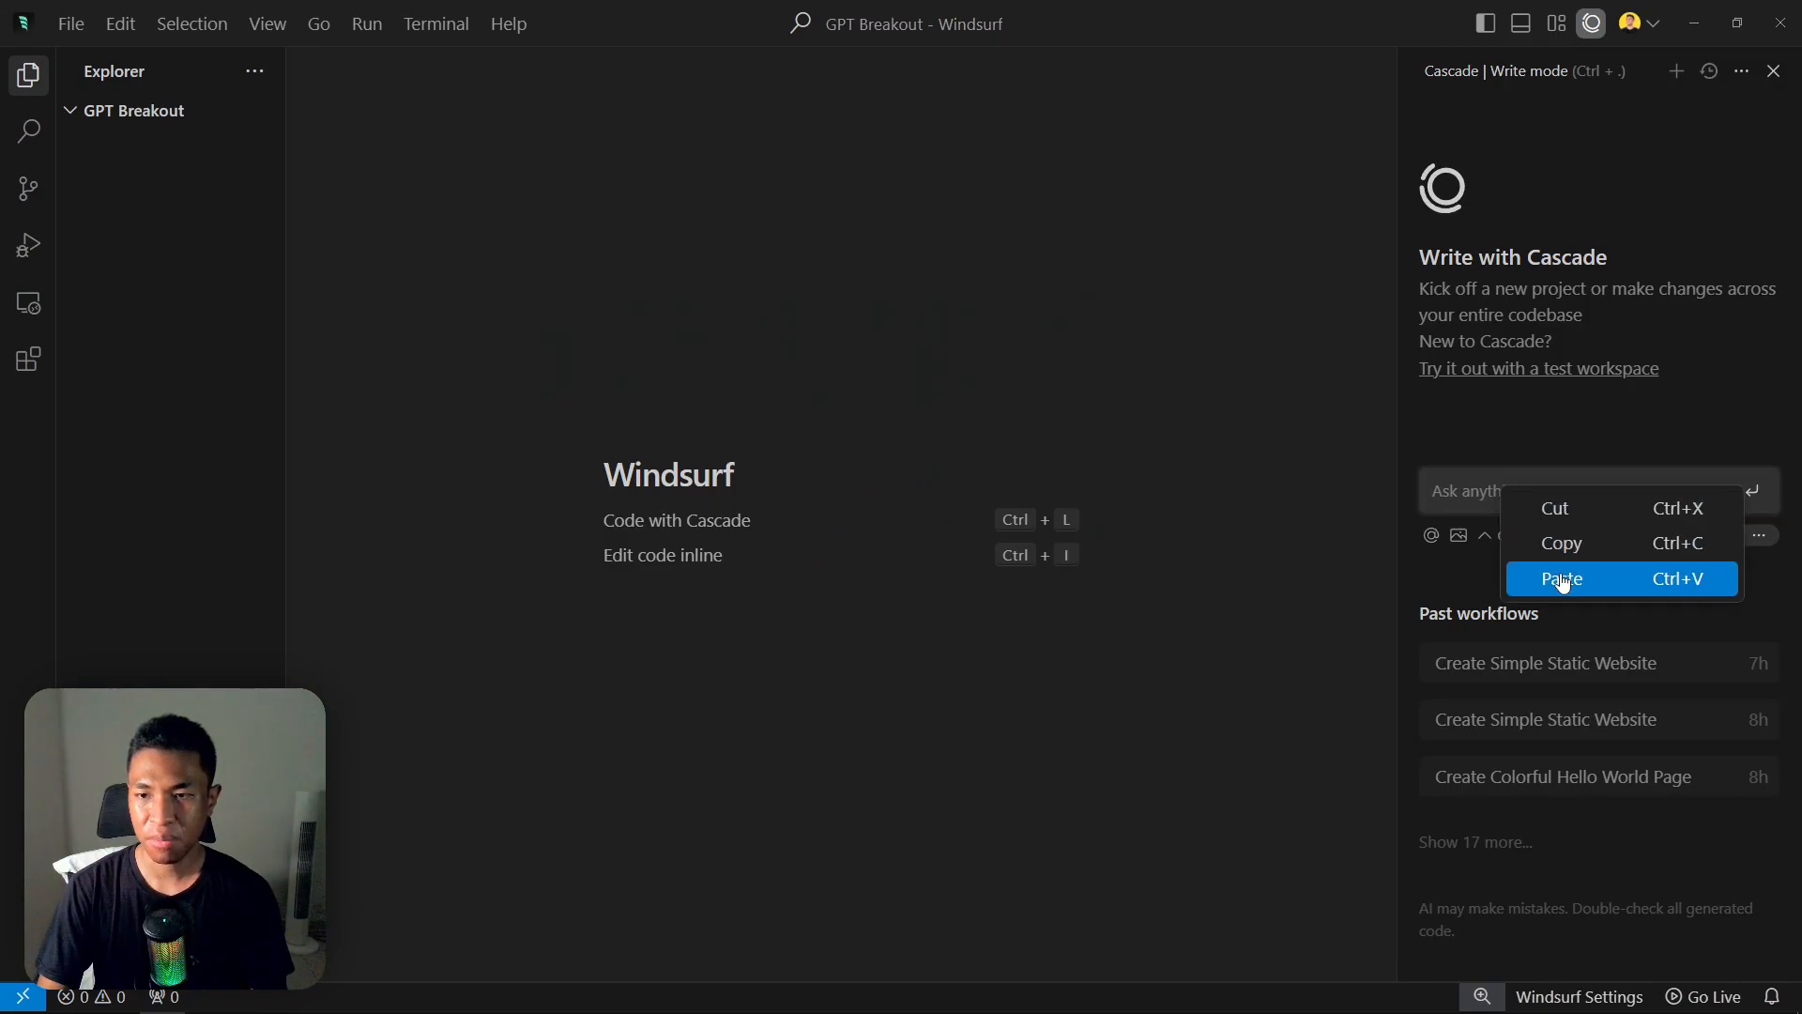
pyautogui.click(1562, 578)
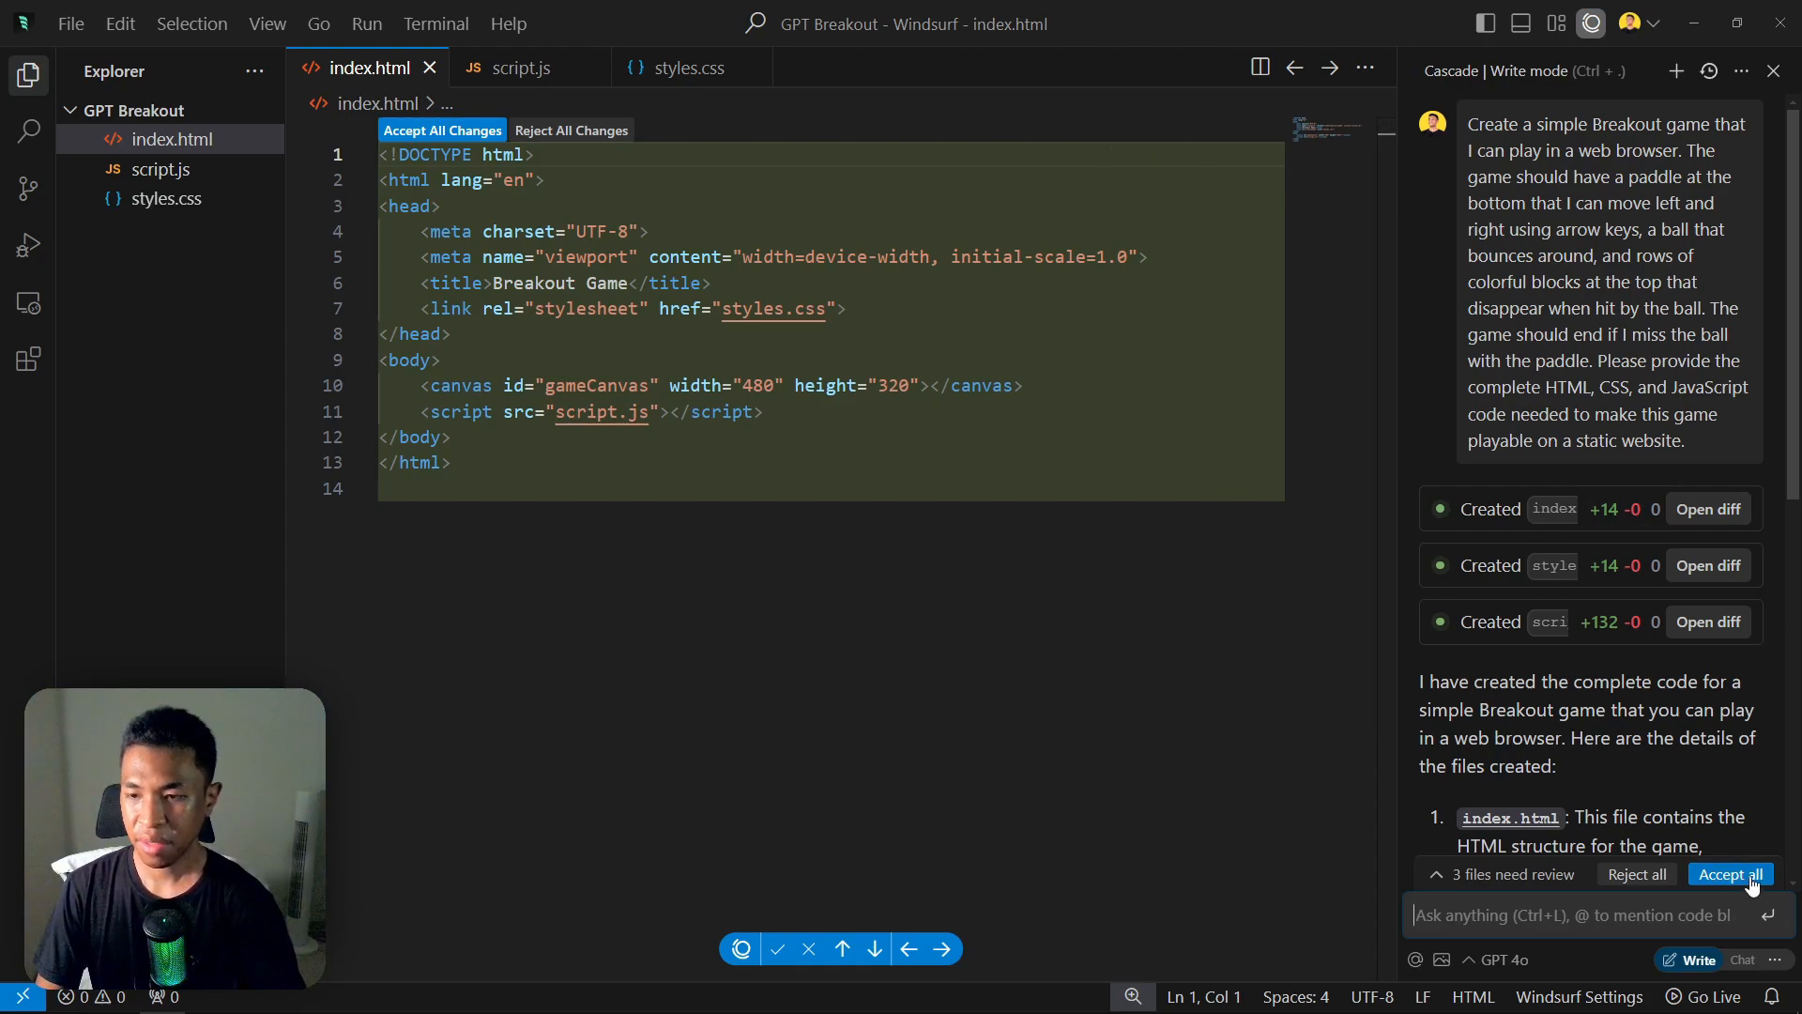
# Accept the generated index.html, styles.css and script.js, then serve index.html with Five Server.
pyautogui.click(1731, 874)
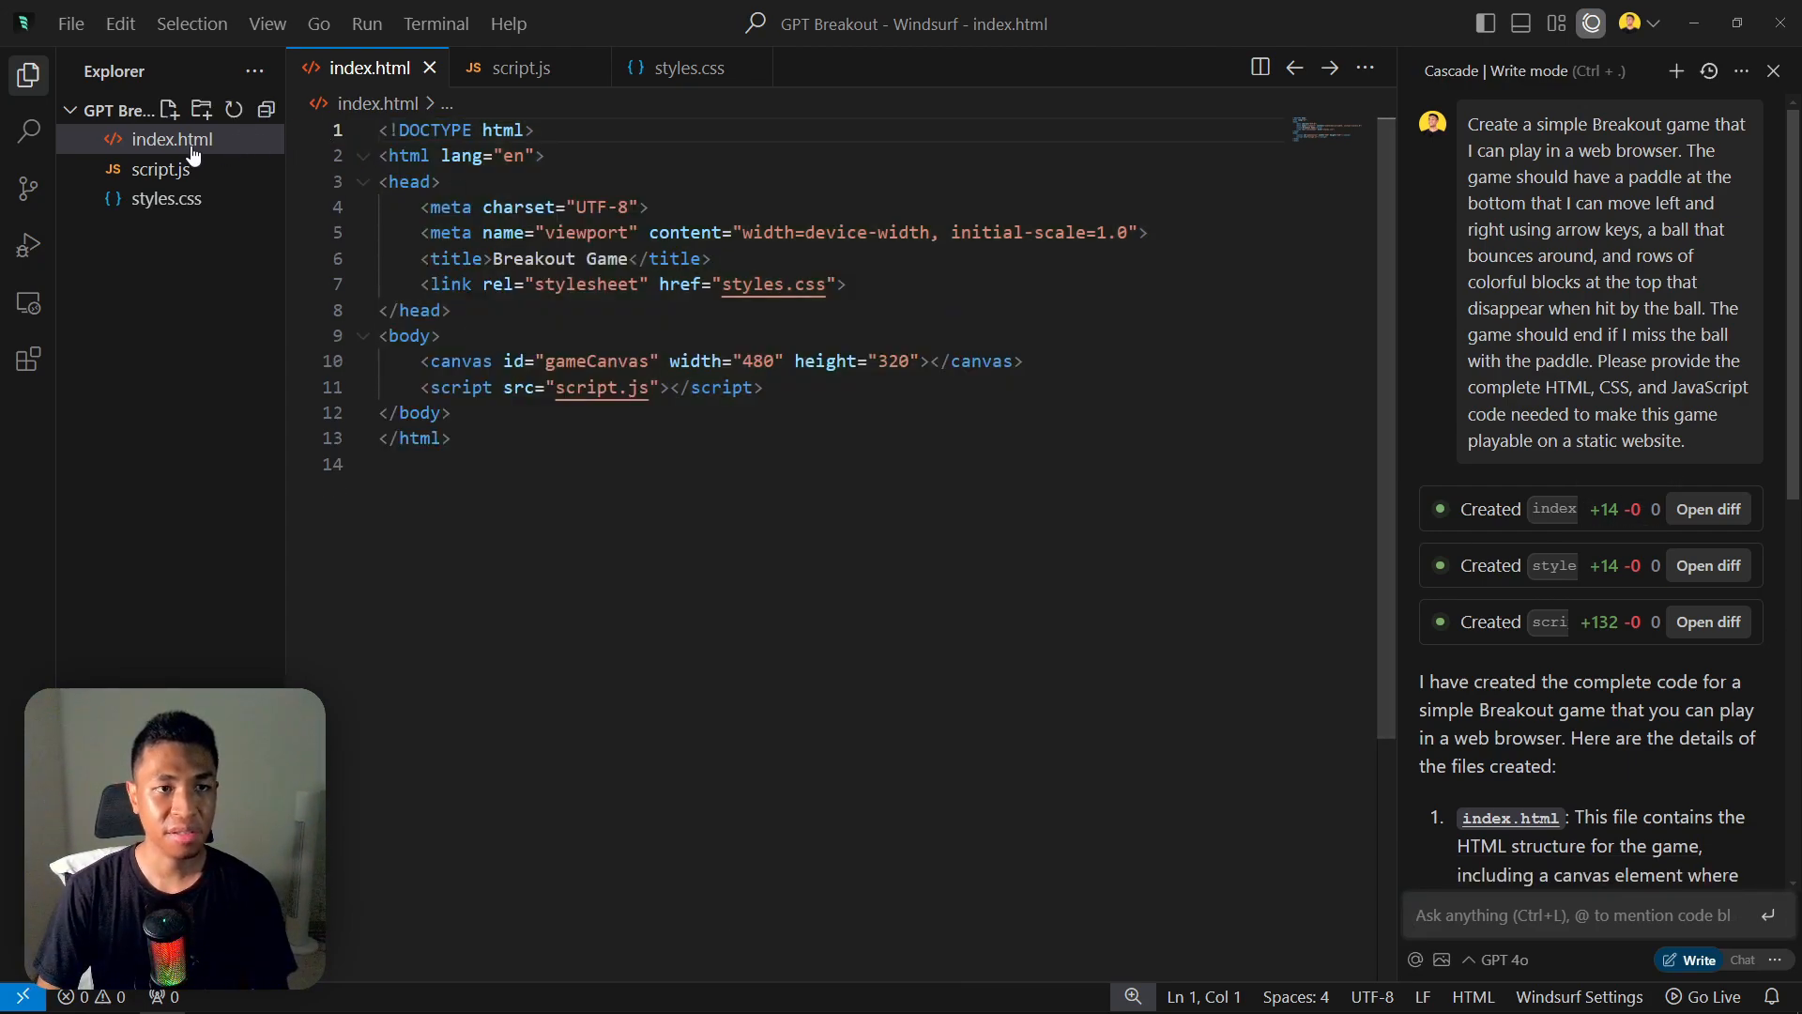
pyautogui.moveTo(216, 164)
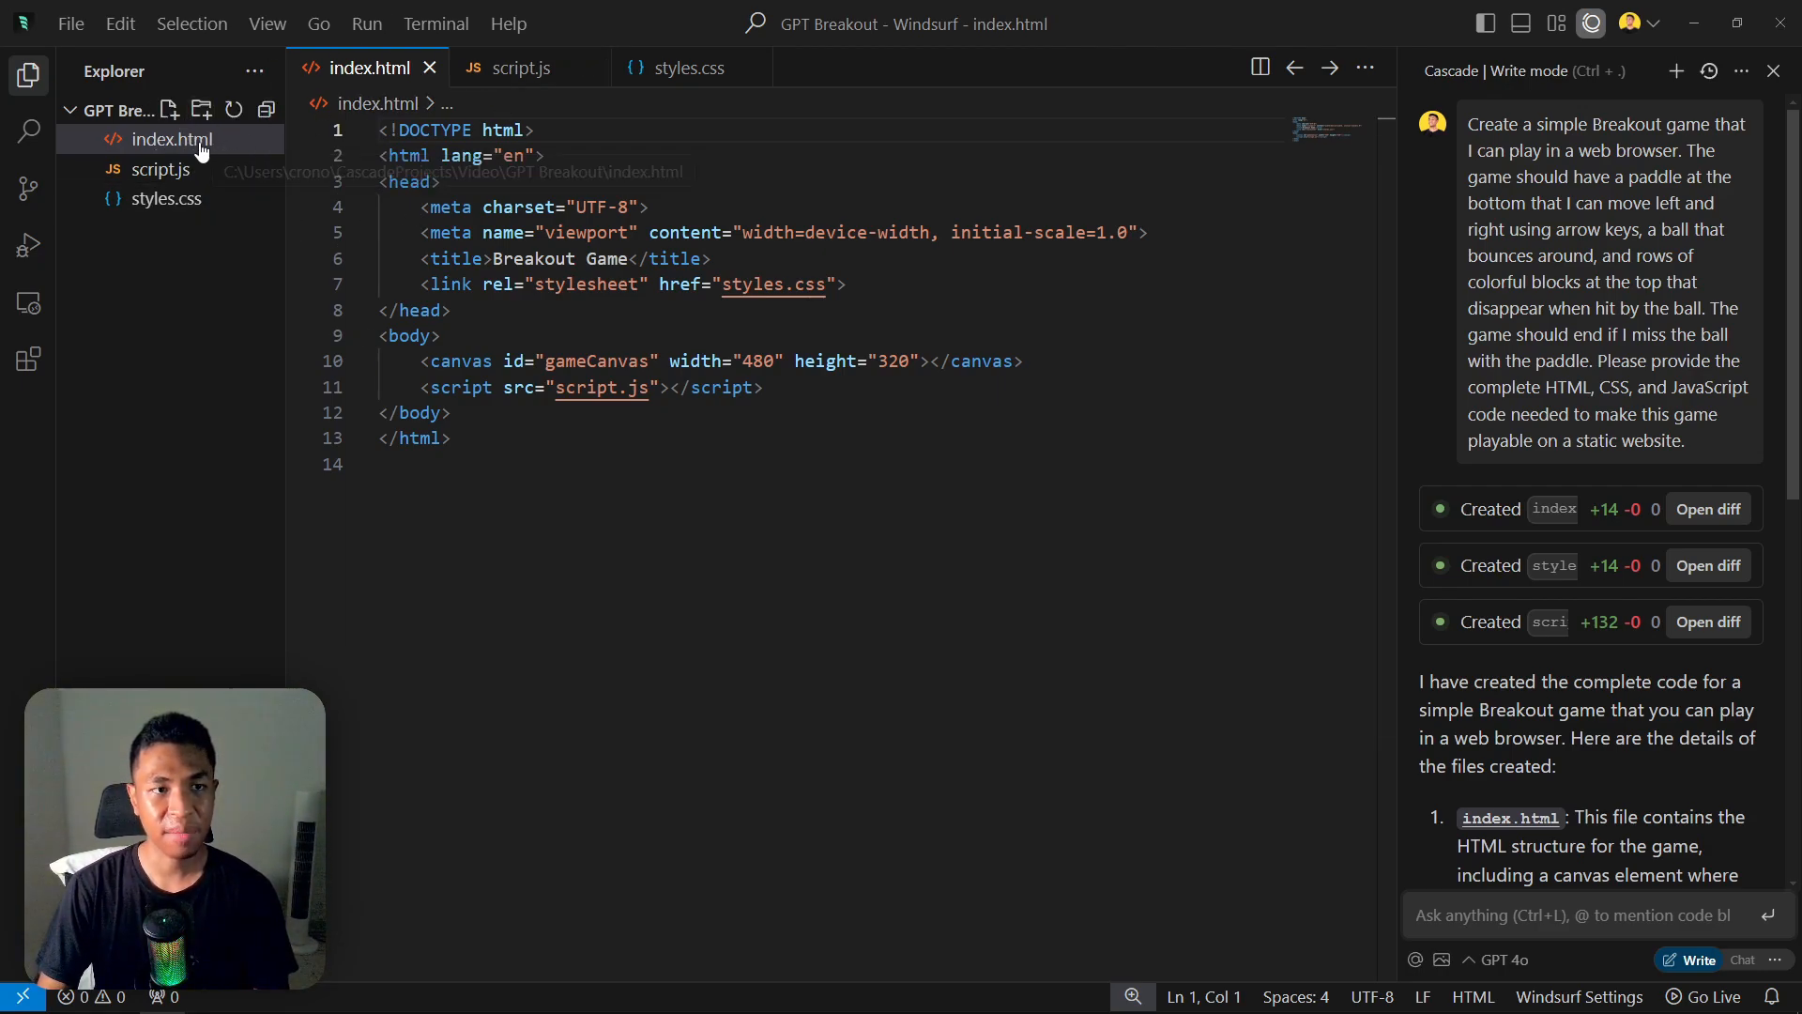
pyautogui.rightClick(140, 139)
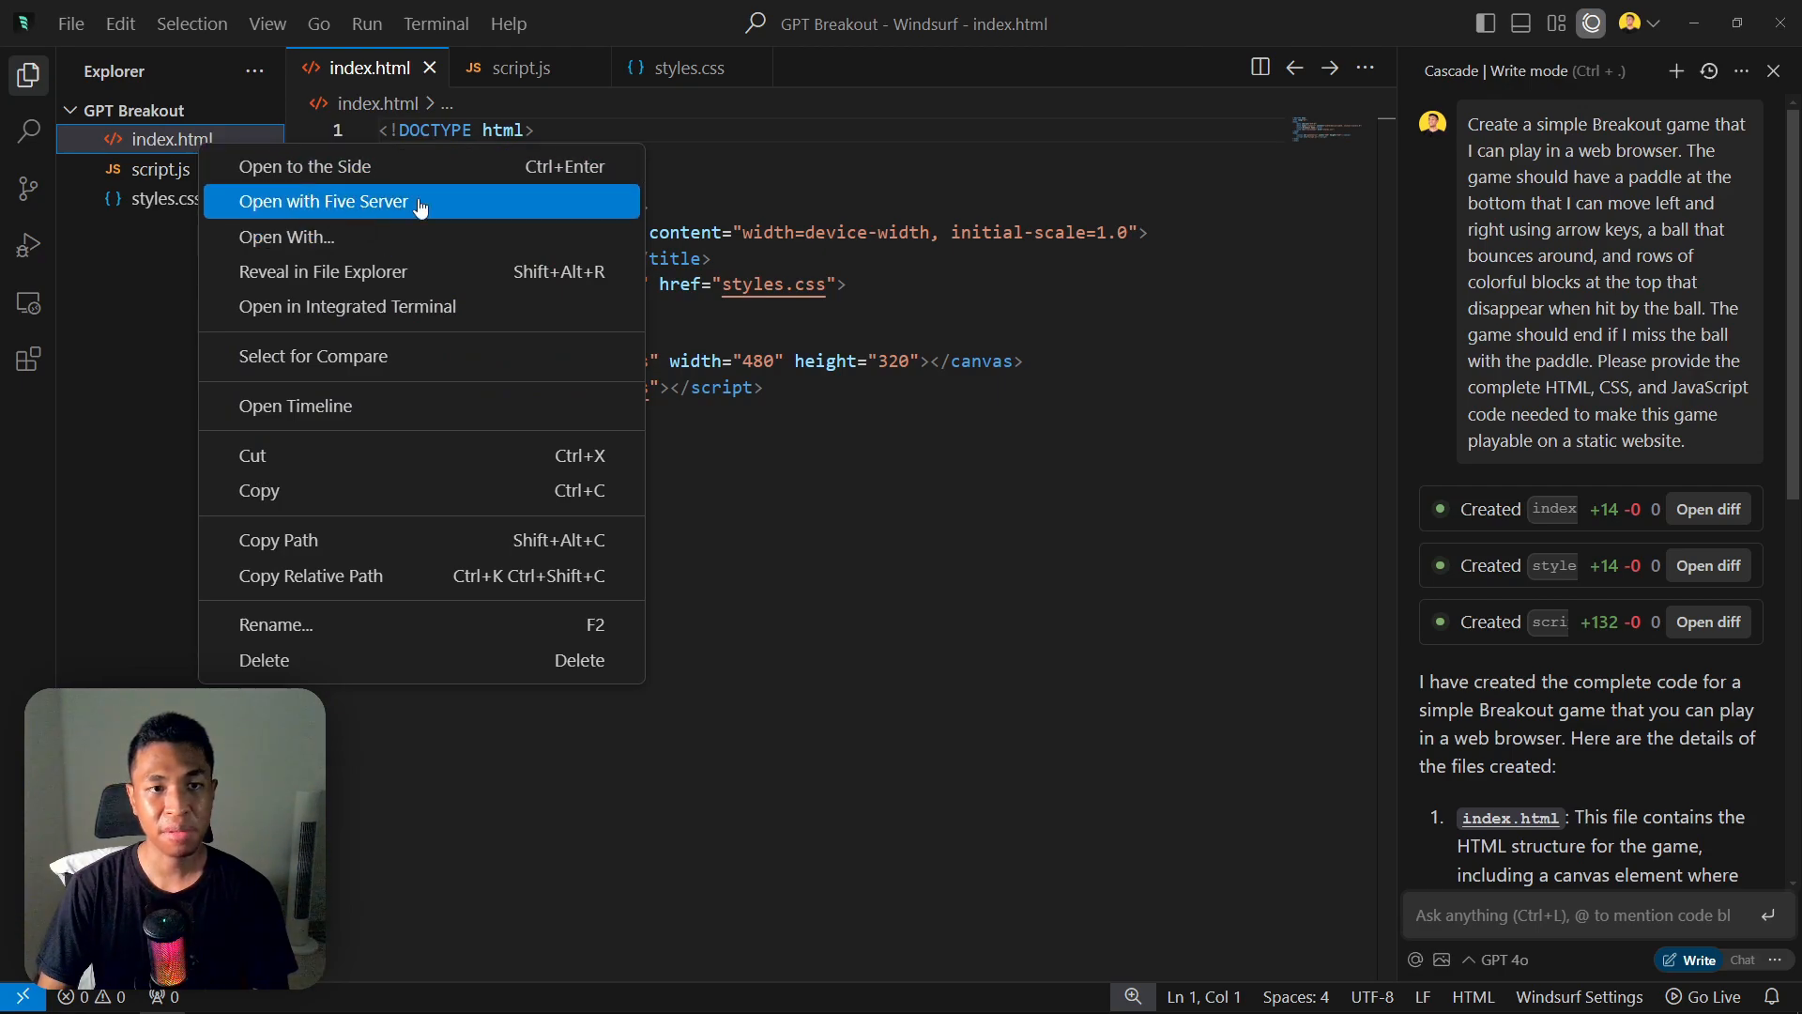
pyautogui.click(324, 201)
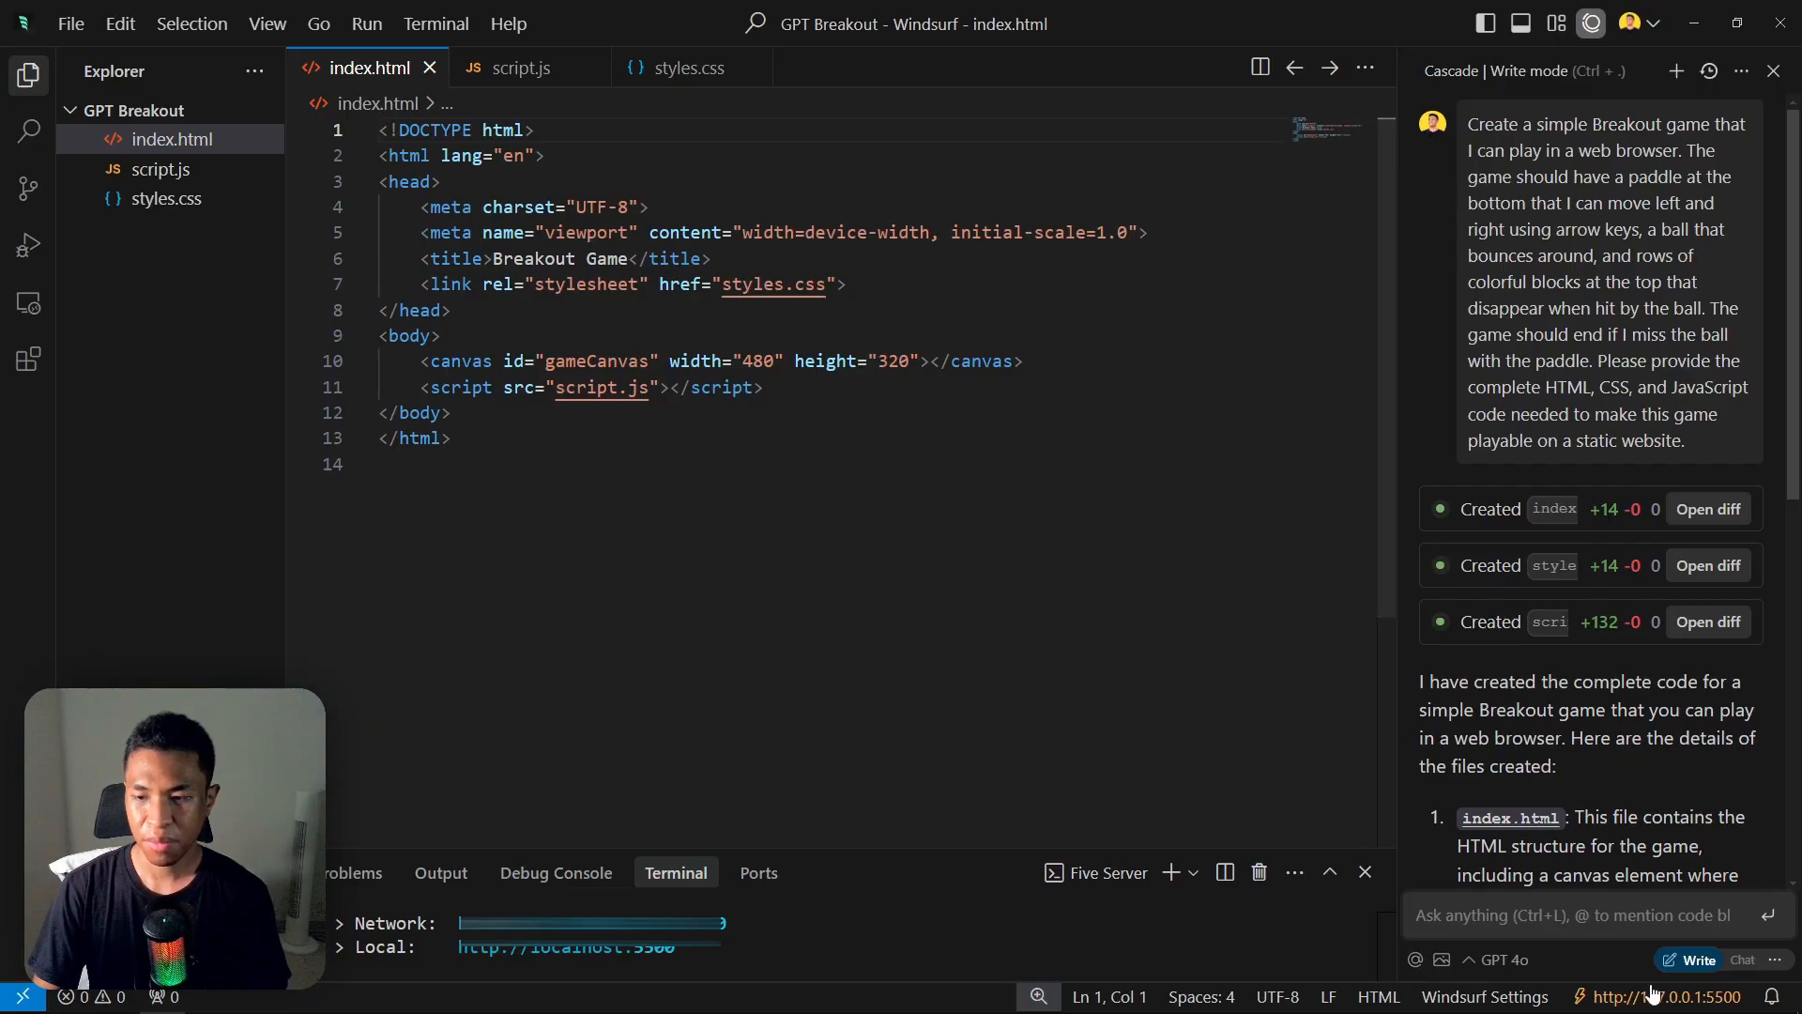
# Open the Claude Breakout folder as the project through Open Folder.
pyautogui.click(72, 22)
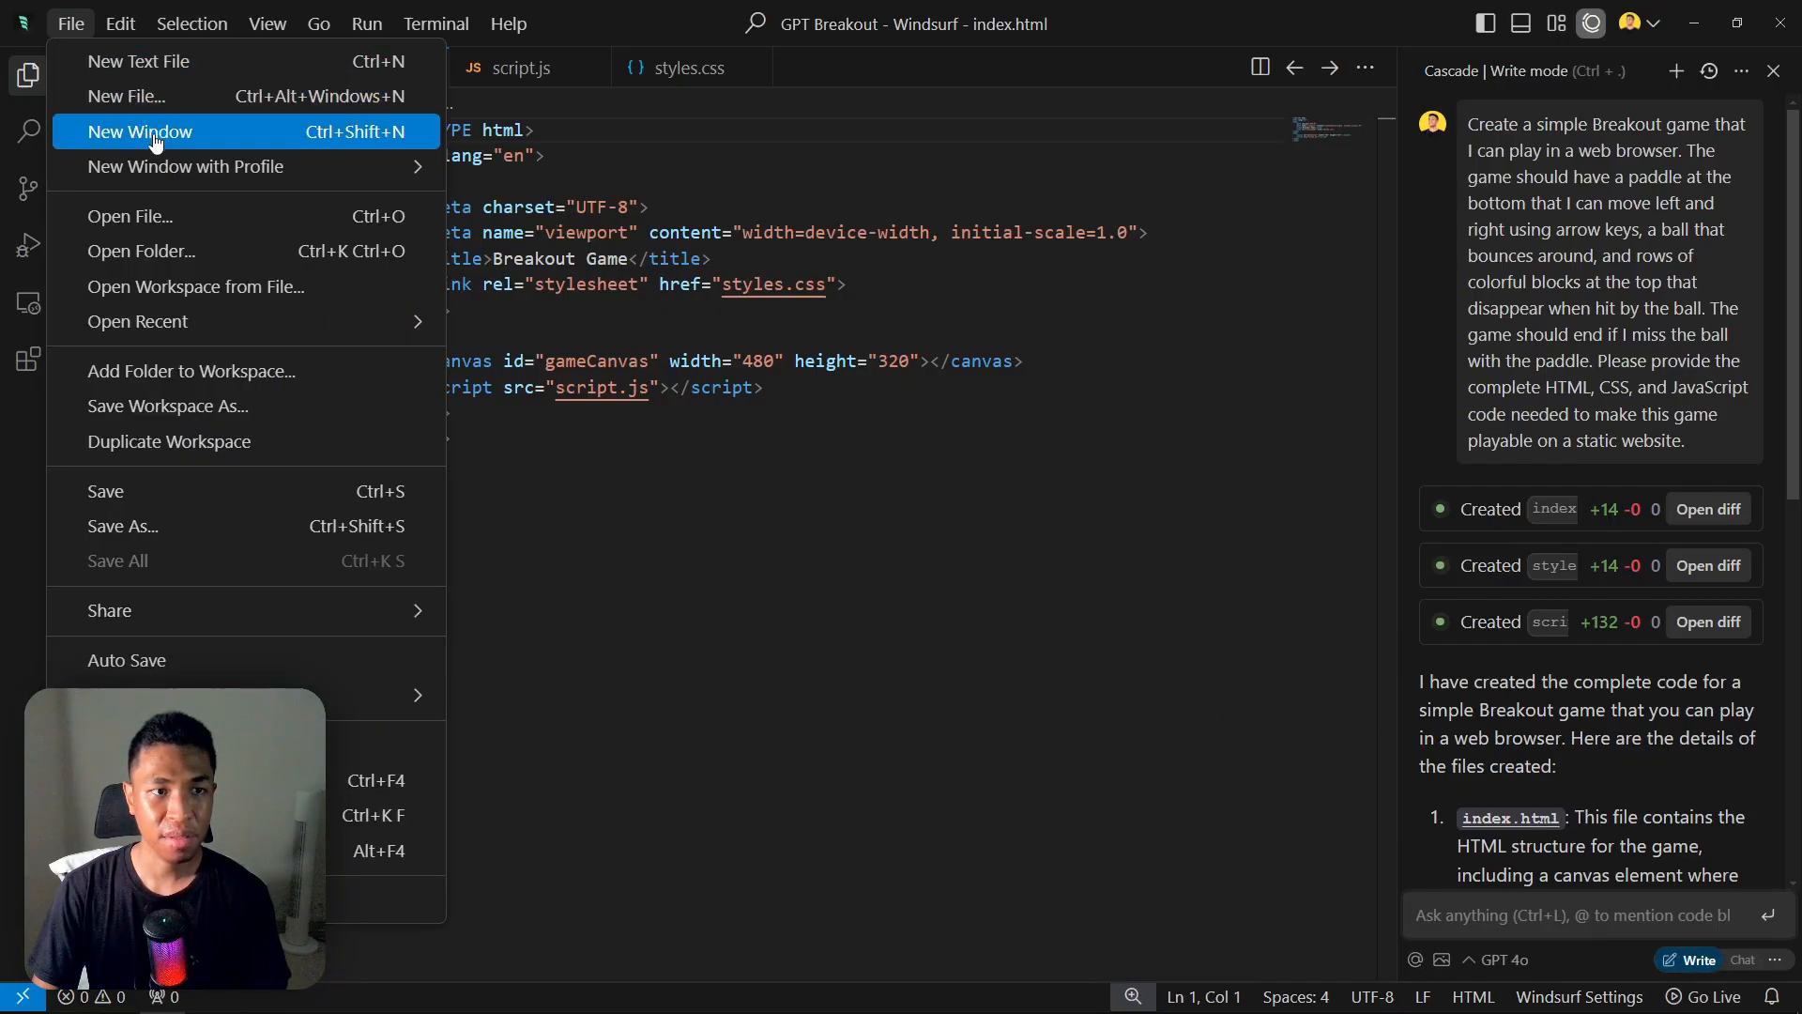
pyautogui.click(141, 251)
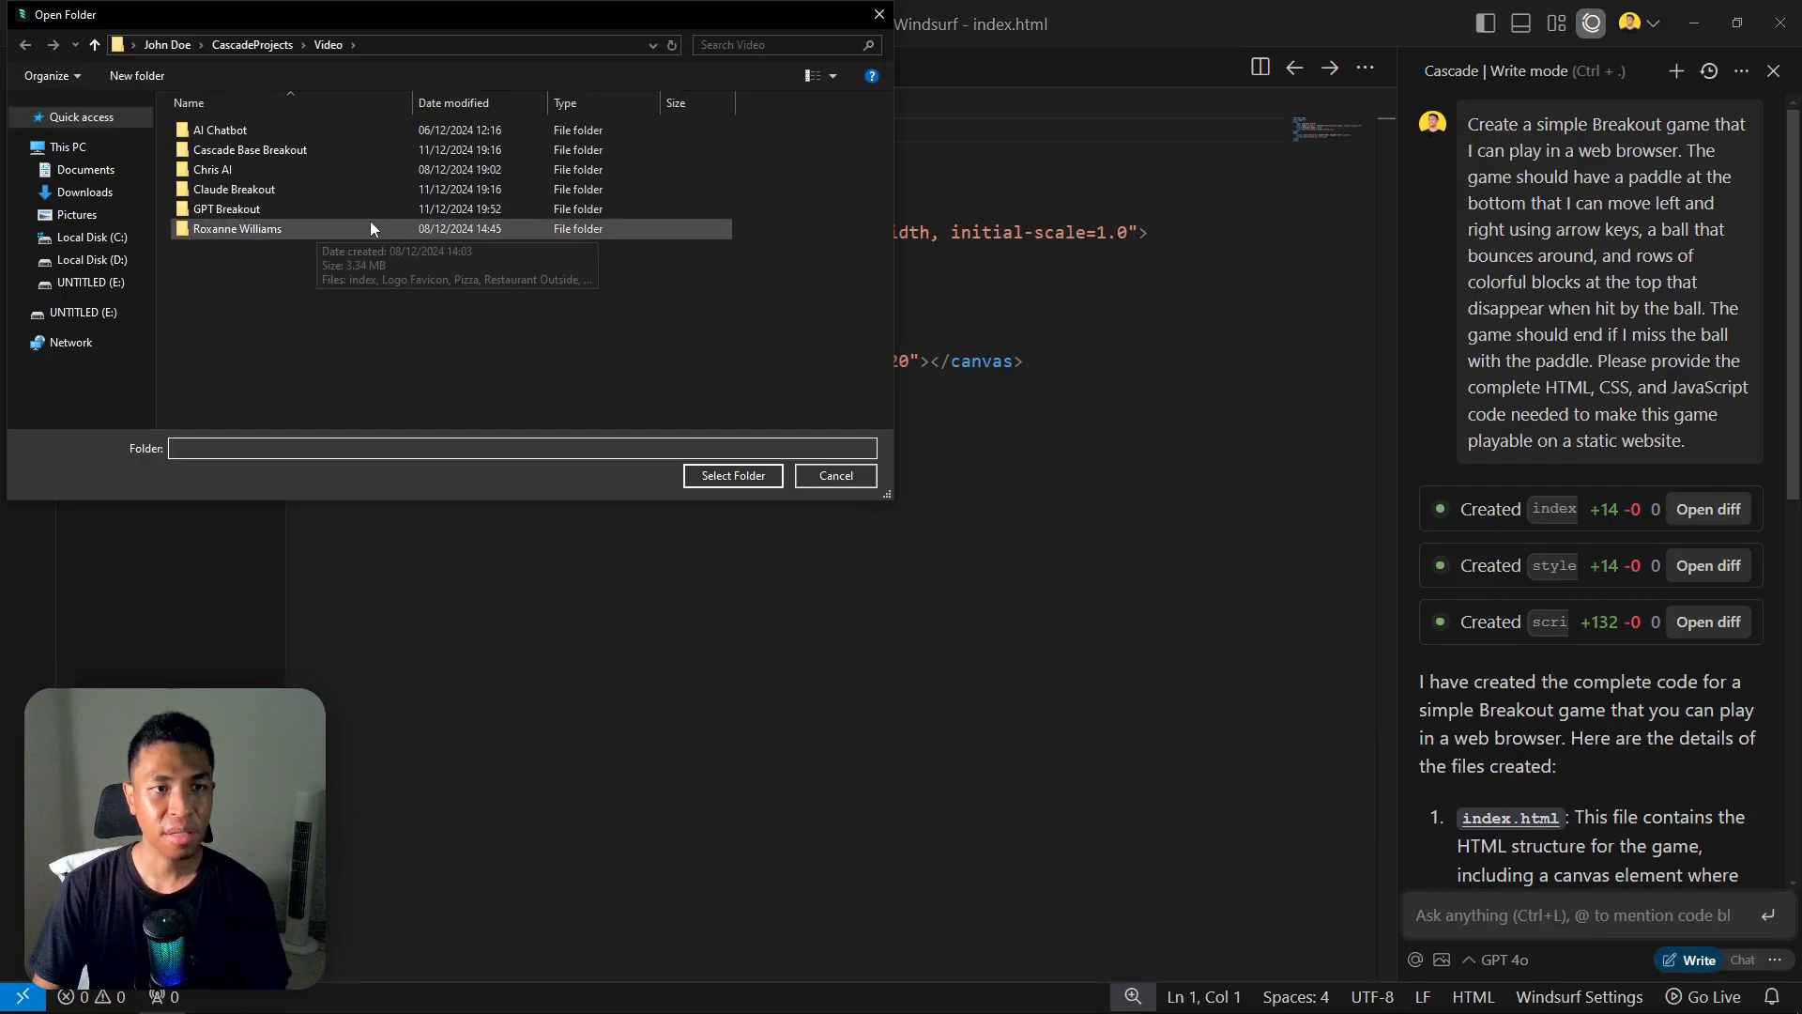
pyautogui.click(226, 209)
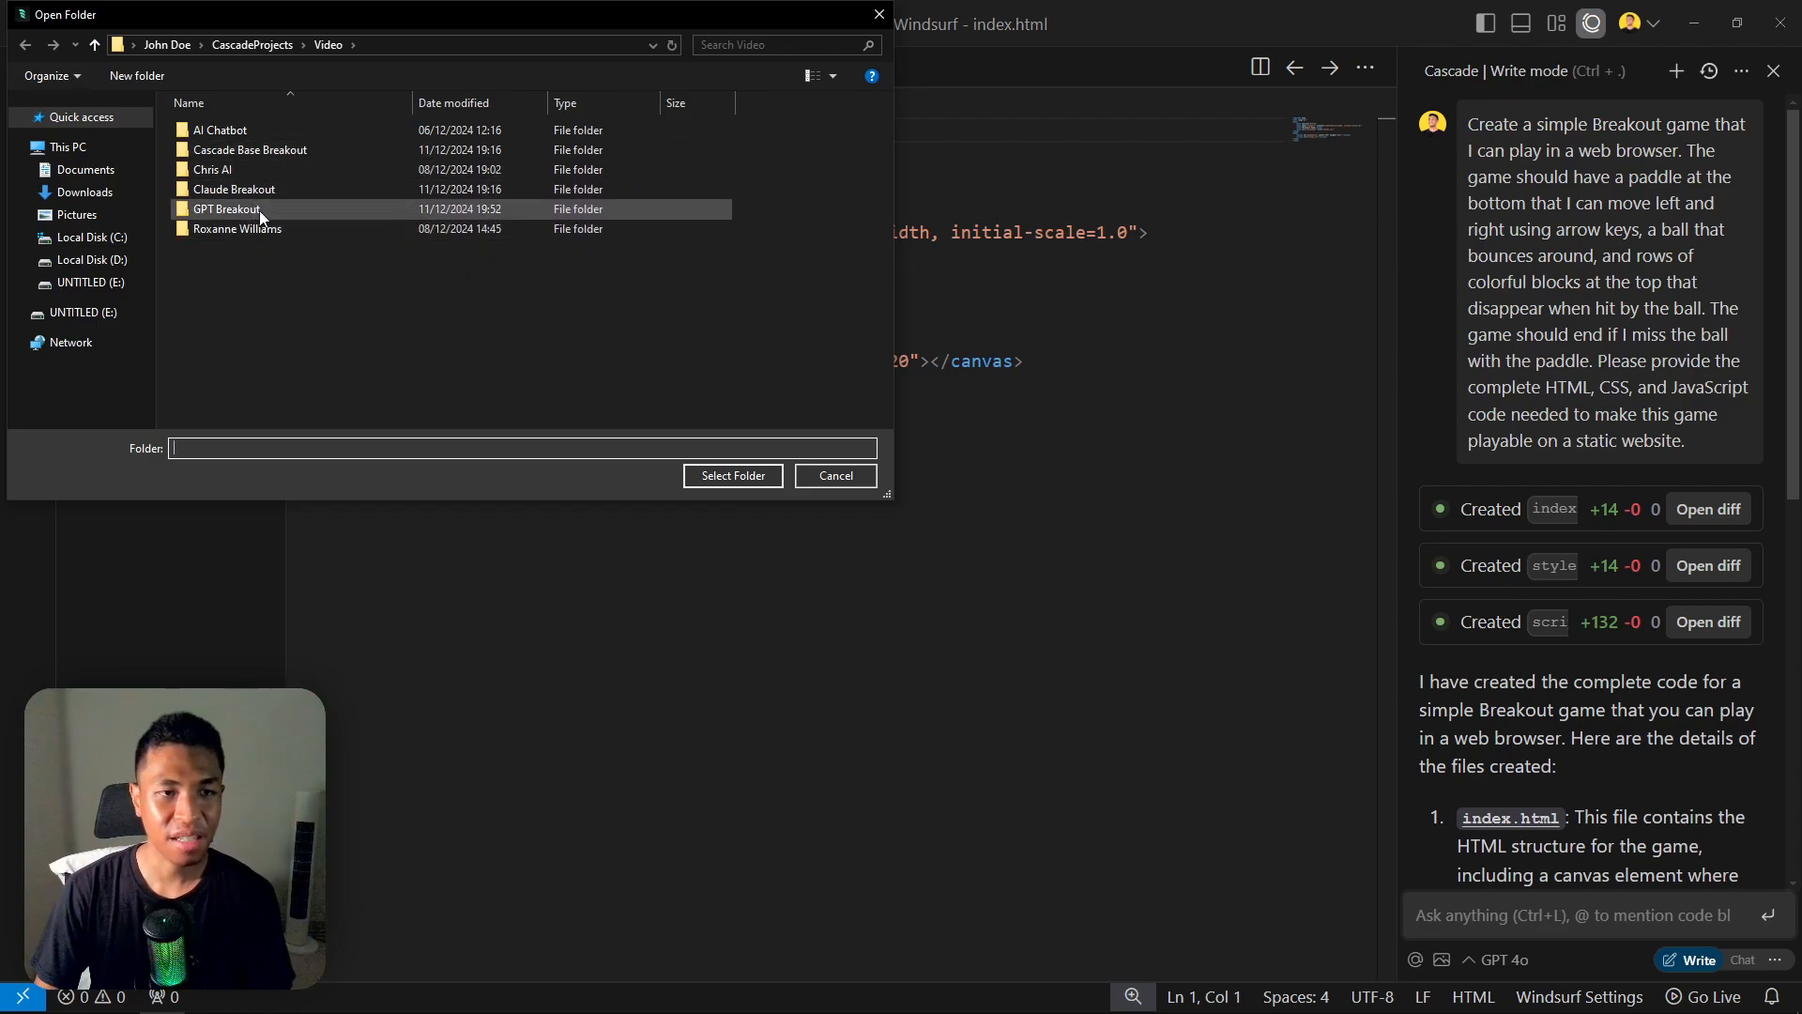
pyautogui.click(232, 189)
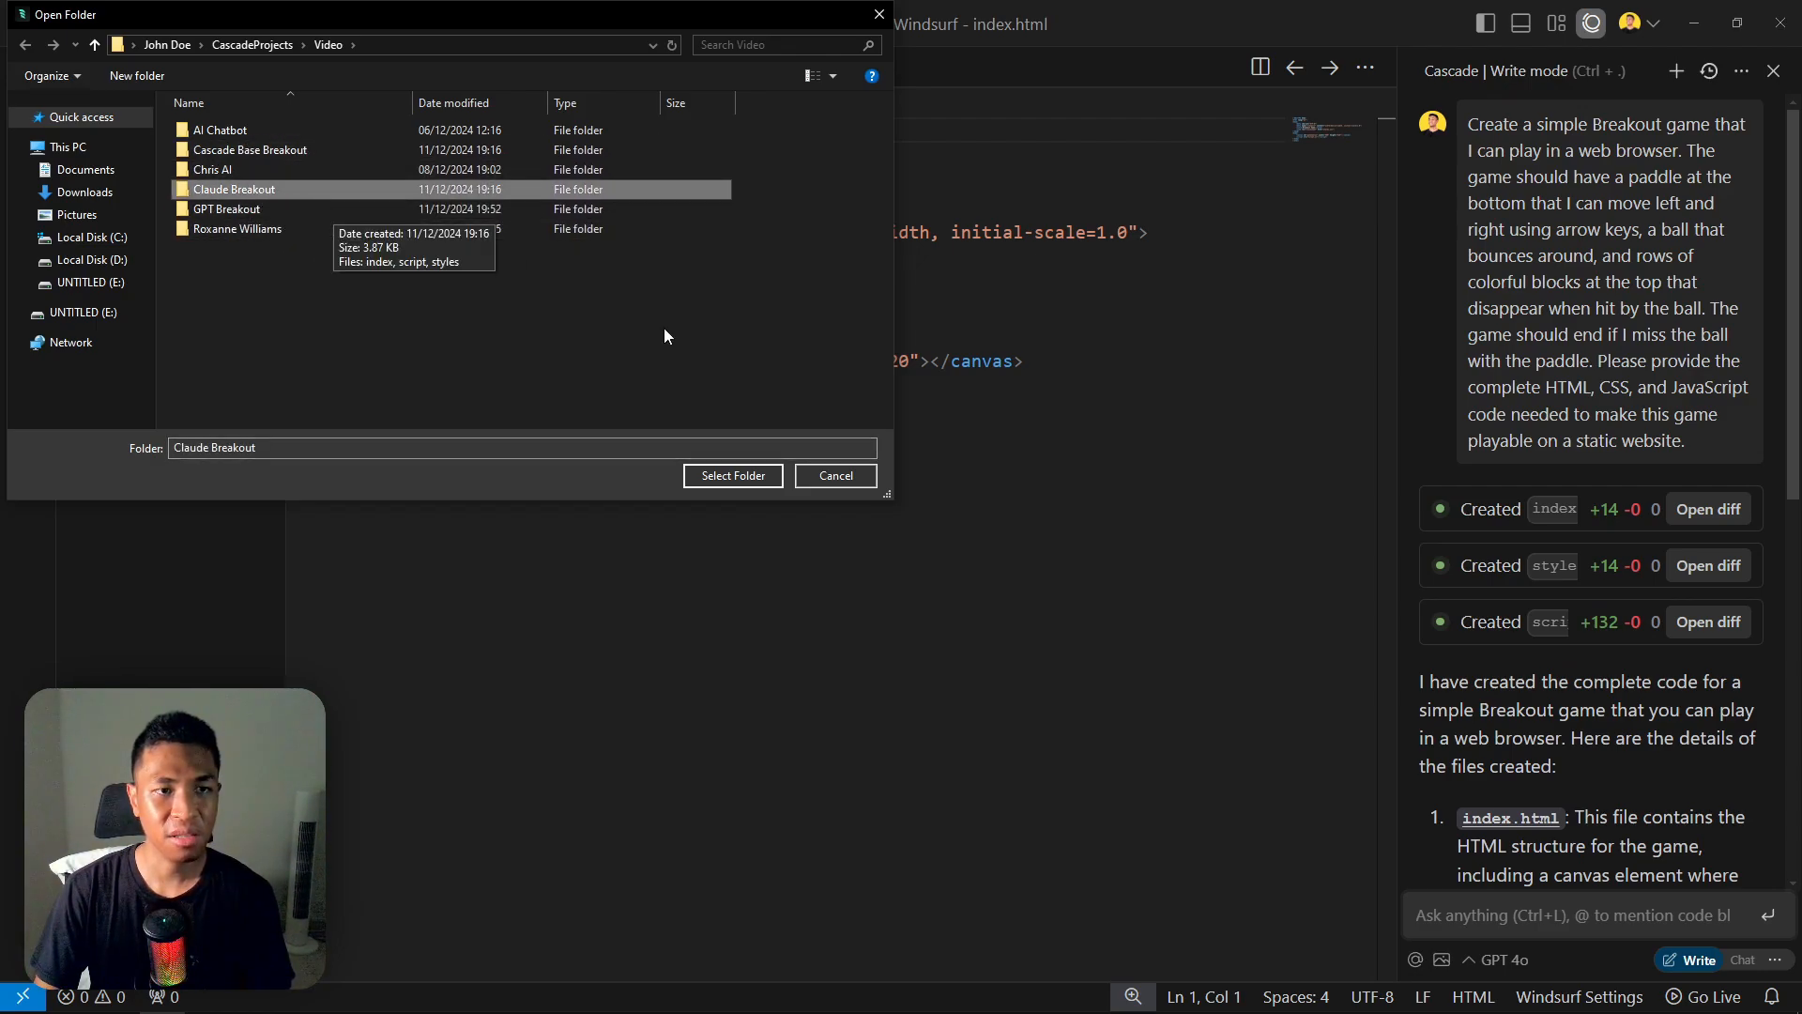
pyautogui.click(733, 475)
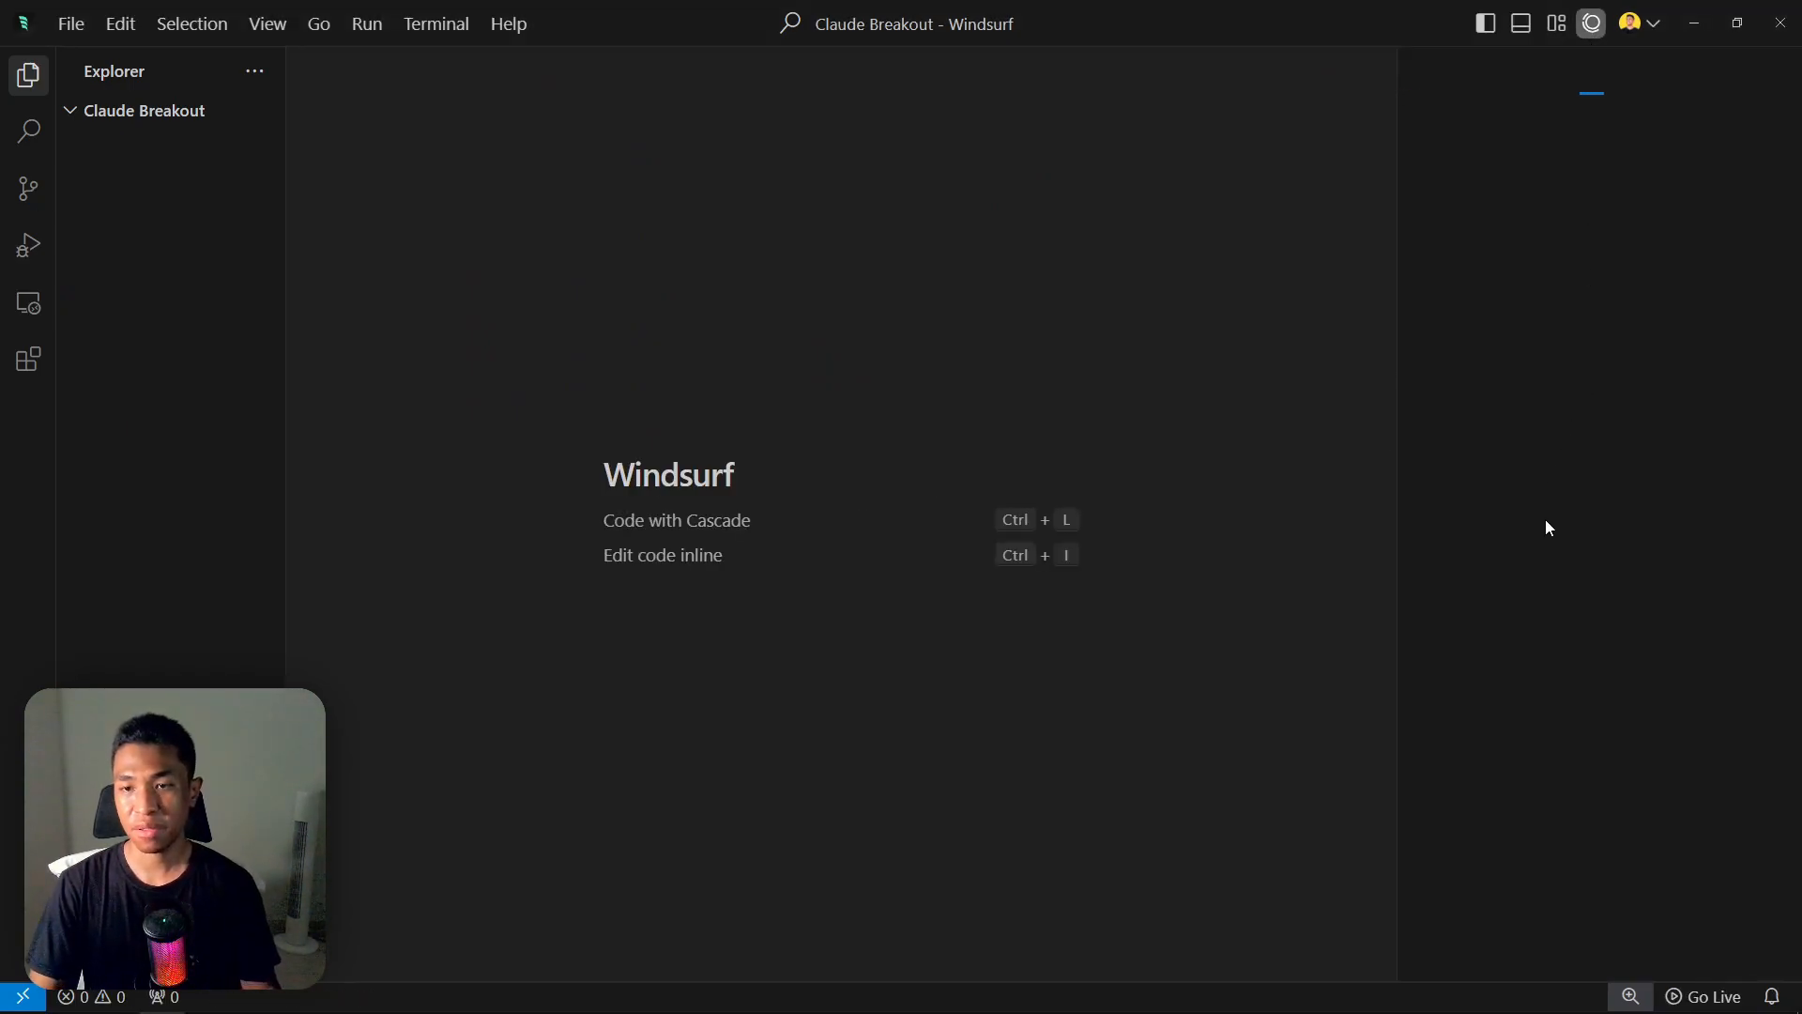
# Switch Cascade's model to Claude 3.5 Sonnet.
pyautogui.click(1591, 23)
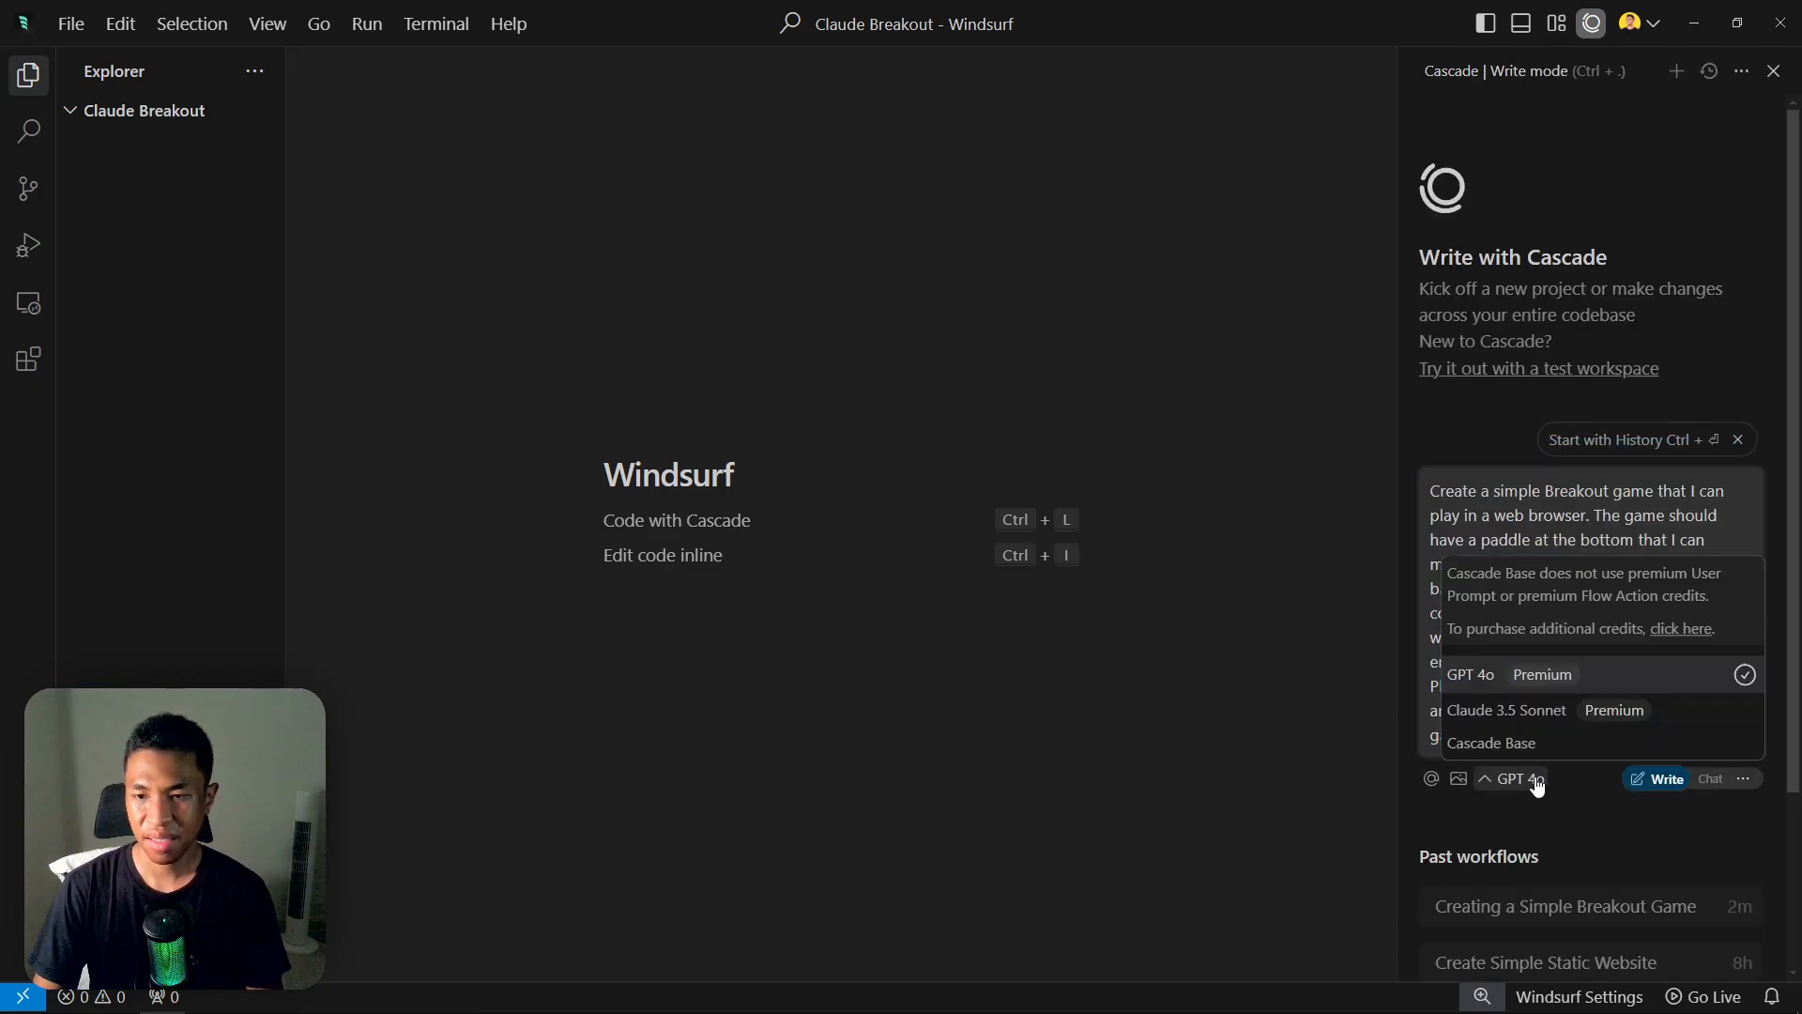
pyautogui.click(1505, 709)
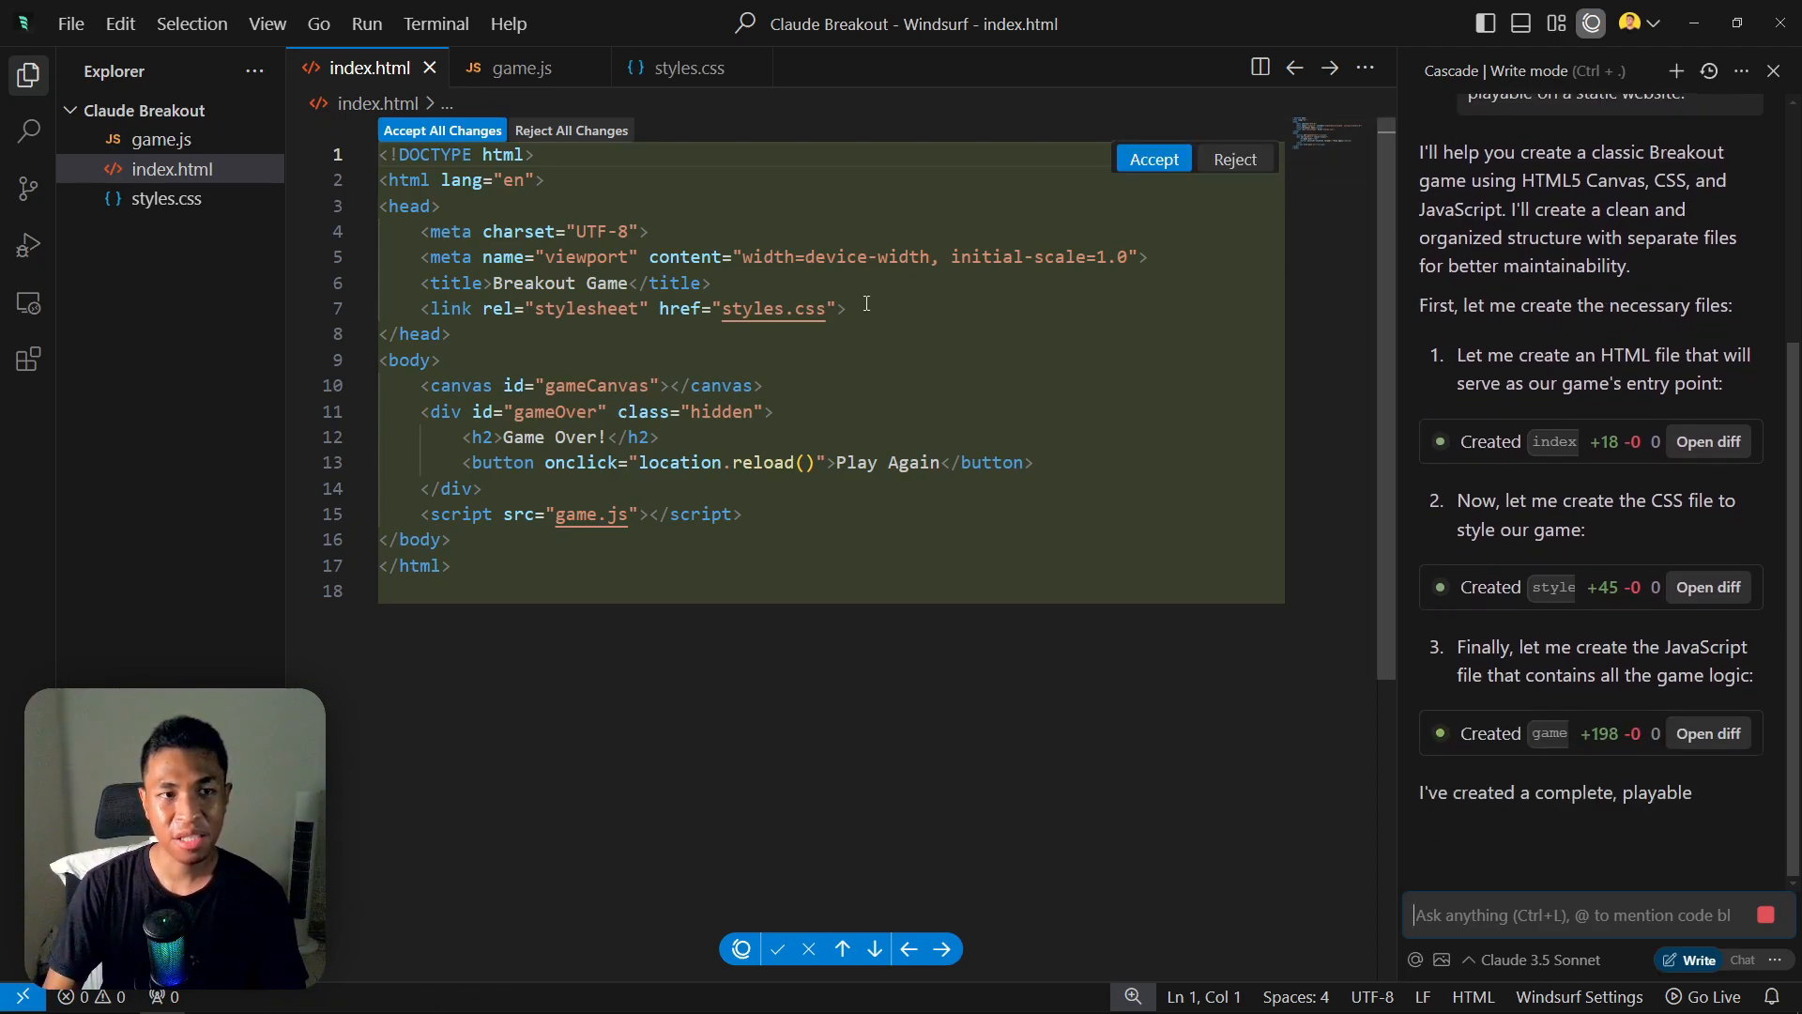
# Scroll through Claude's feature summary and reject the suggested python http.server command.
pyautogui.scroll(-3)
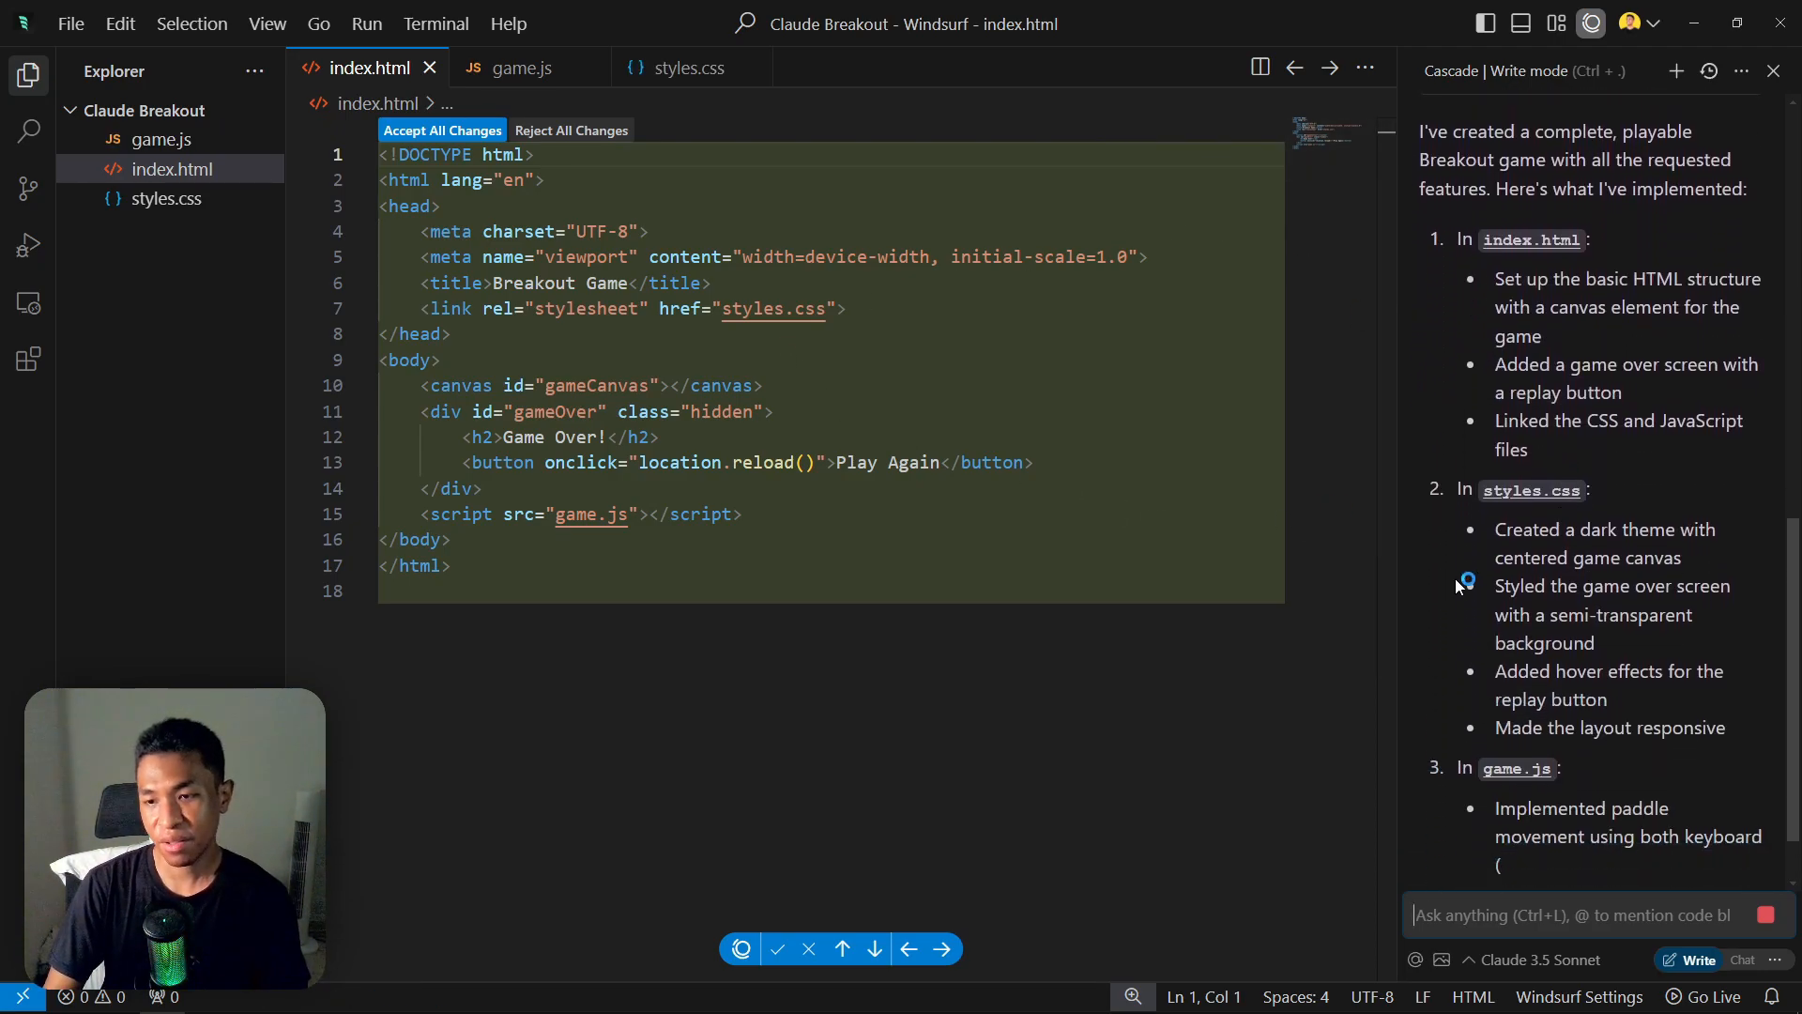
pyautogui.scroll(-3)
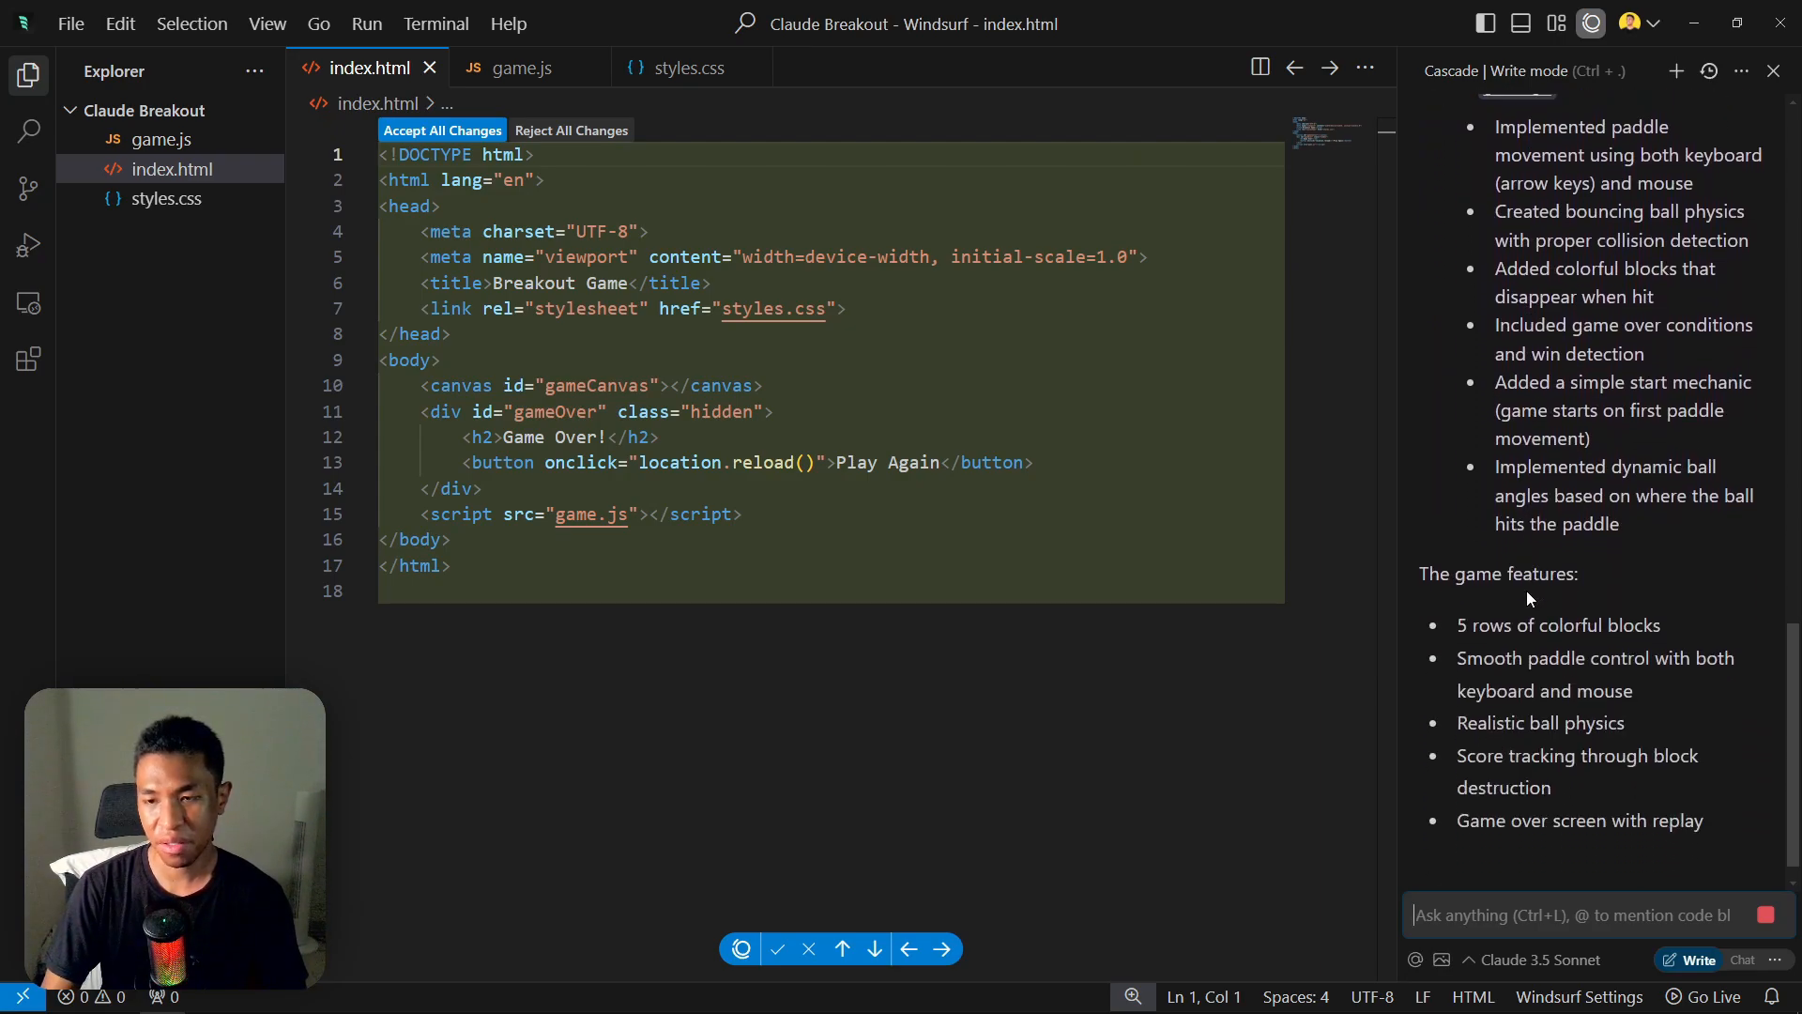
pyautogui.scroll(-3)
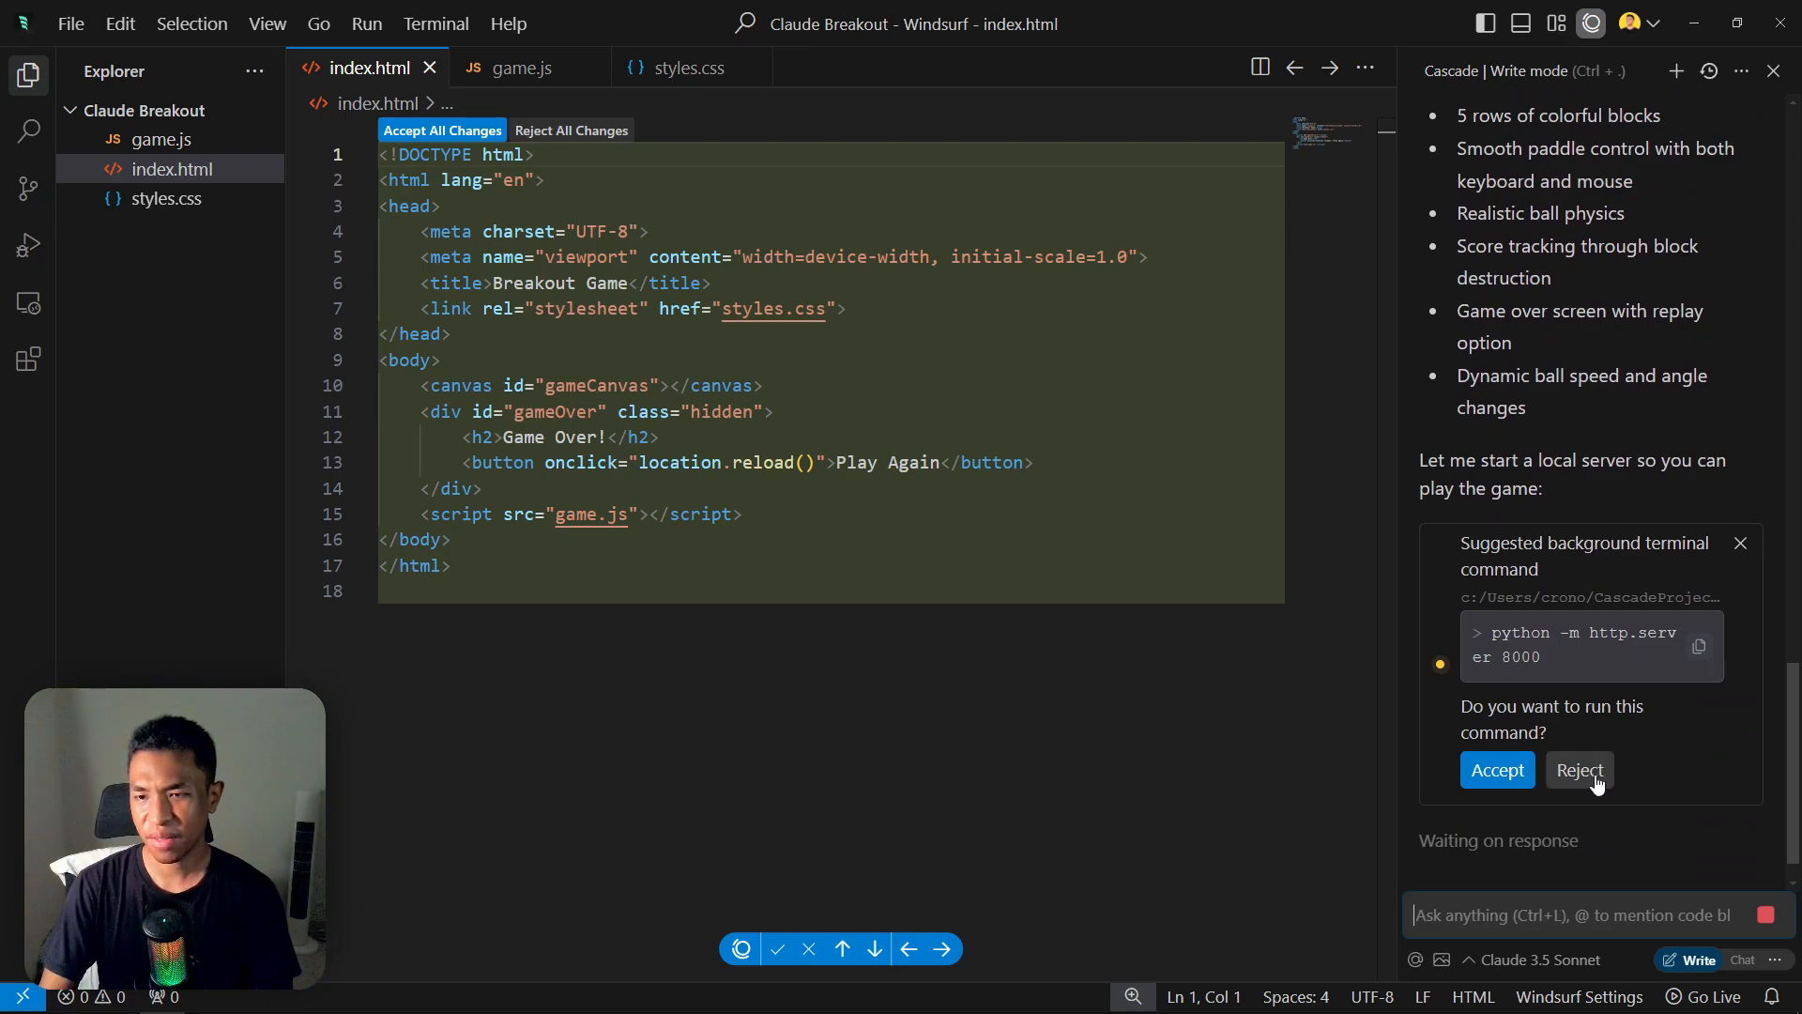
pyautogui.click(1579, 770)
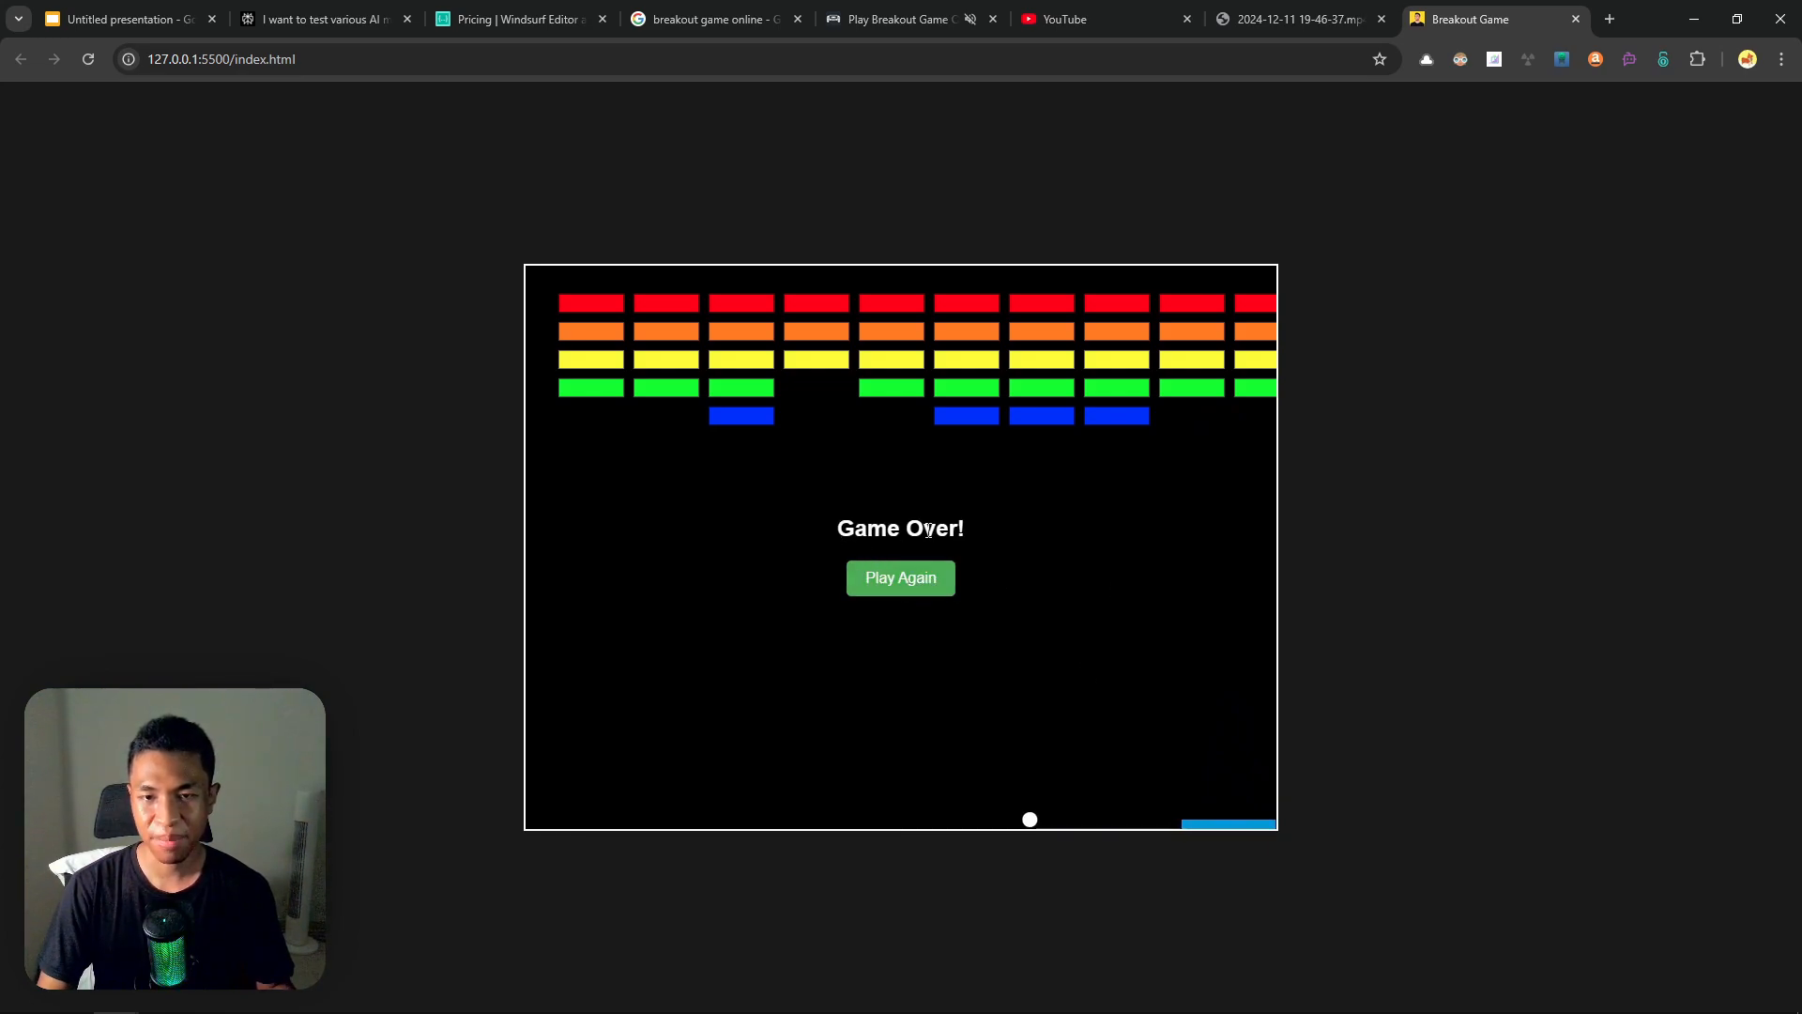
pyautogui.moveTo(886, 579)
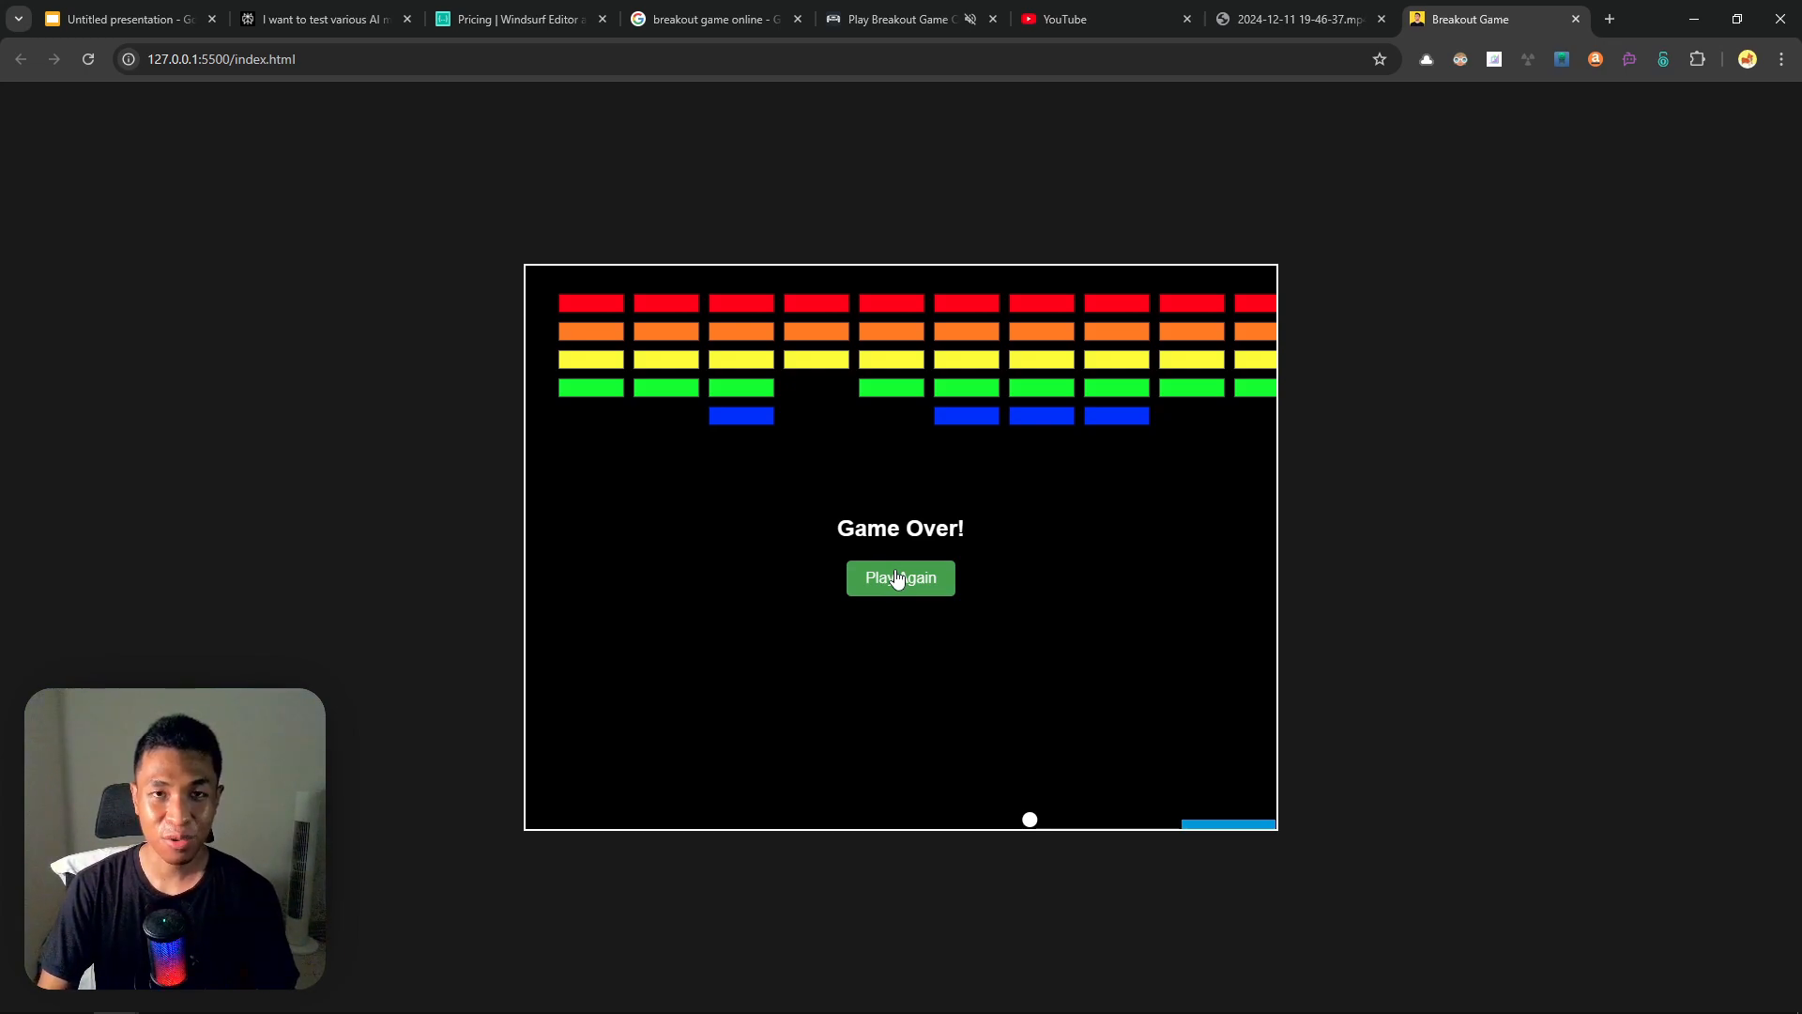
pyautogui.moveTo(865, 554)
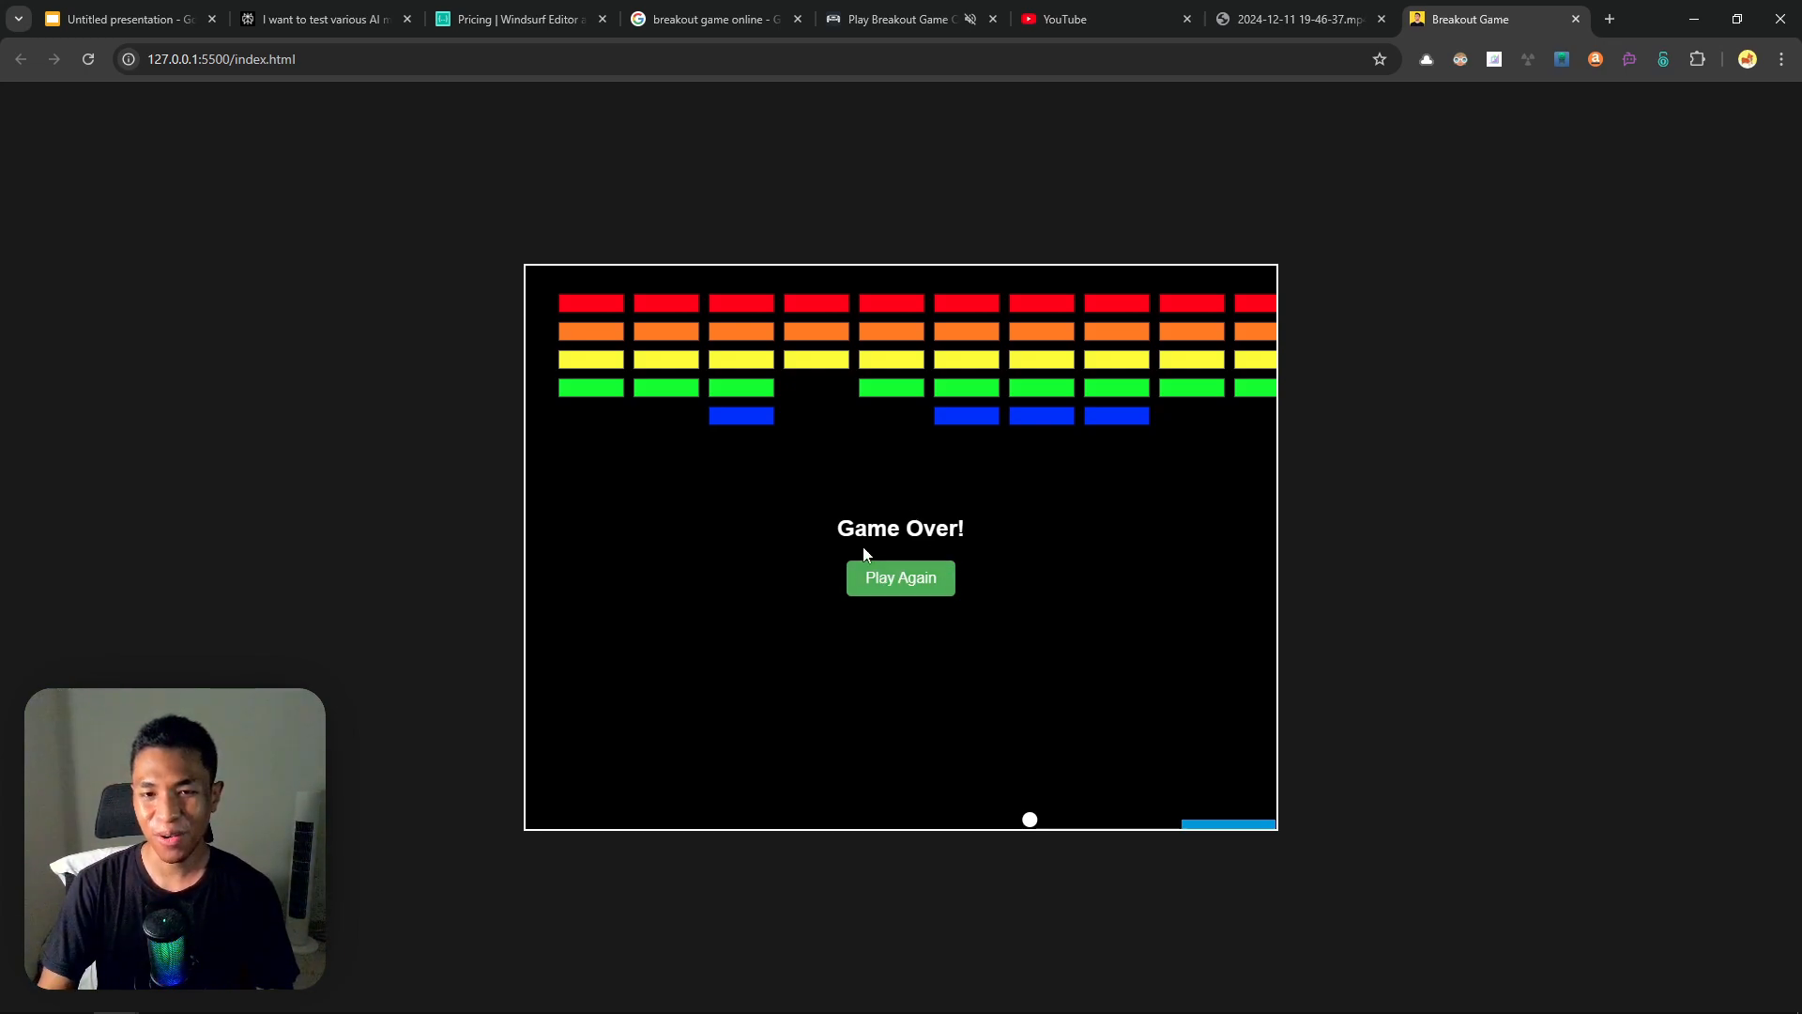
pyautogui.moveTo(982, 594)
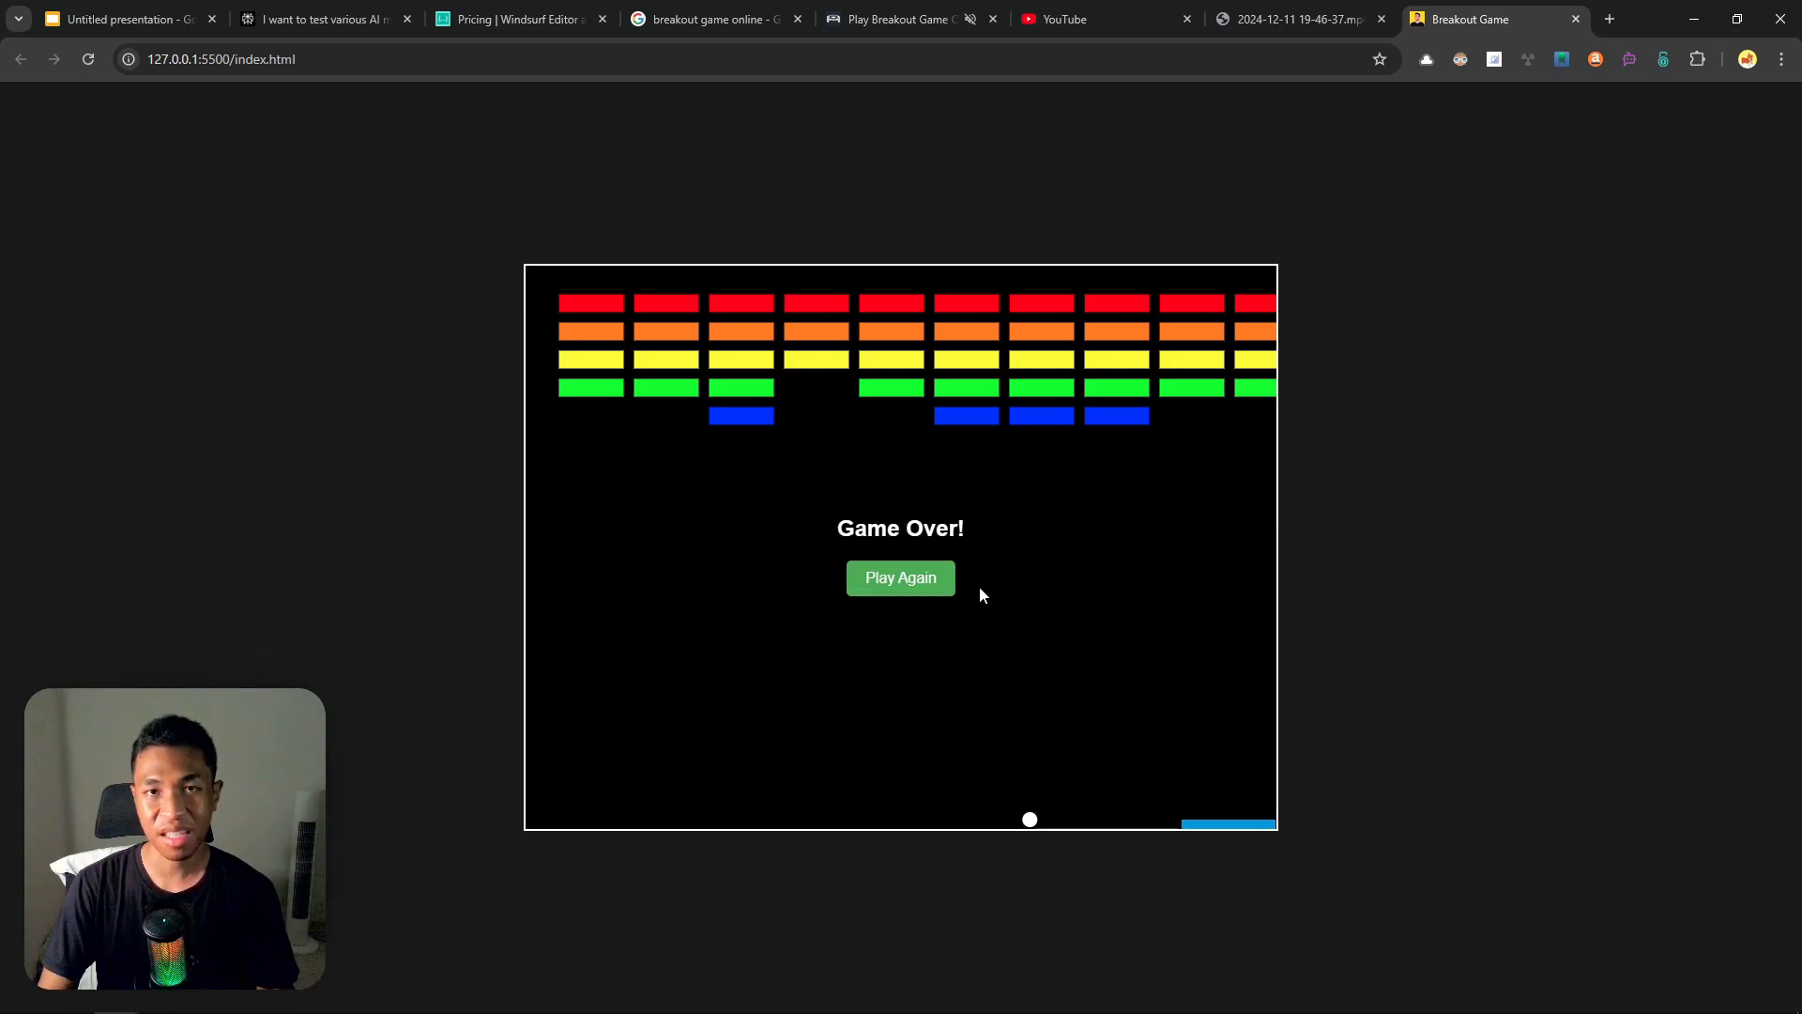
# Play the Claude Breakout game in Chrome through to Game Over.
pyautogui.click(900, 577)
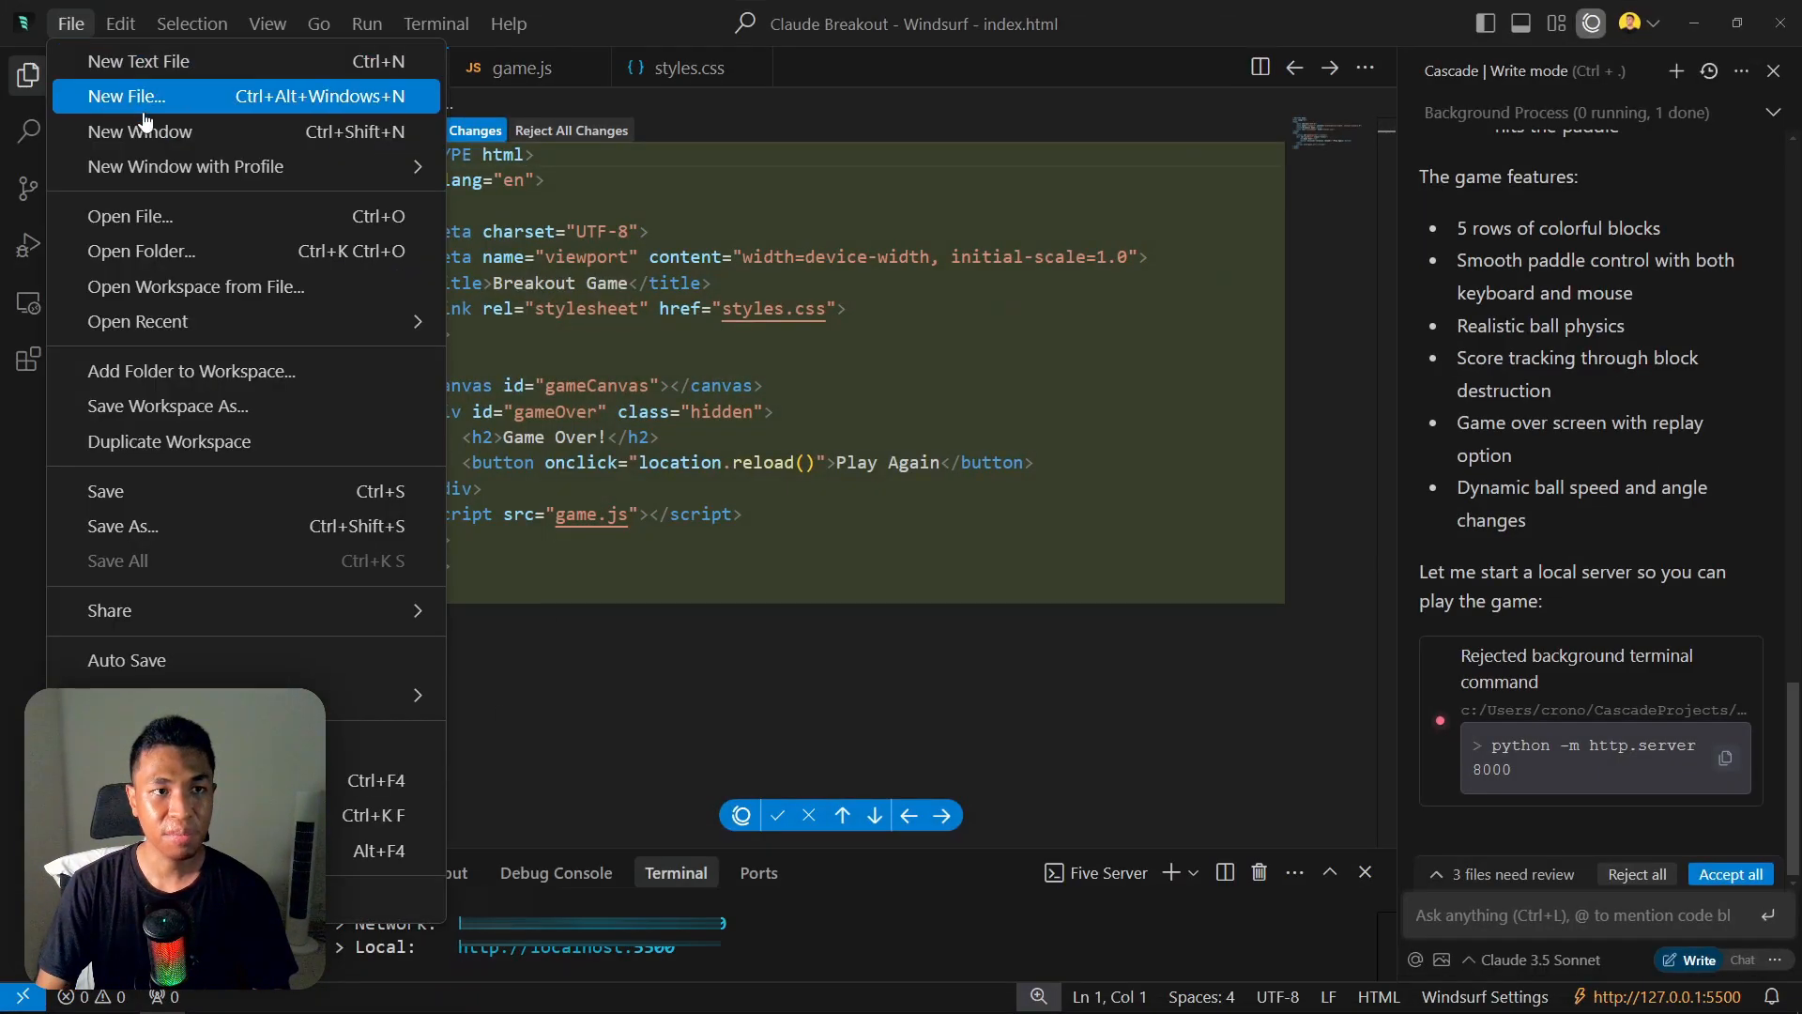
# Start opening the Cascade Base Breakout folder with Open Folder.
pyautogui.click(140, 251)
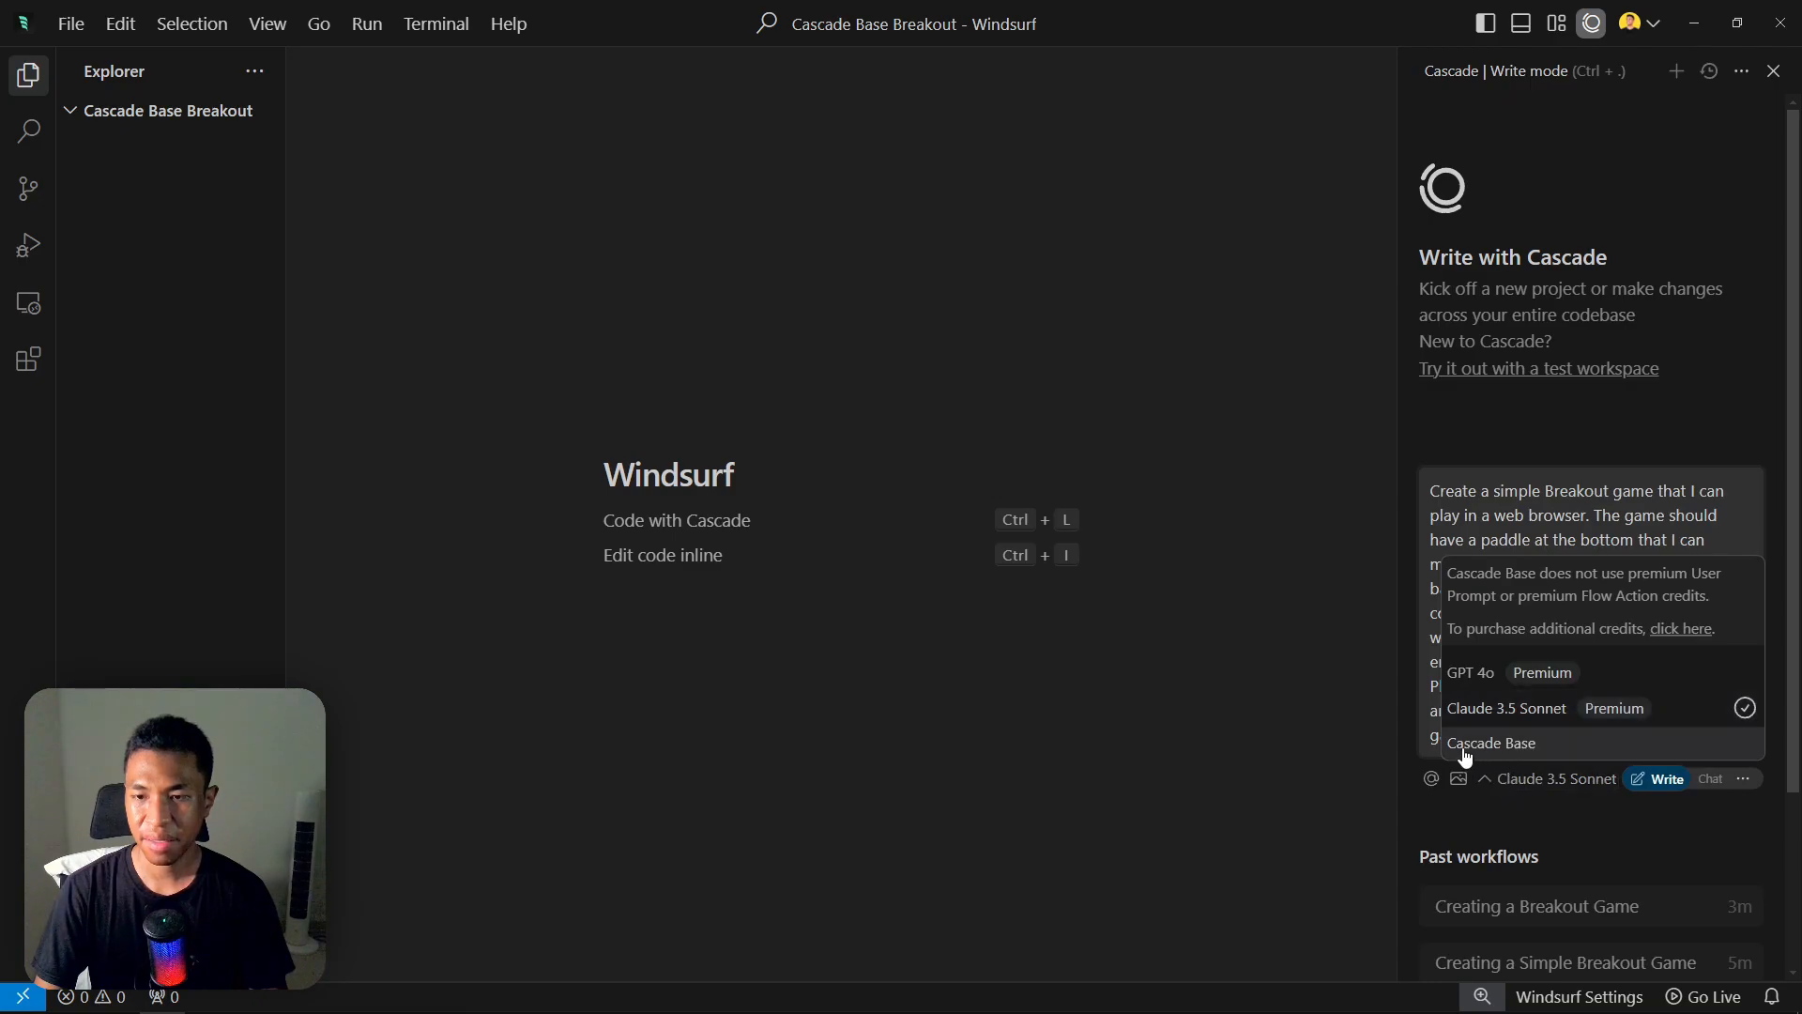
# Switch Cascade to Cascade Base, send the Breakout prompt, and scroll through its output.
pyautogui.click(1491, 743)
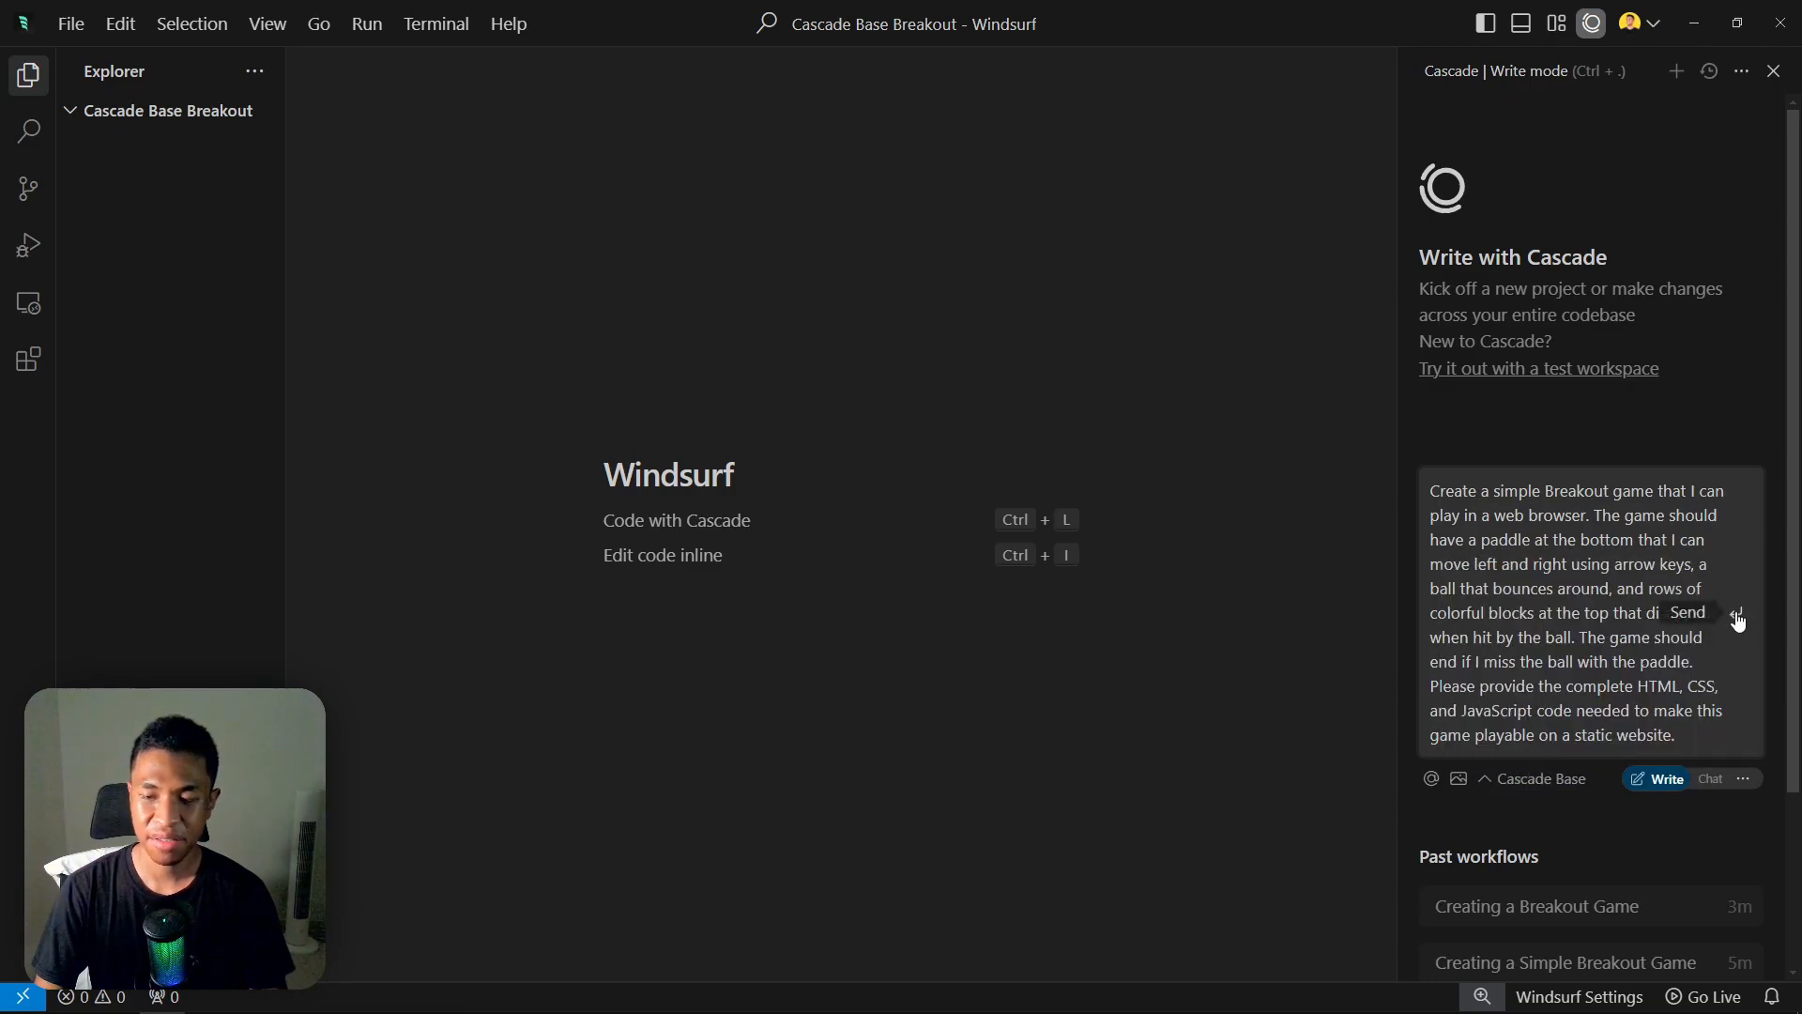
pyautogui.click(1736, 616)
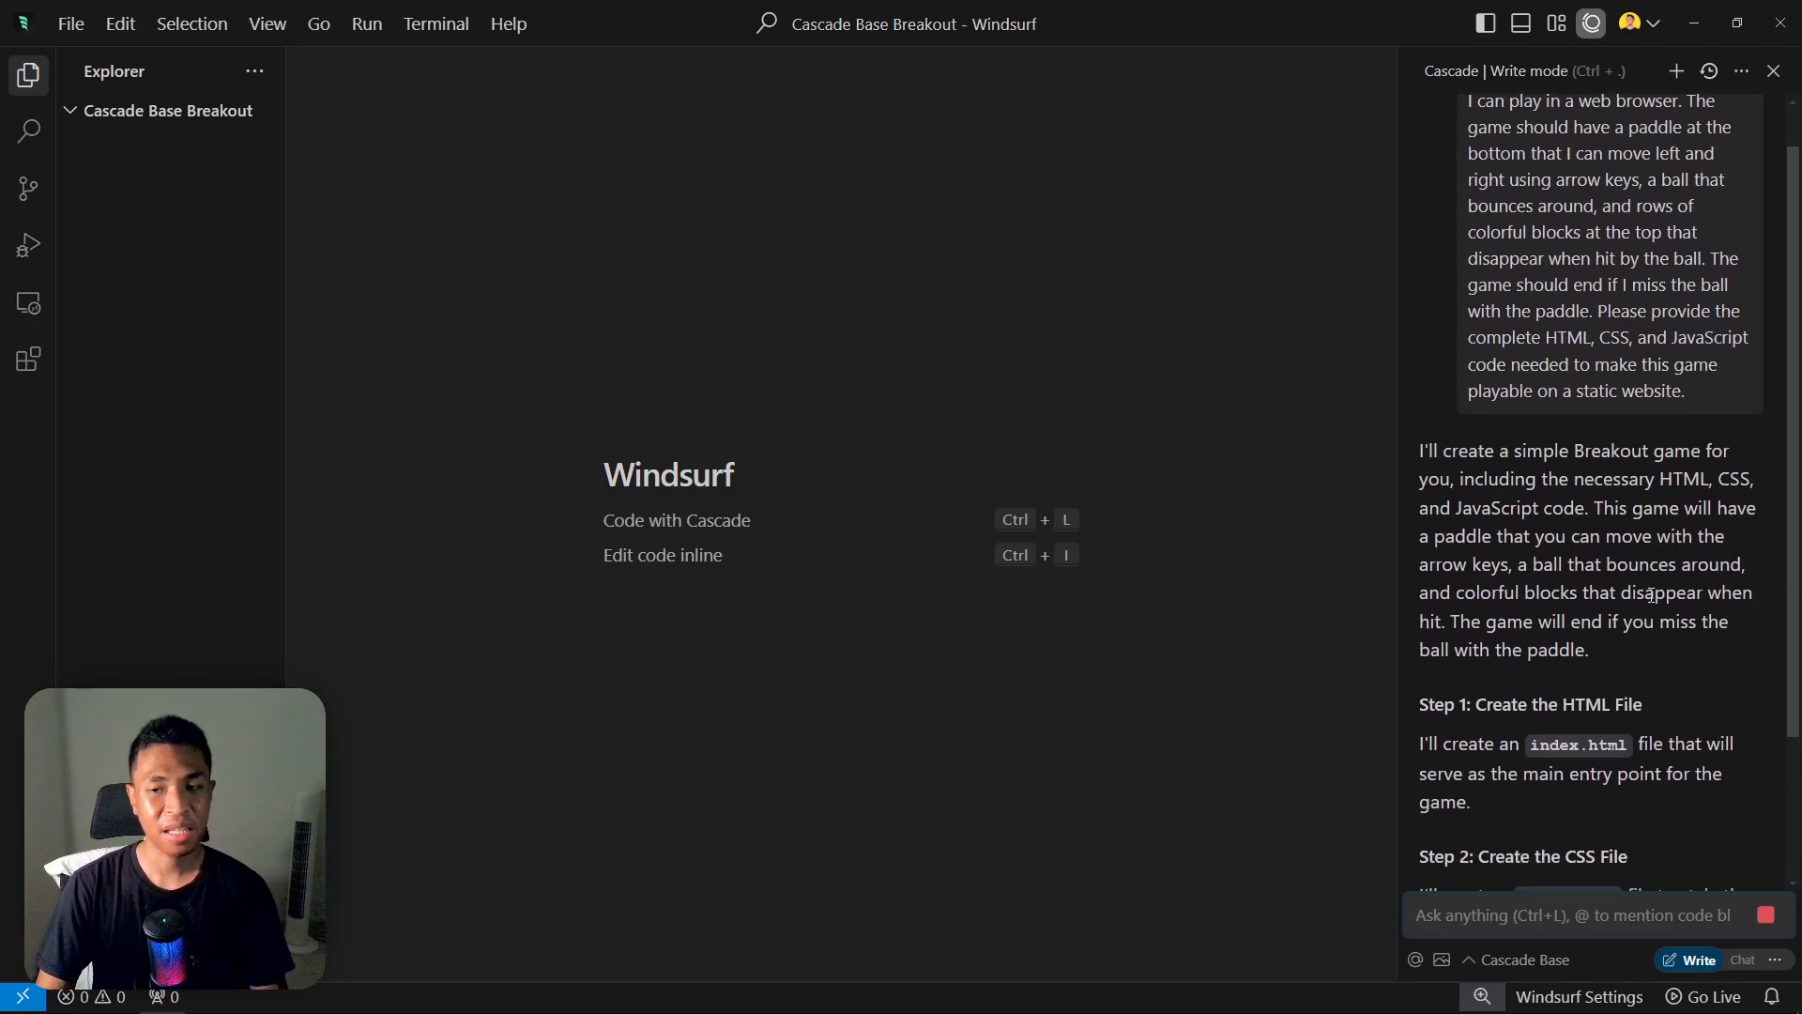
pyautogui.scroll(-3)
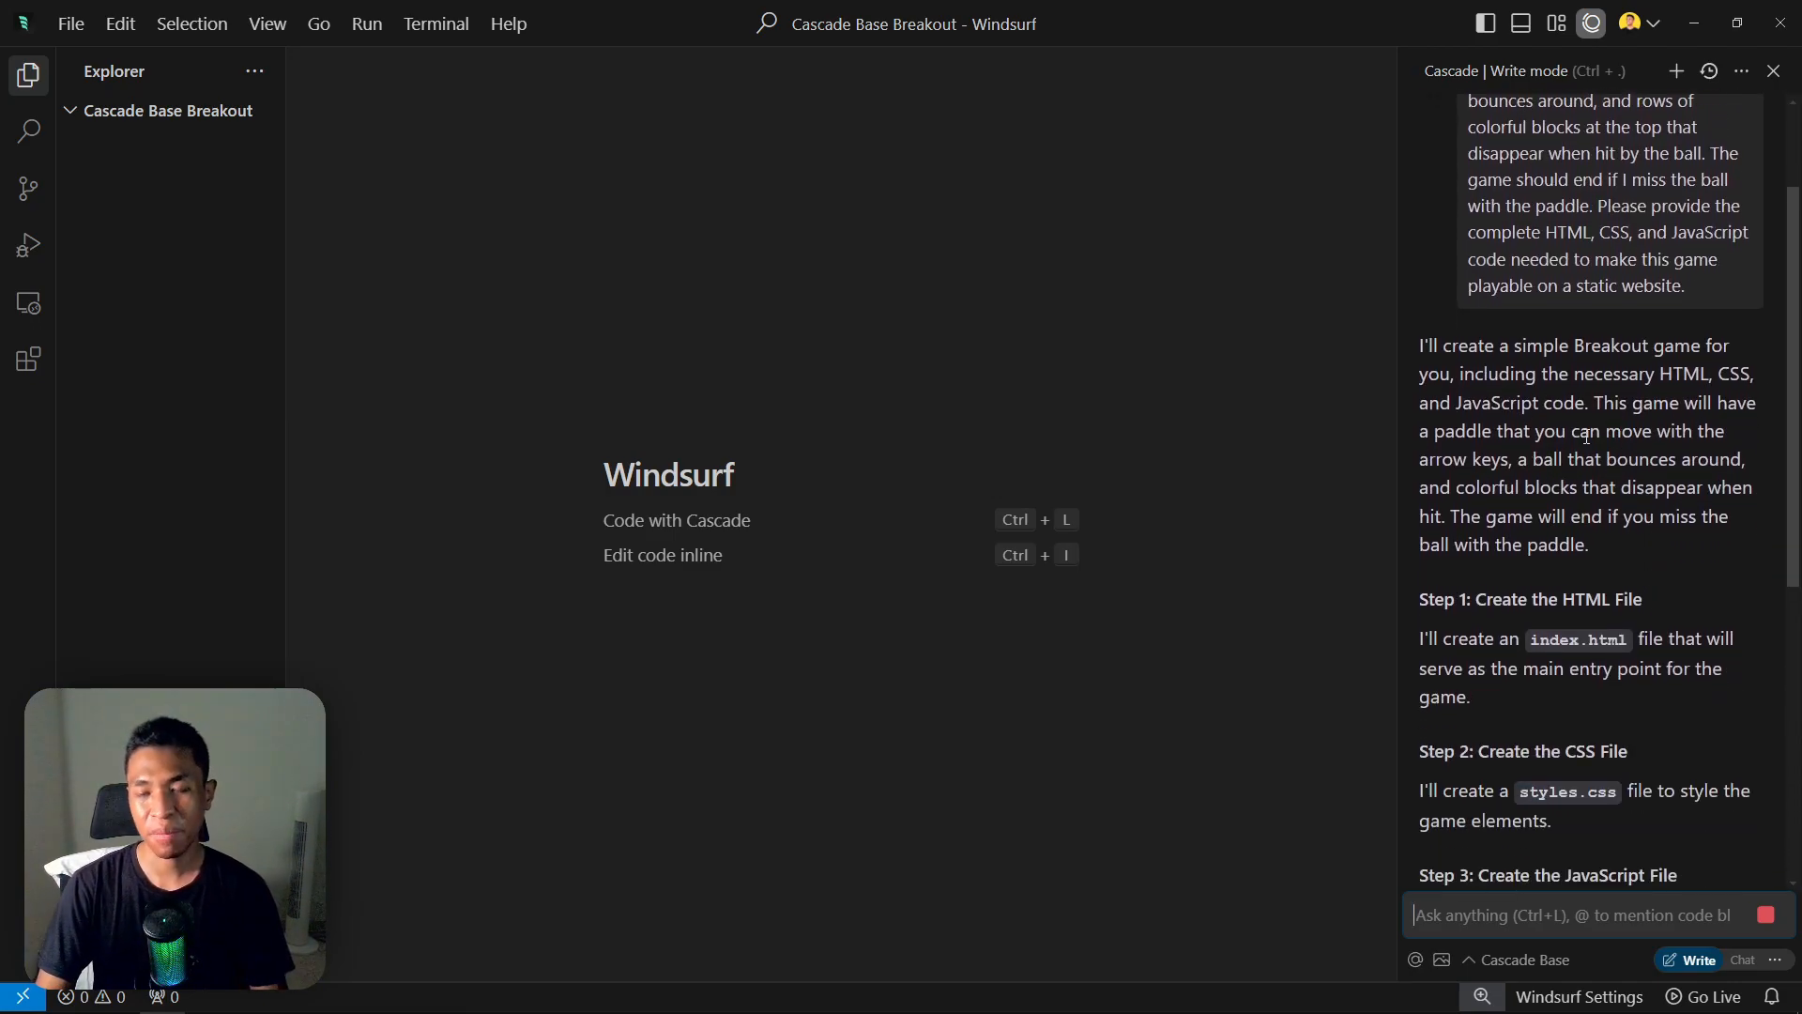
pyautogui.scroll(-3)
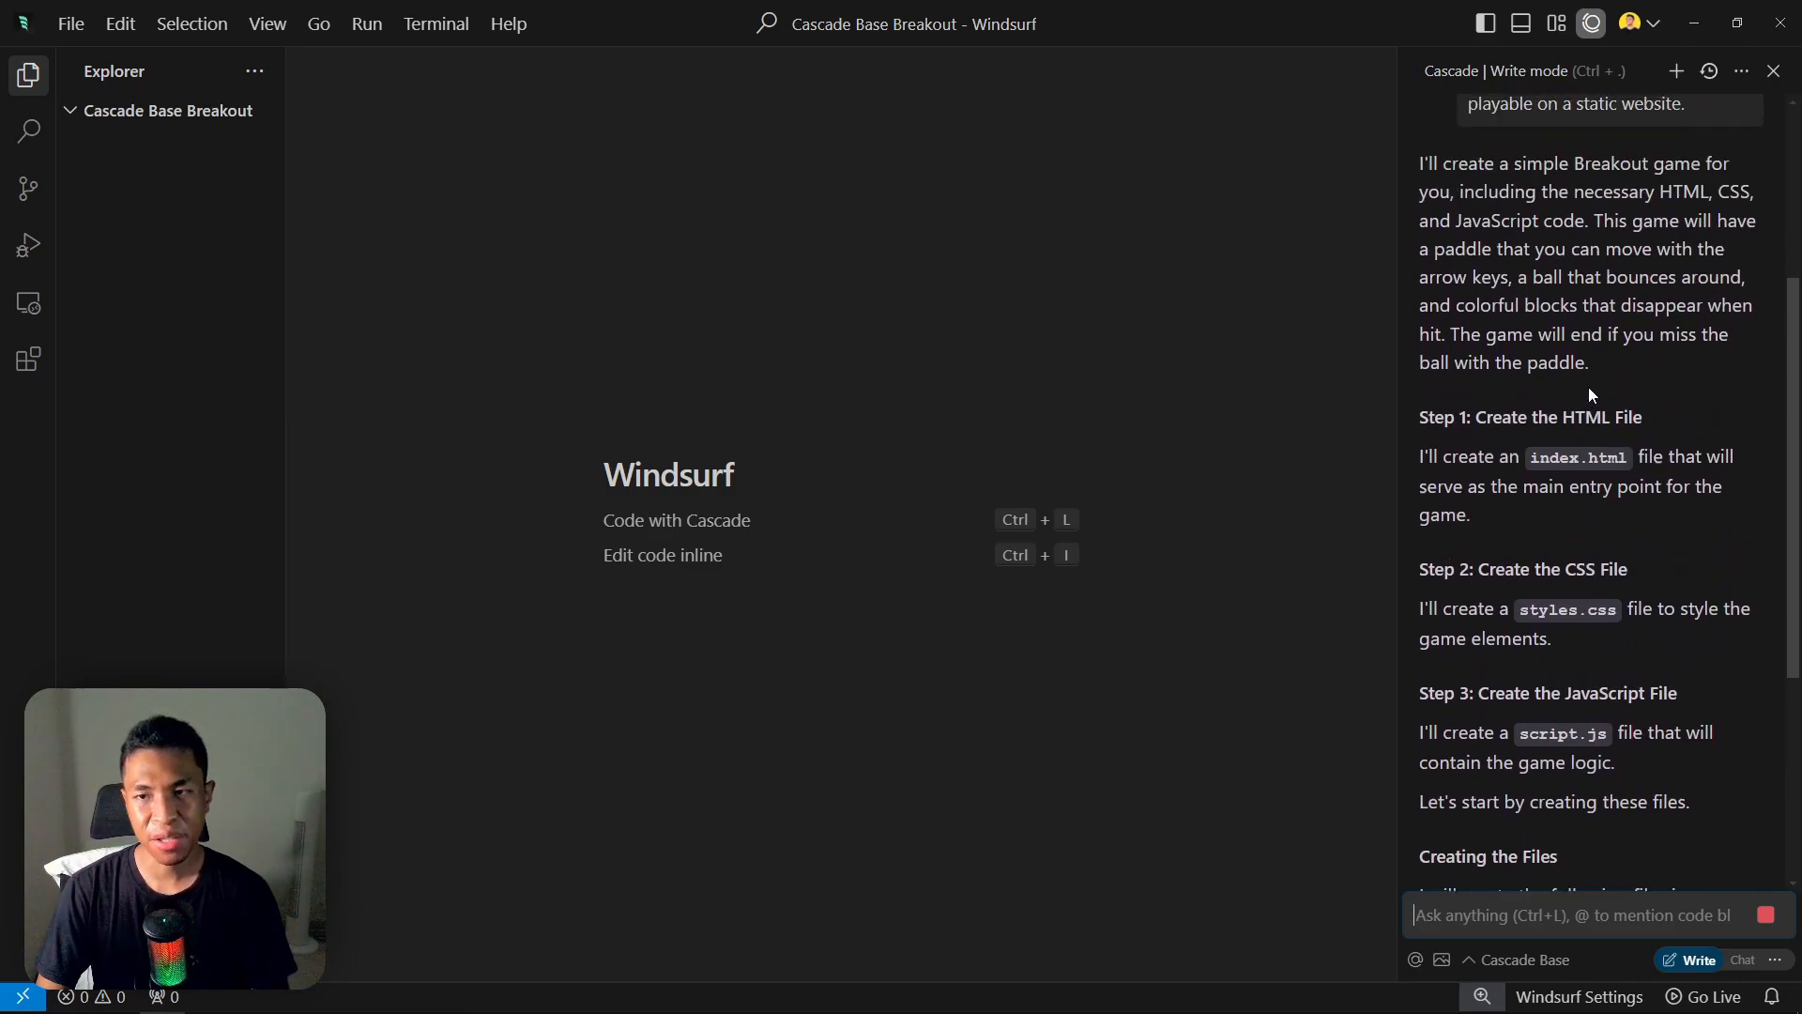
pyautogui.scroll(-3)
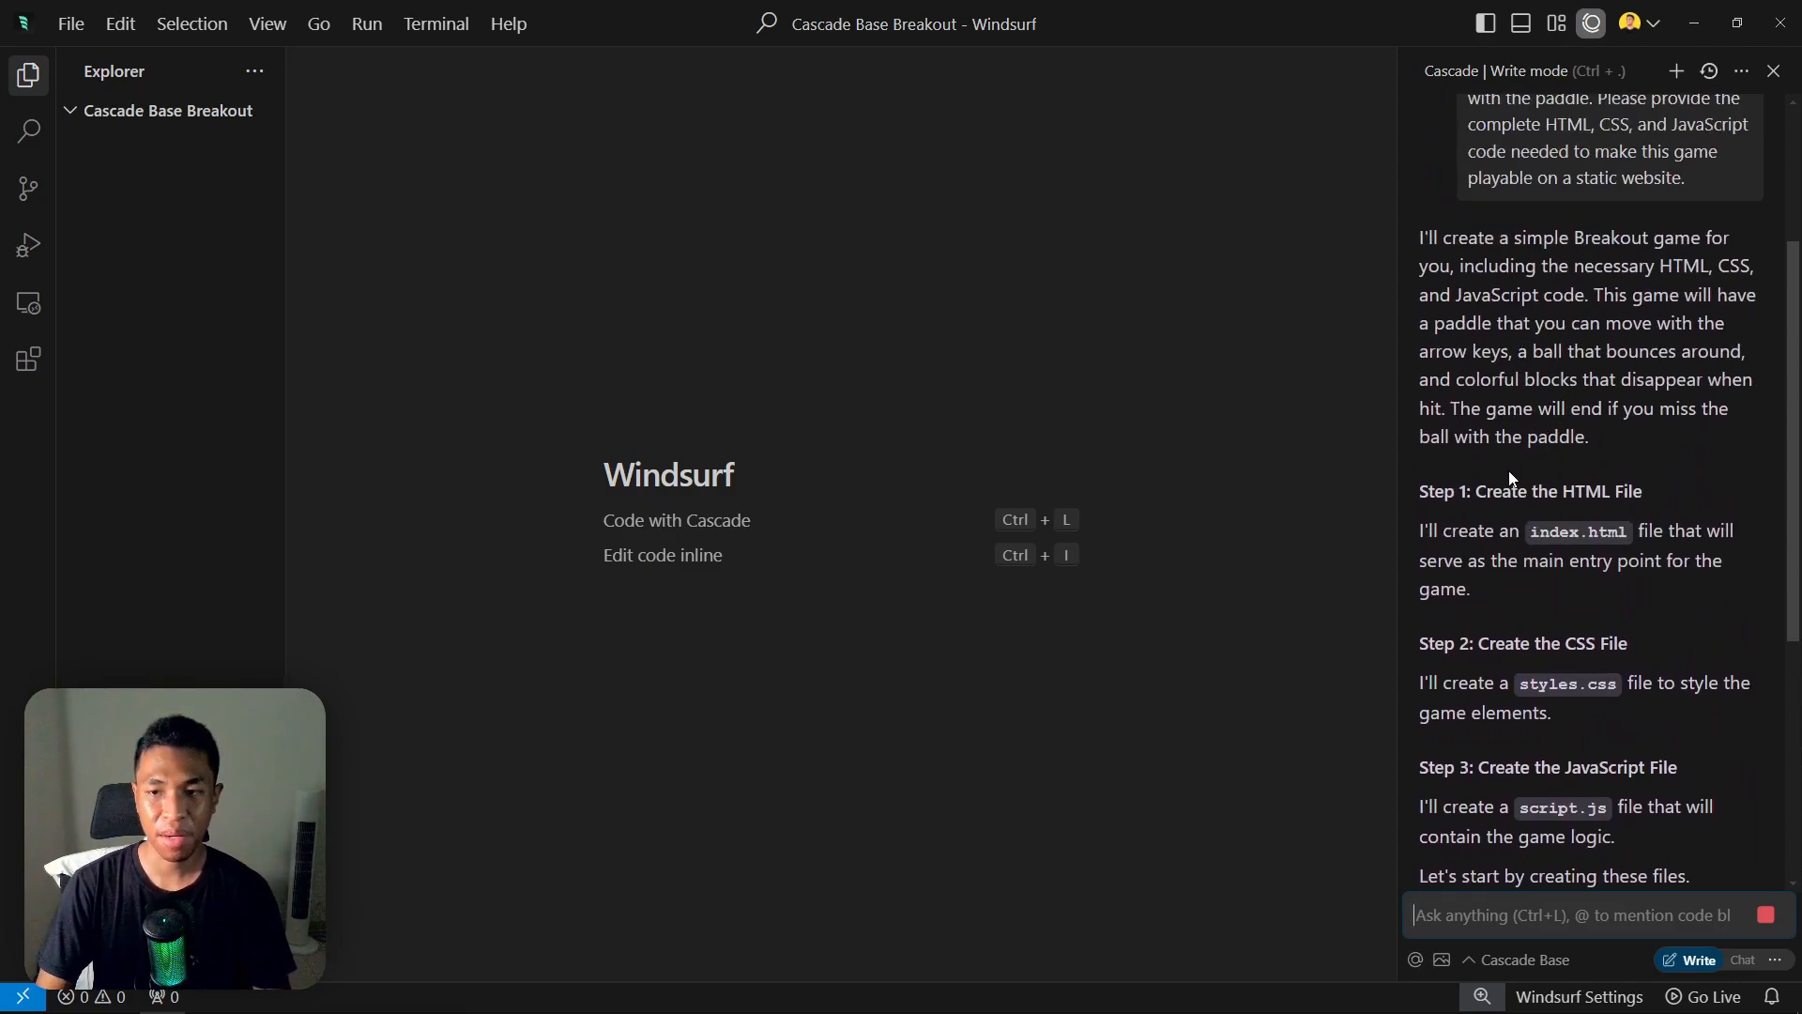
pyautogui.scroll(-3)
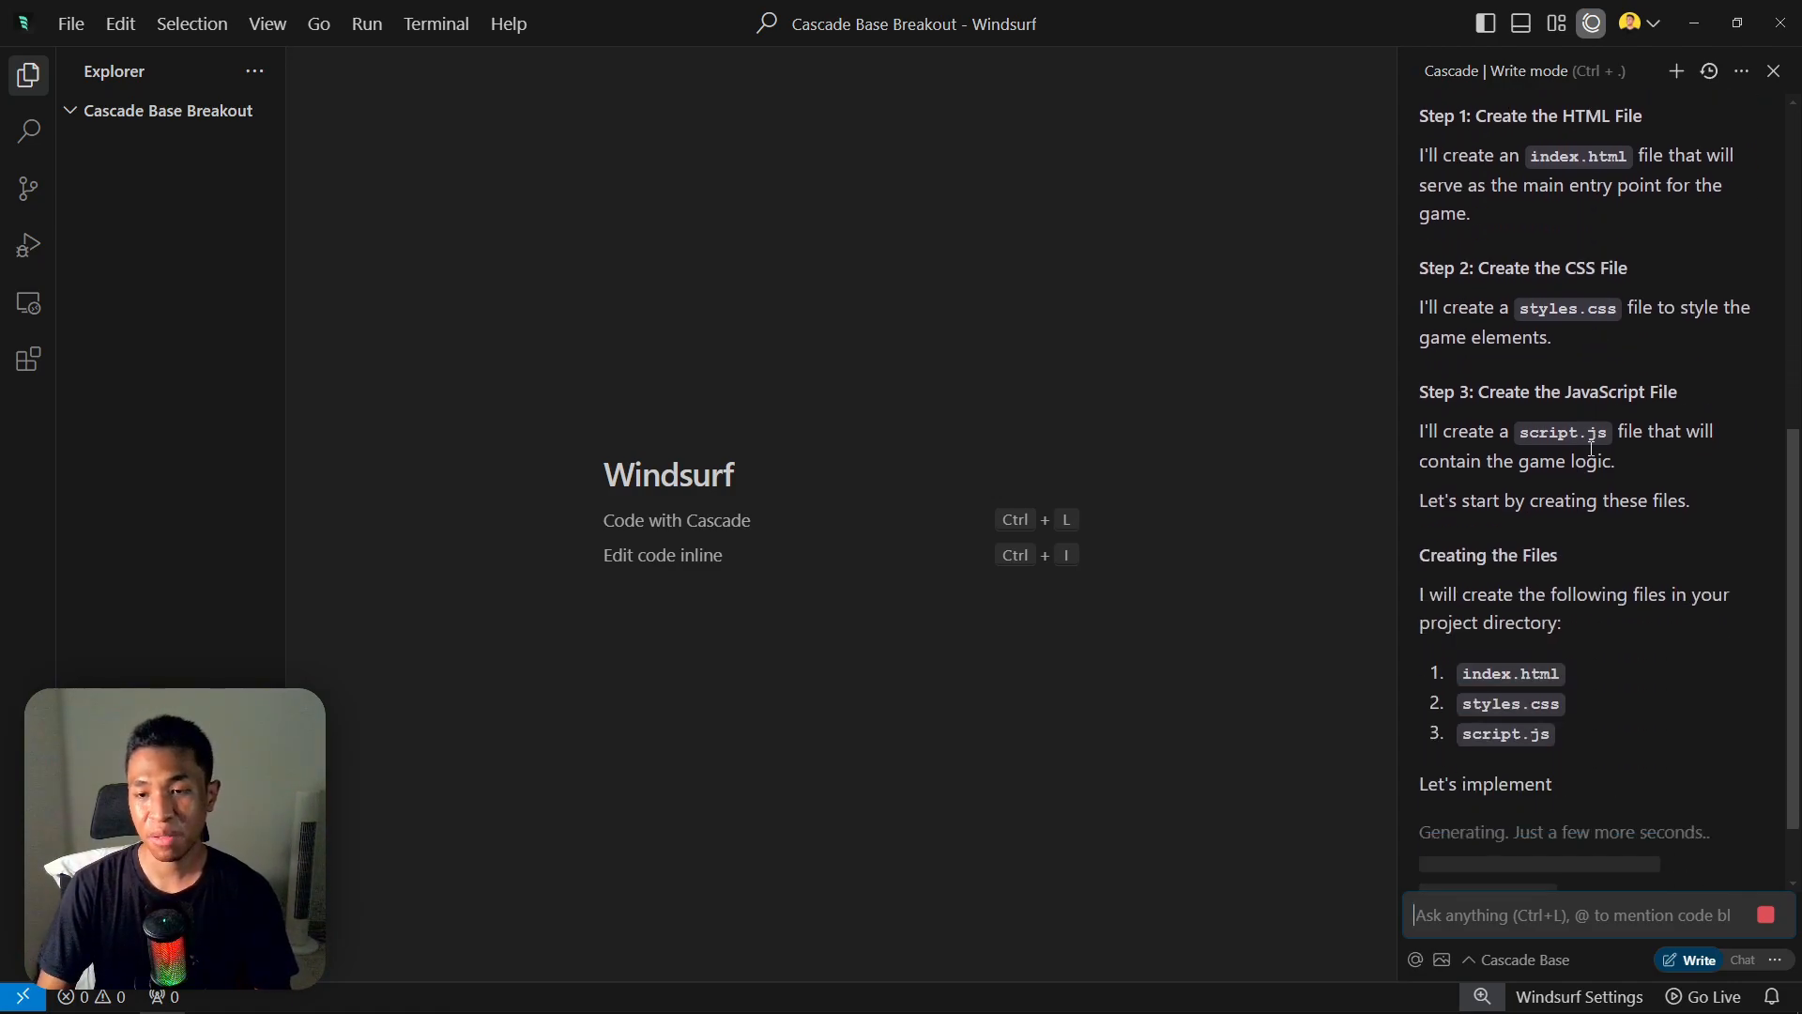
pyautogui.scroll(-3)
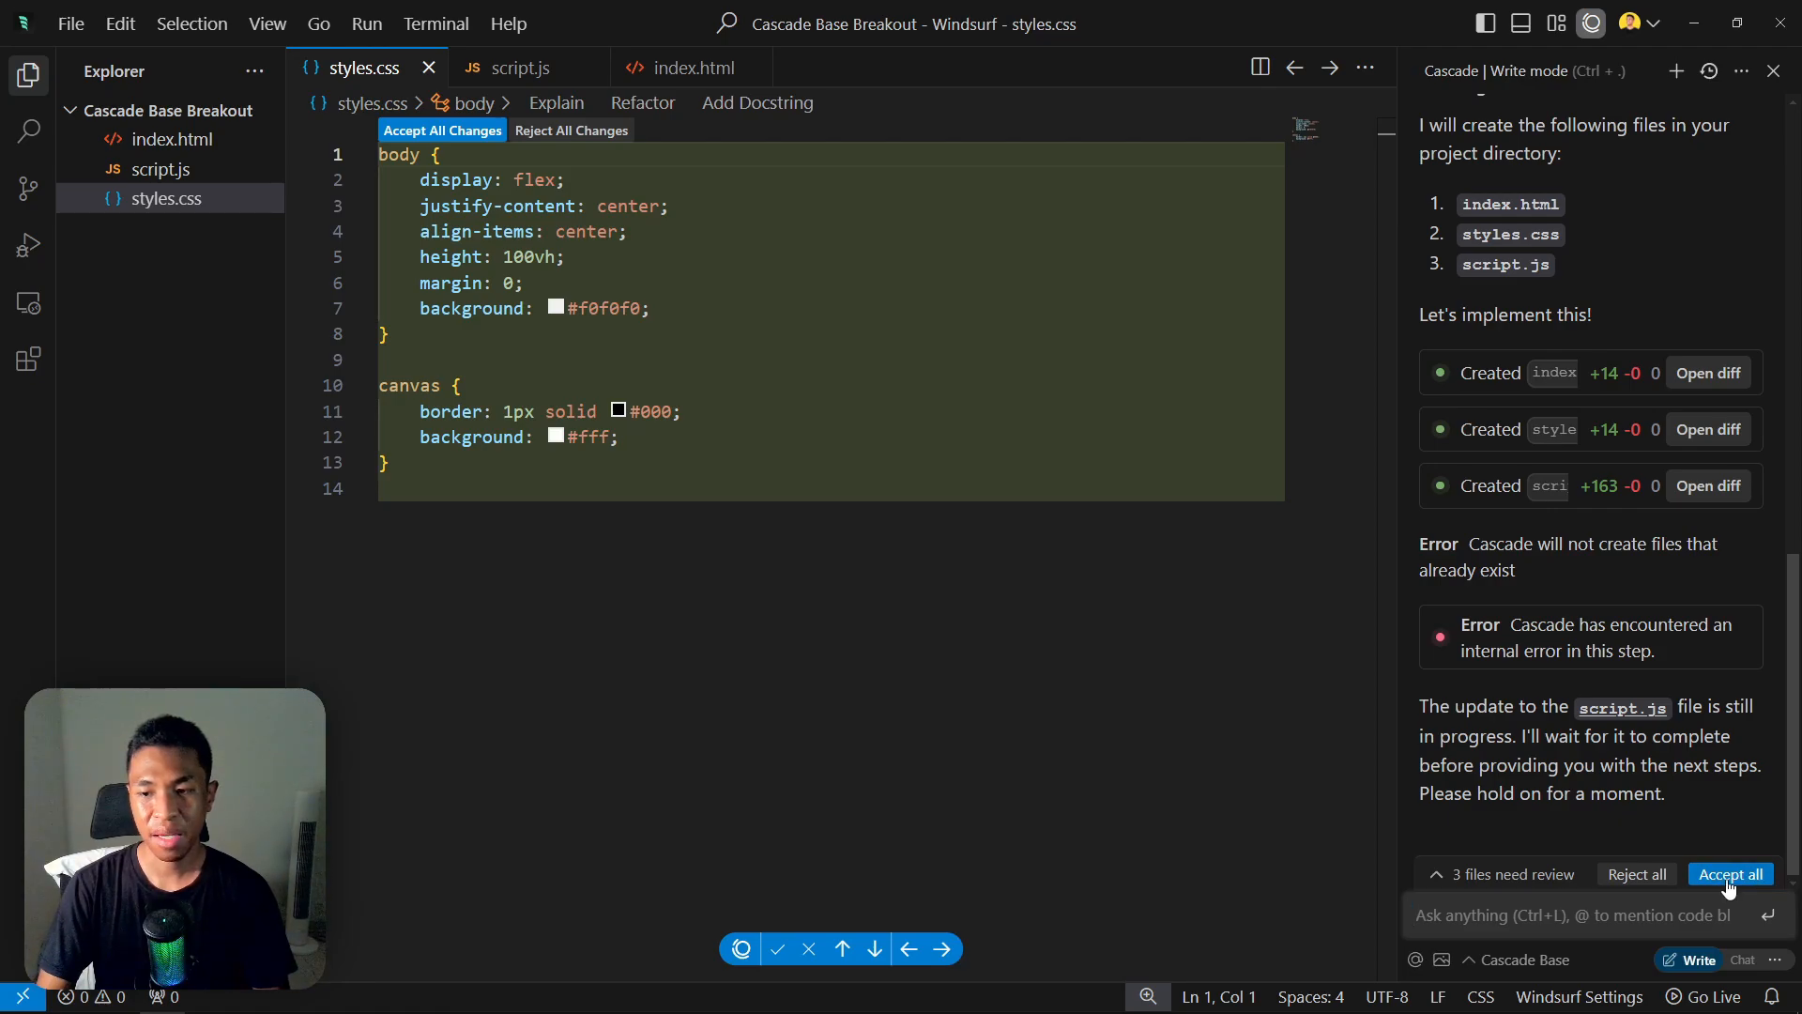
# Open the Cascade Base game's index.html with Five Server.
pyautogui.rightClick(173, 139)
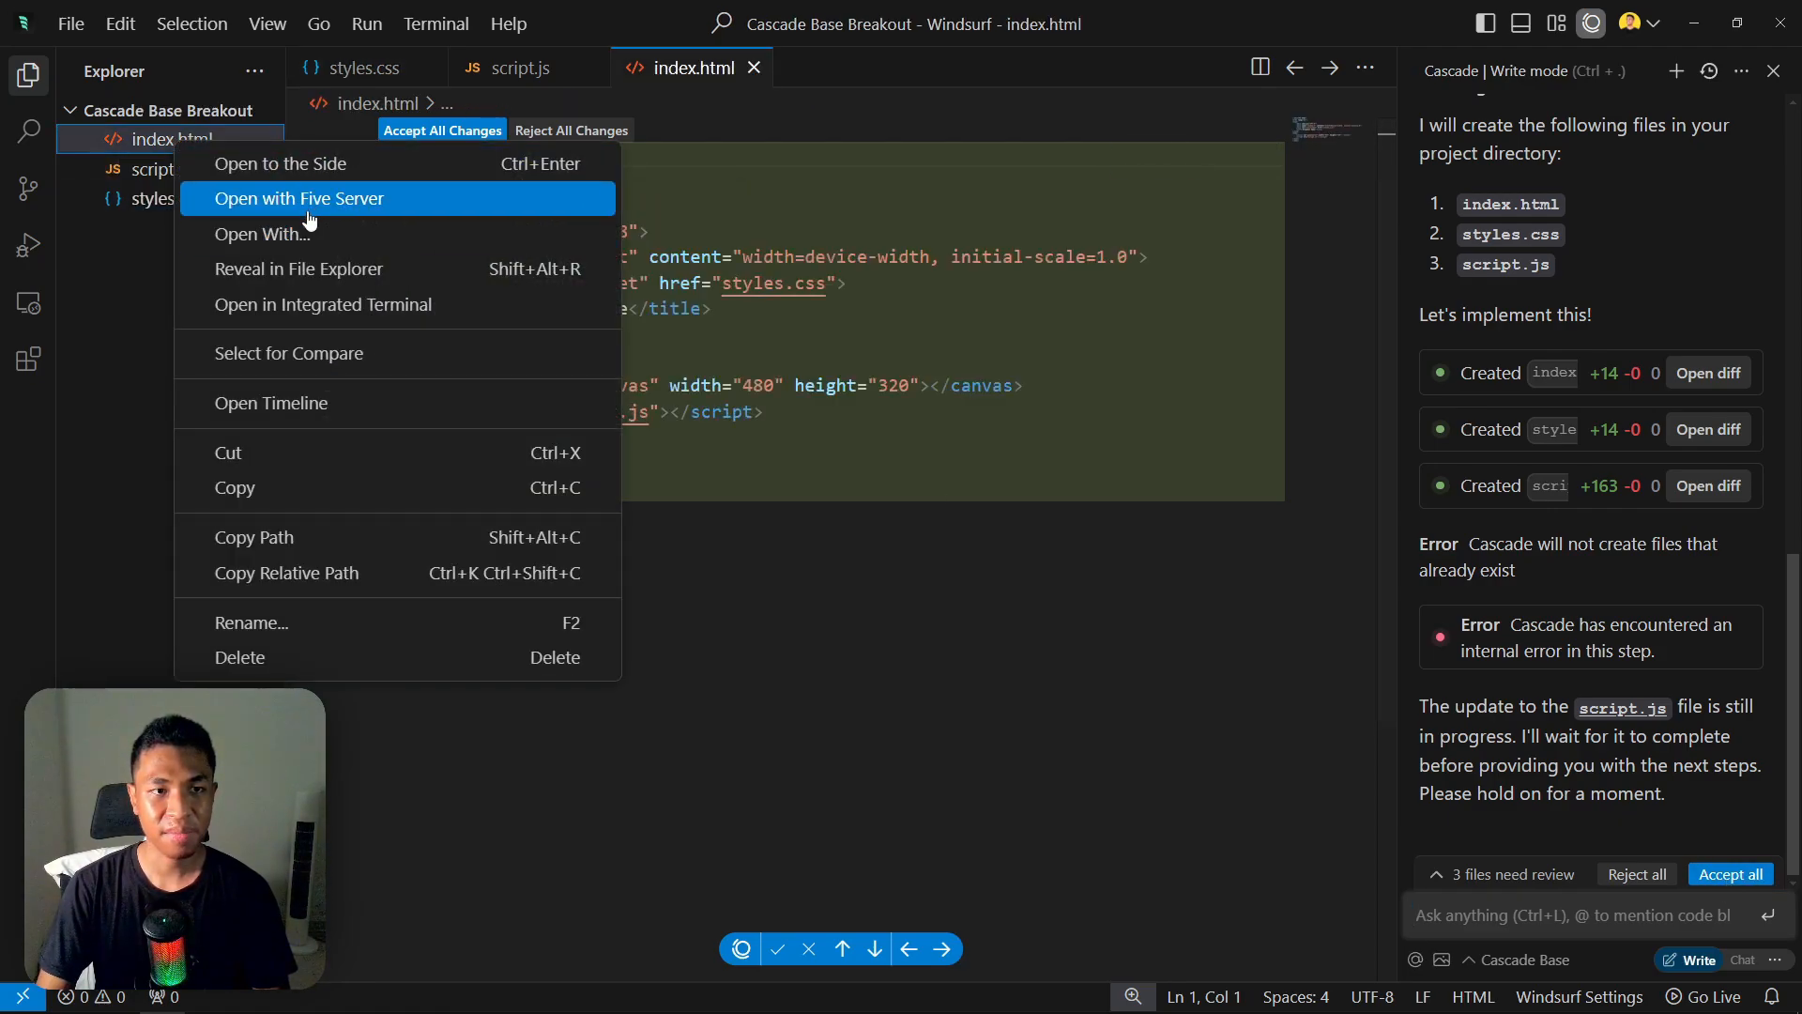
pyautogui.click(298, 198)
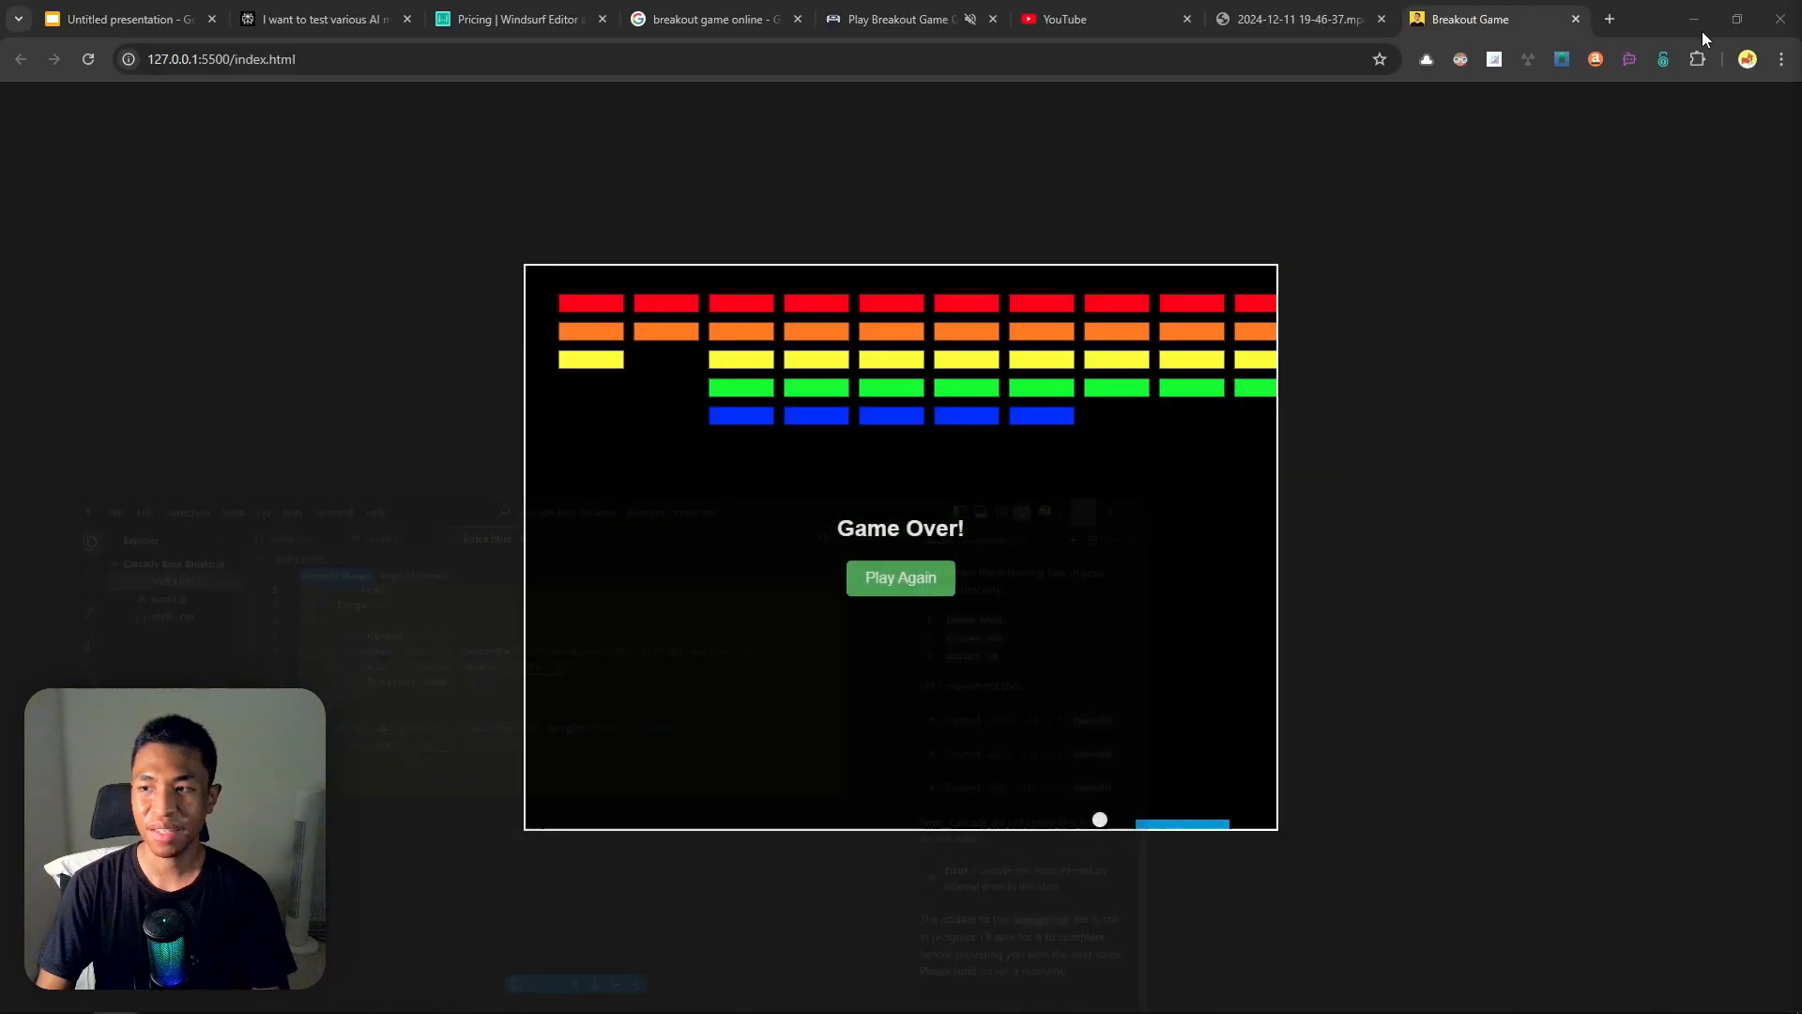
# Play the Cascade Base Breakout game and dismiss the GAME OVER alert.
pyautogui.click(900, 577)
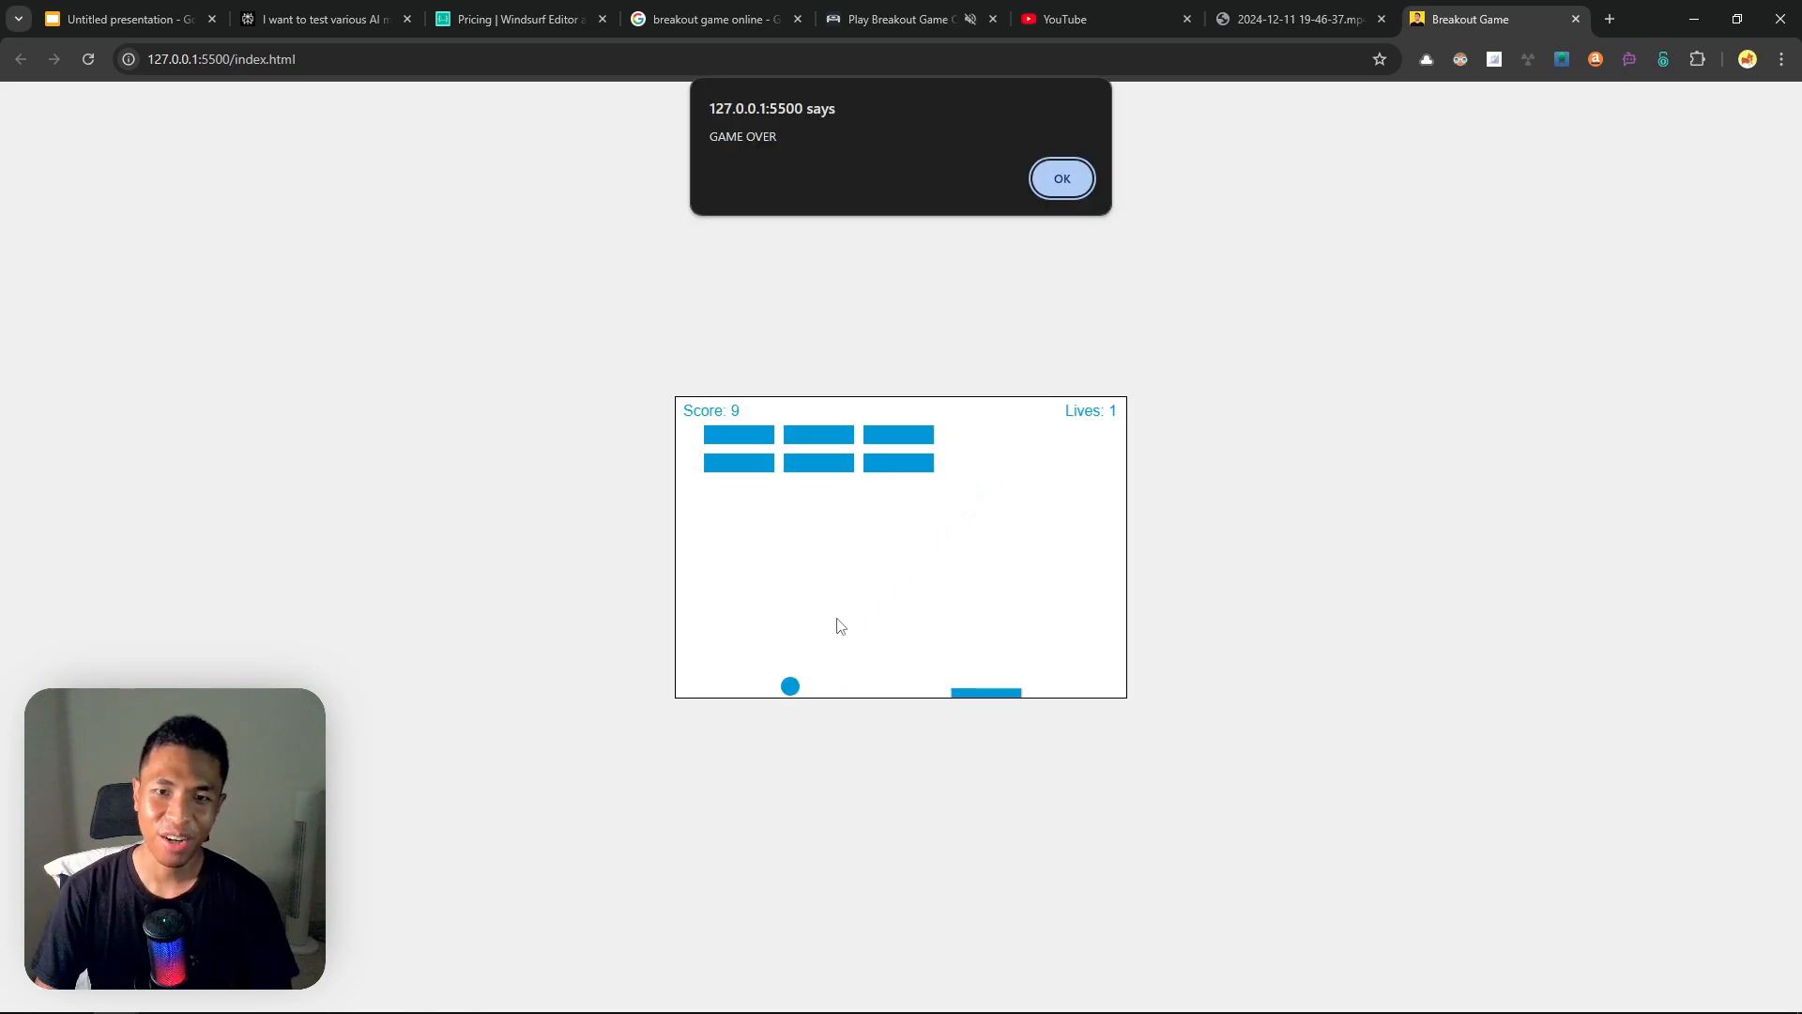
pyautogui.moveTo(944, 197)
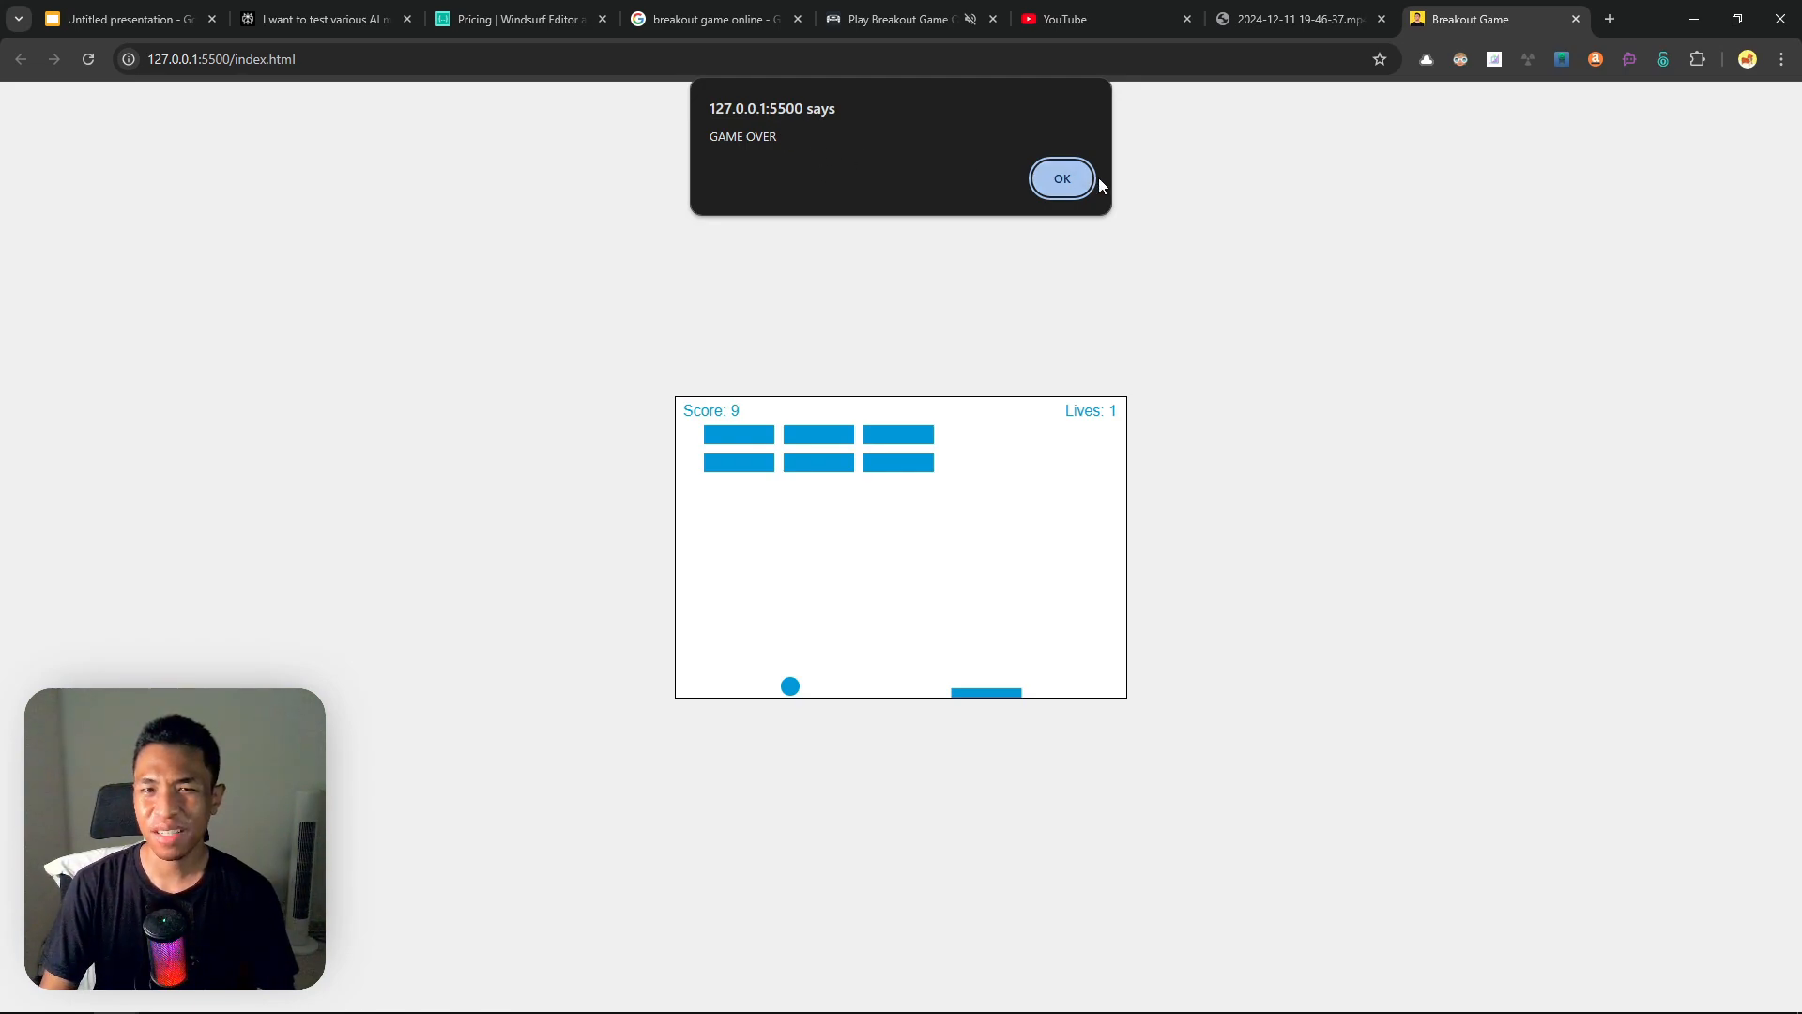
pyautogui.click(1061, 178)
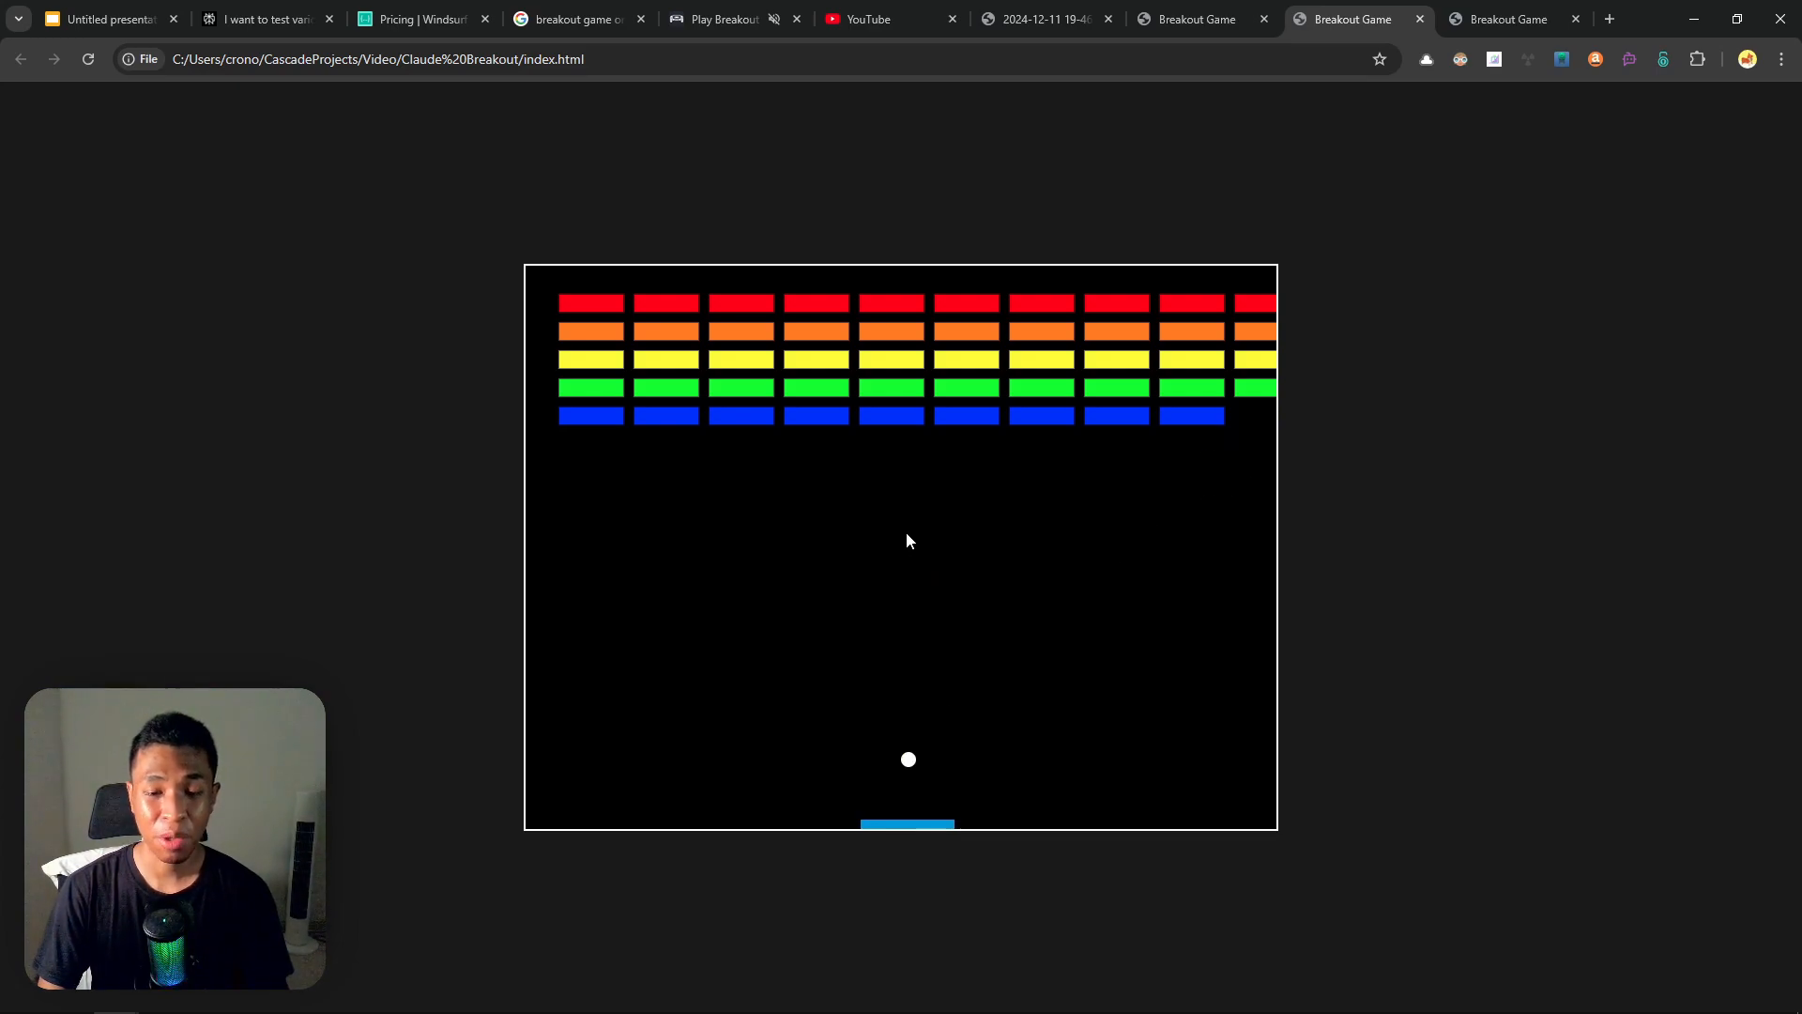
# Bring up the Cascade Base Breakout game in the last Chrome tab, starting at score 0.
pyautogui.click(1506, 18)
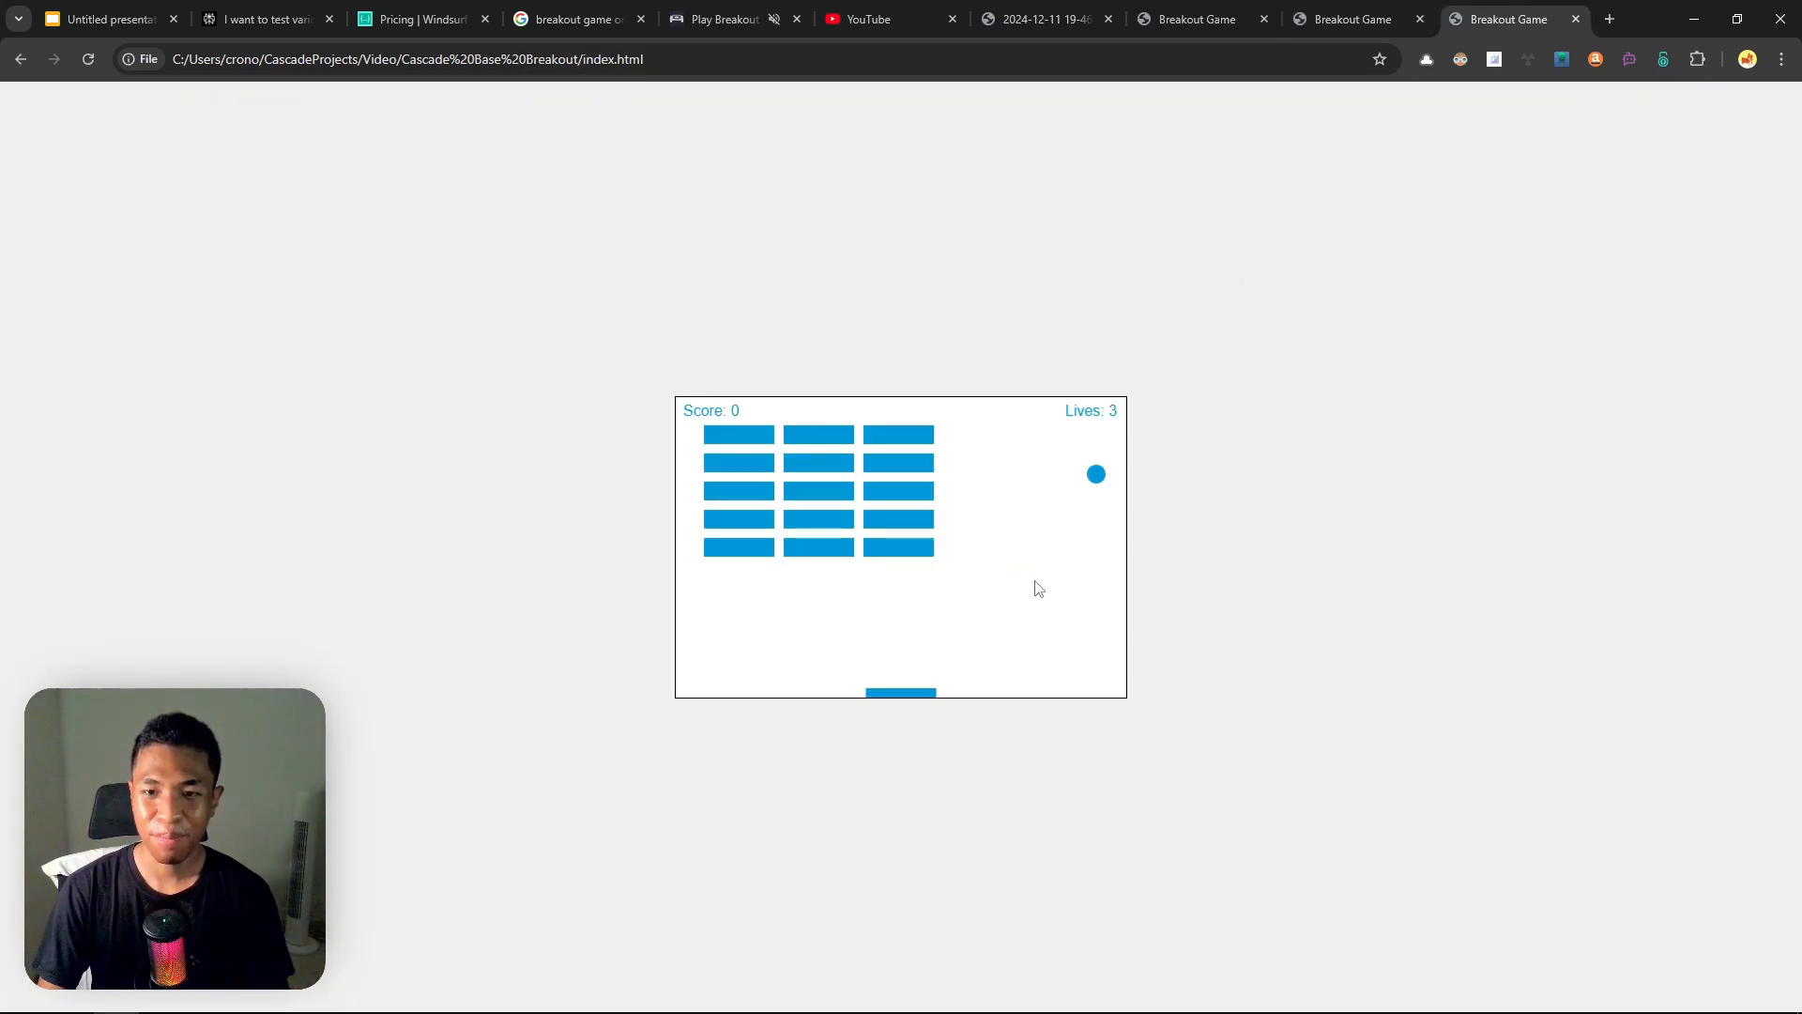